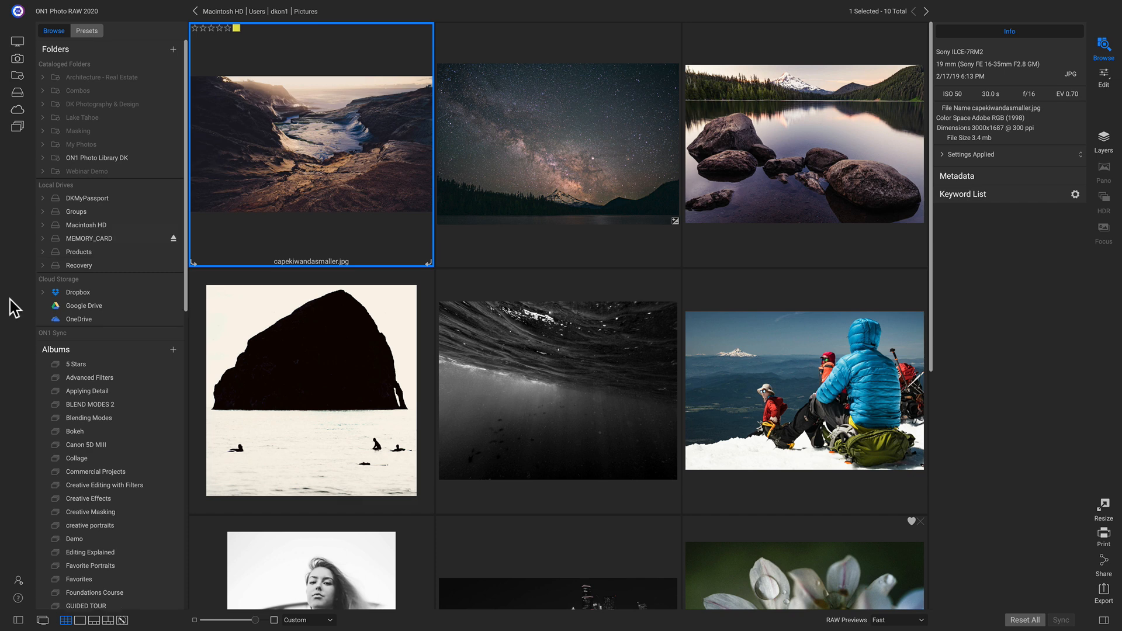
mouse_move(68, 217)
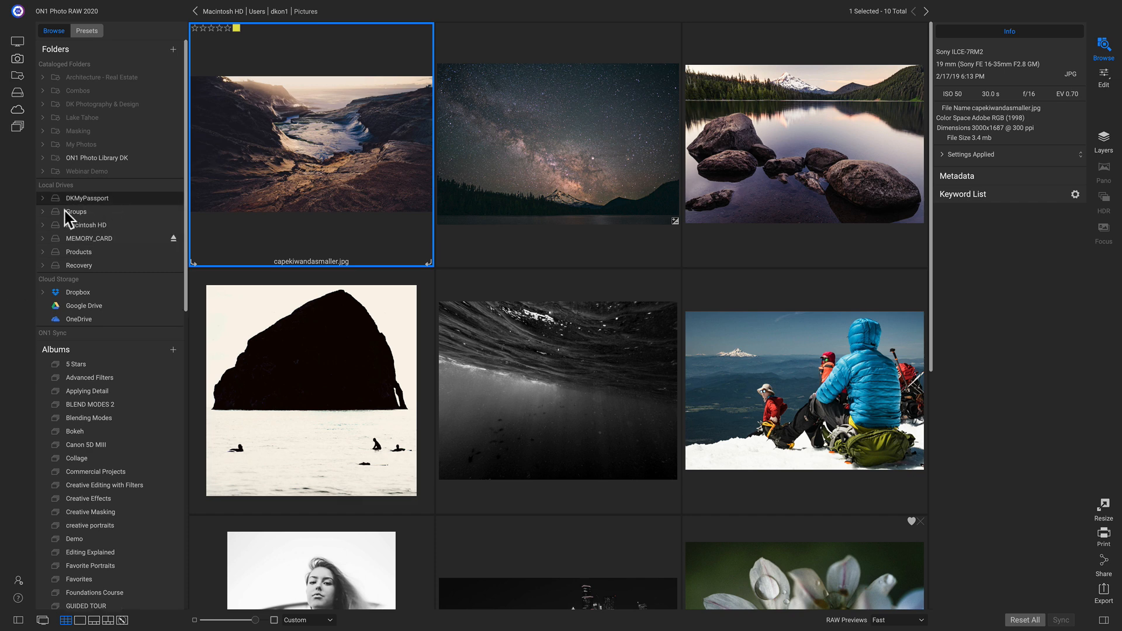
mouse_move(88, 243)
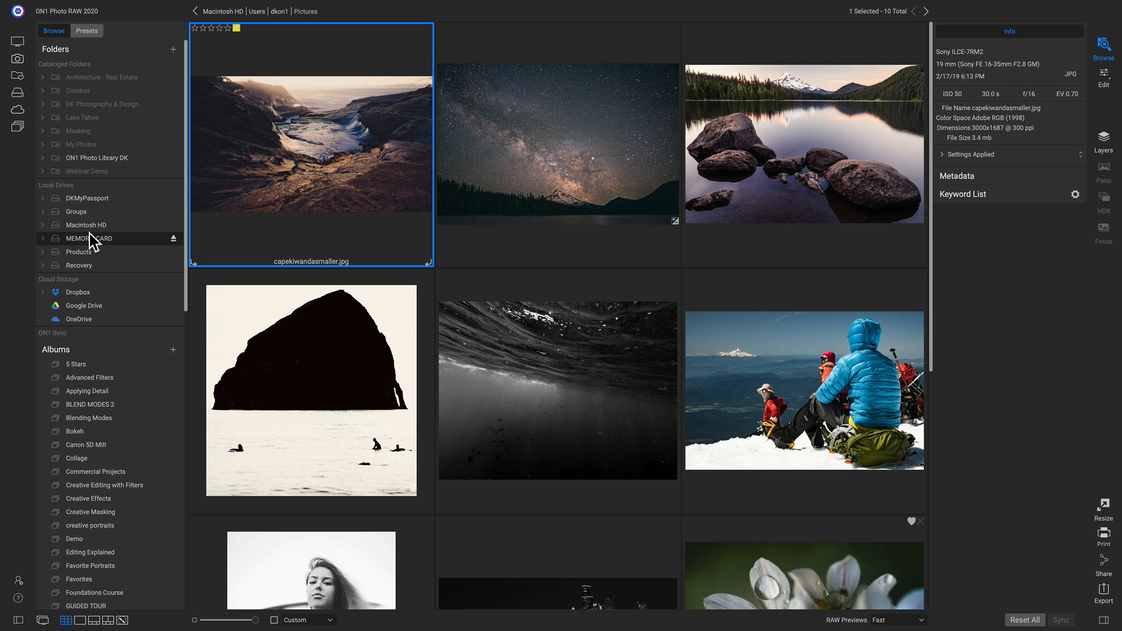
mouse_move(139, 9)
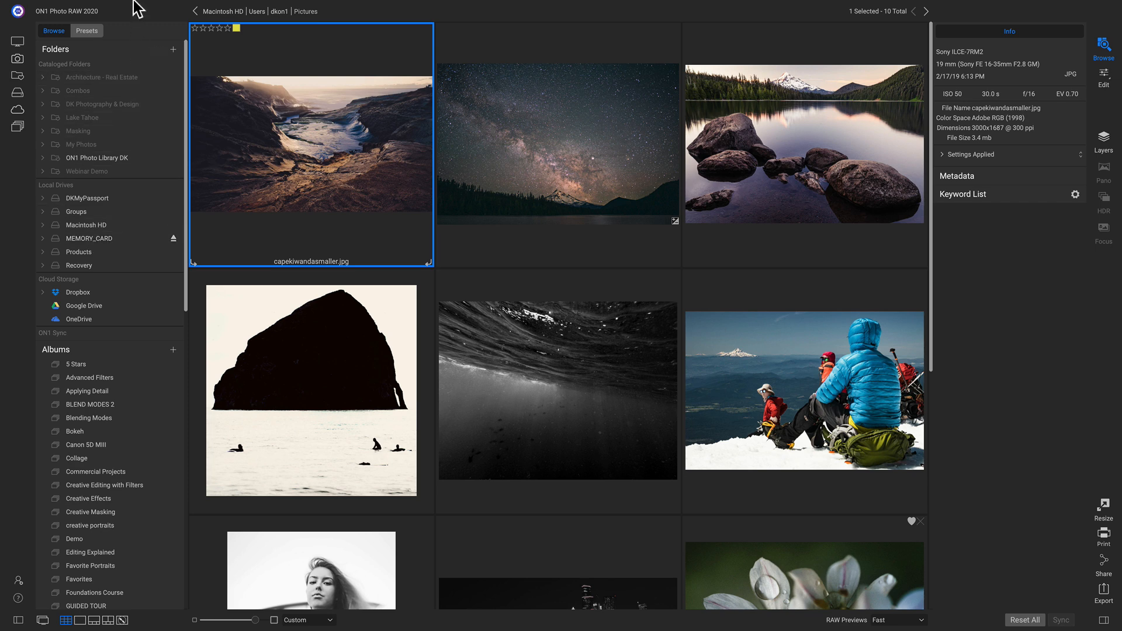
- Begin an import from File with MEMORY_CARD as source and Eject When Done enabled
left_click(136, 7)
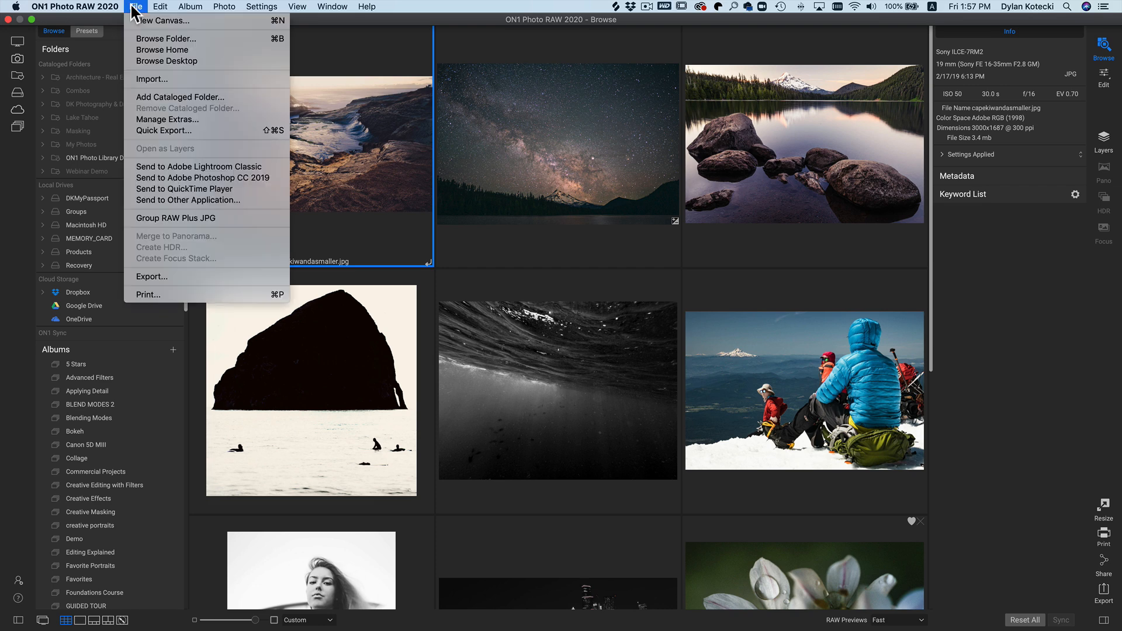
mouse_move(152, 79)
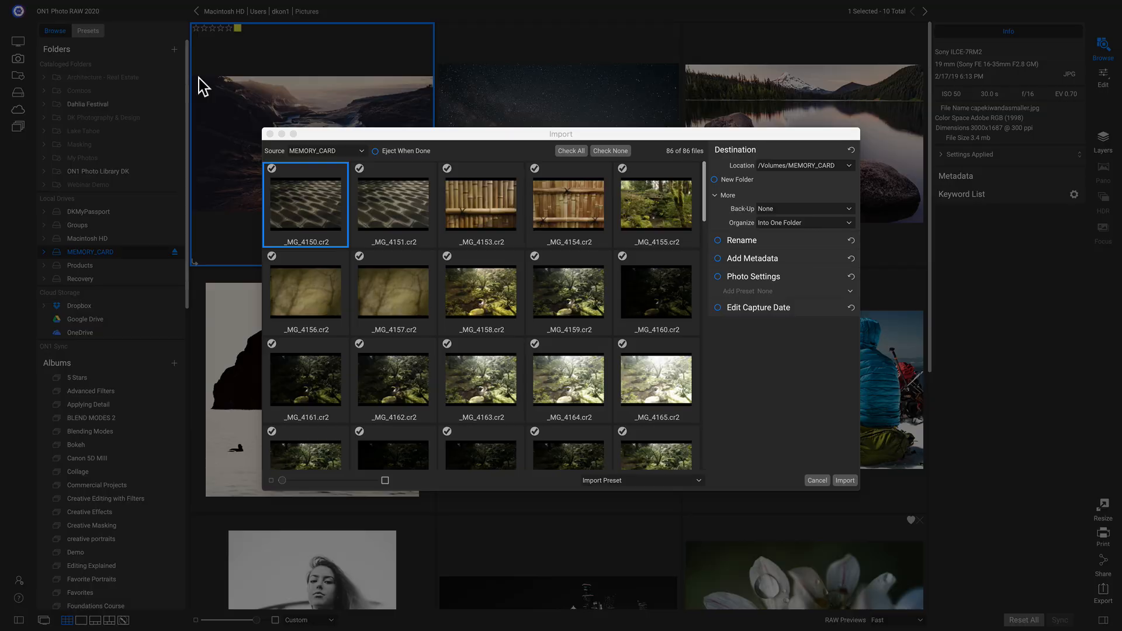
mouse_move(333, 155)
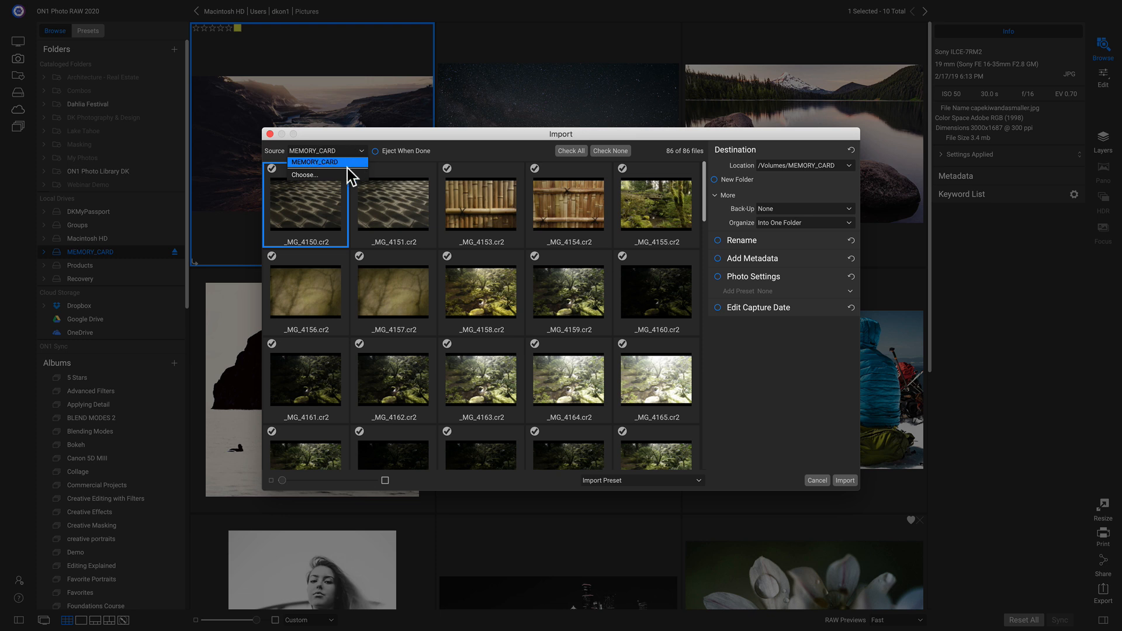
left_click(313, 161)
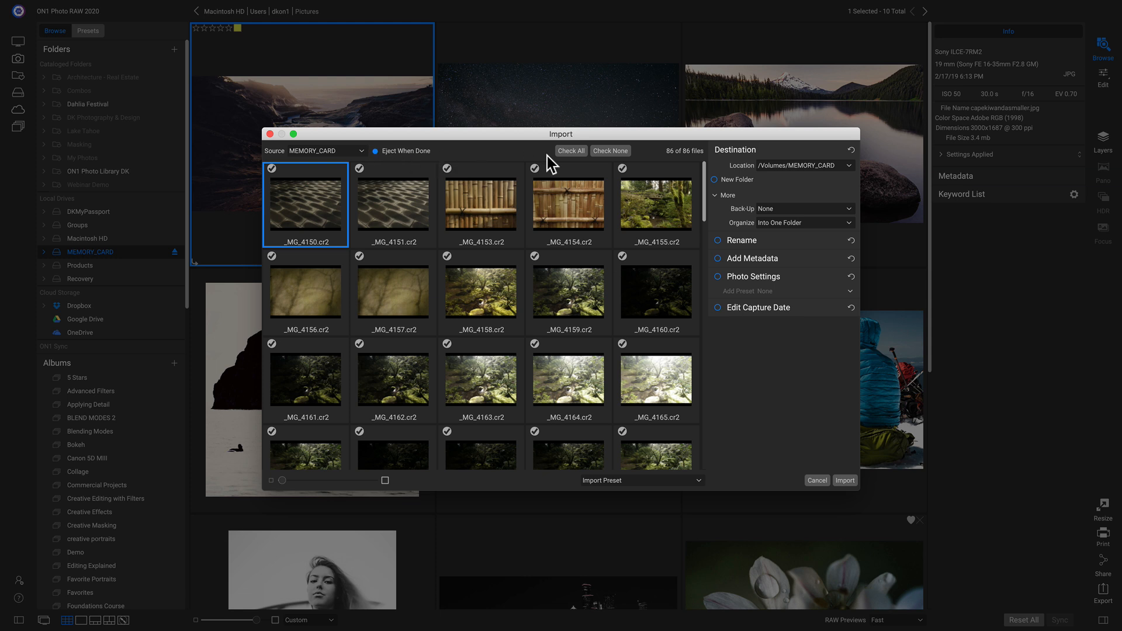
mouse_move(364, 263)
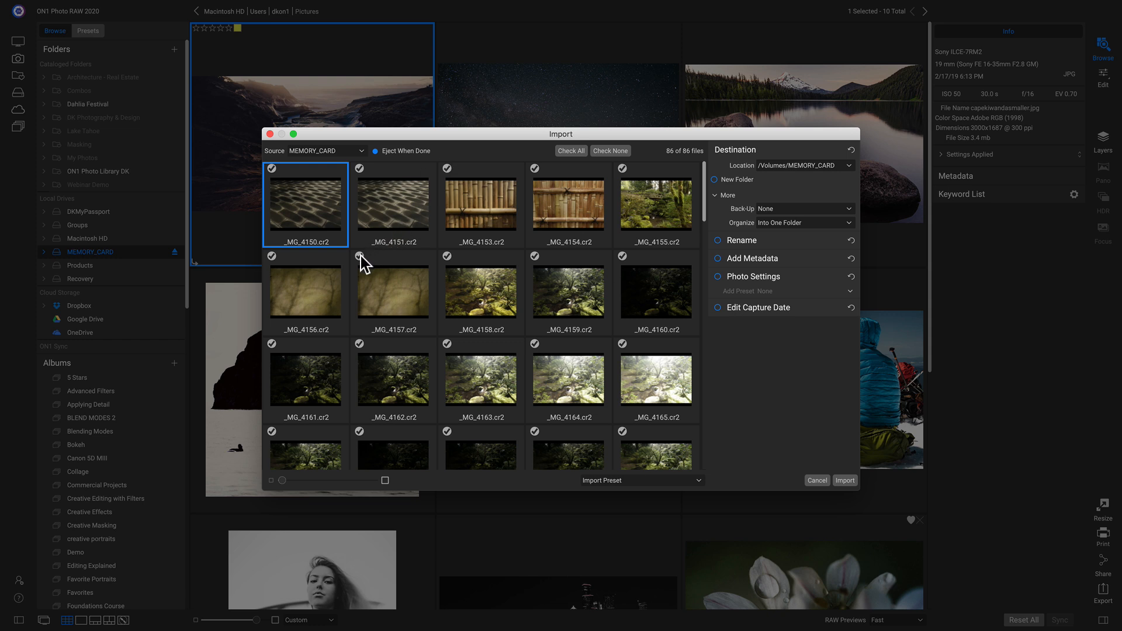
left_click(446, 256)
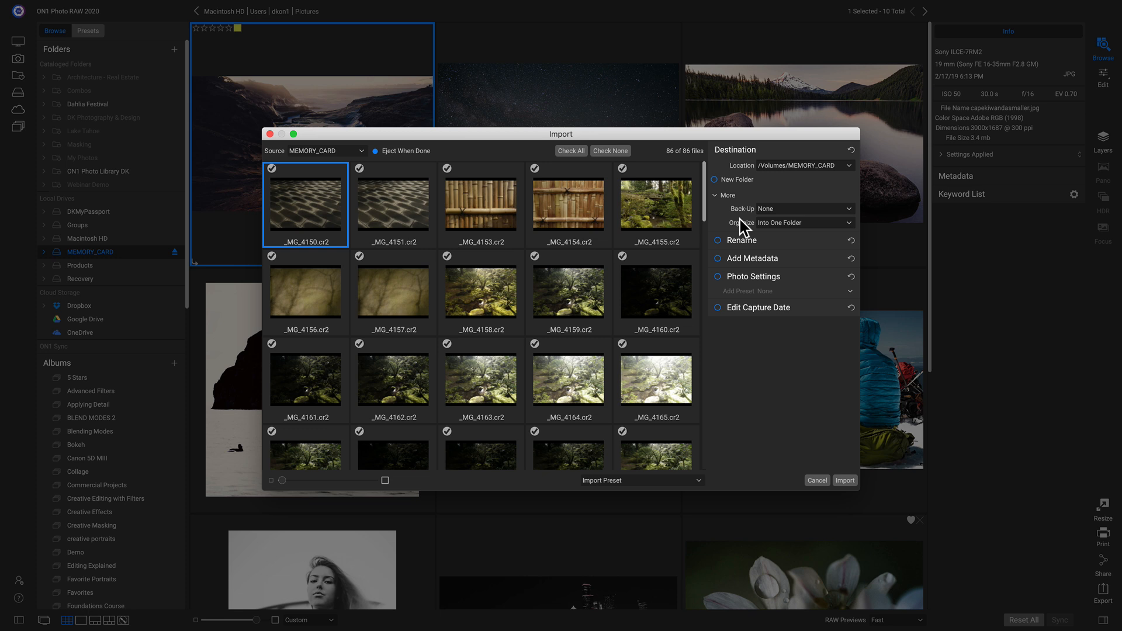
mouse_move(773, 200)
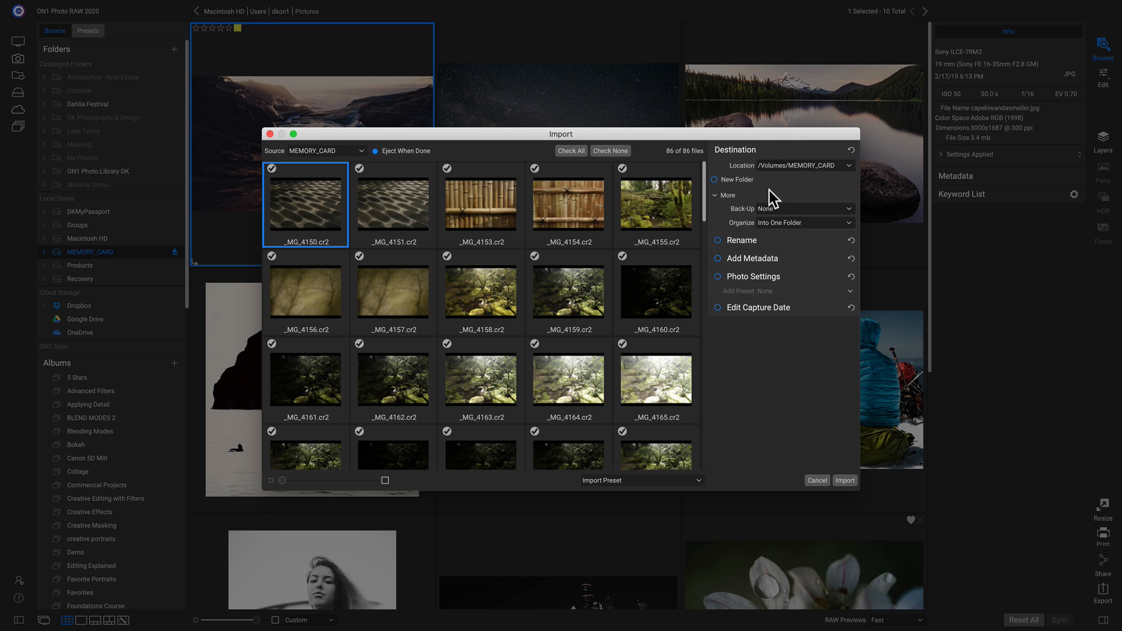
mouse_move(793, 186)
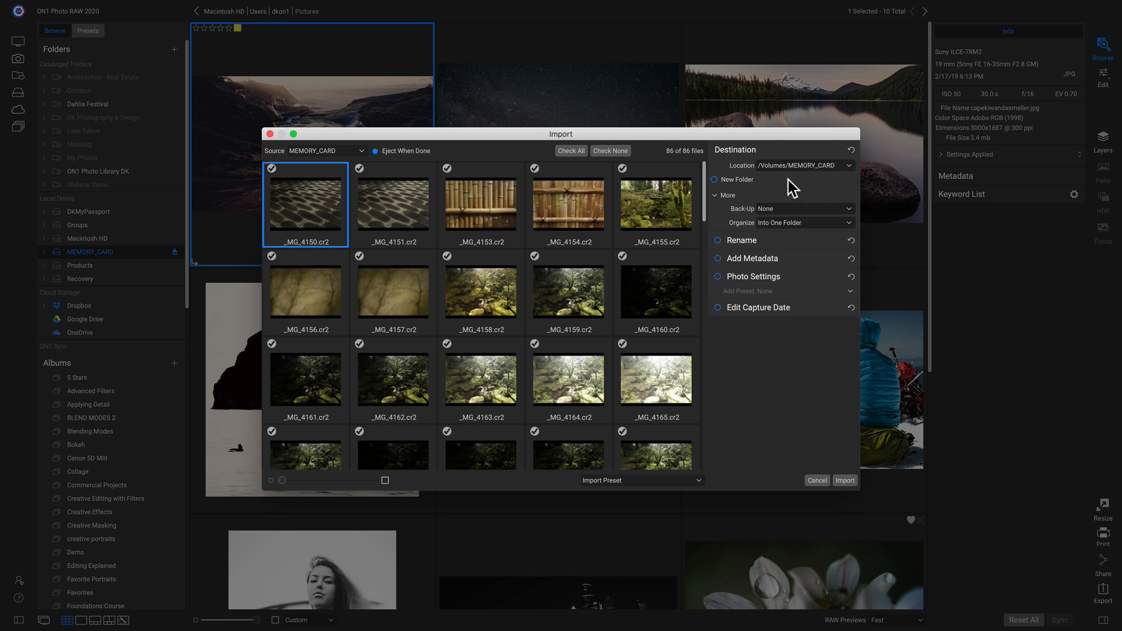
- Set the import destination to DKMyPassport with a new folder named "Dylan's Pics"
left_click(848, 165)
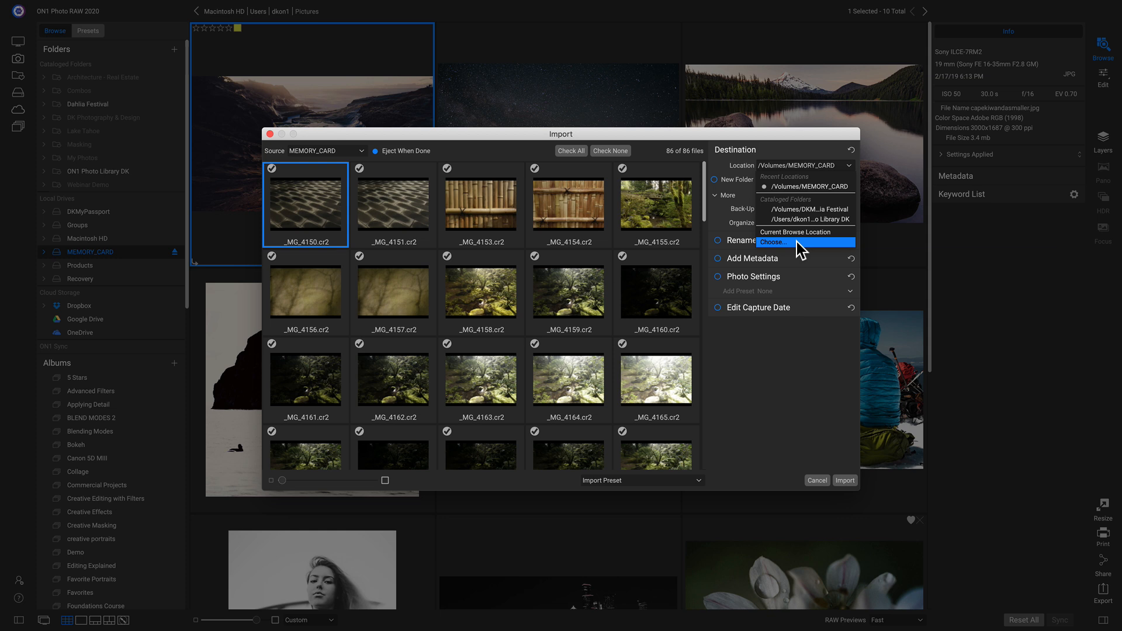
left_click(773, 241)
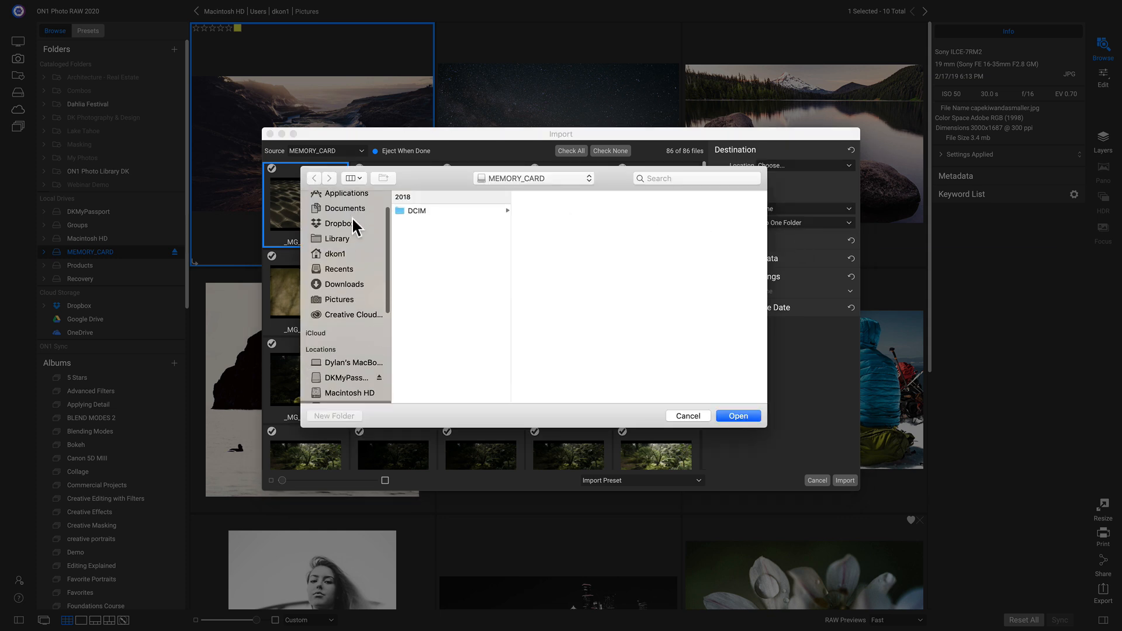
left_click(346, 343)
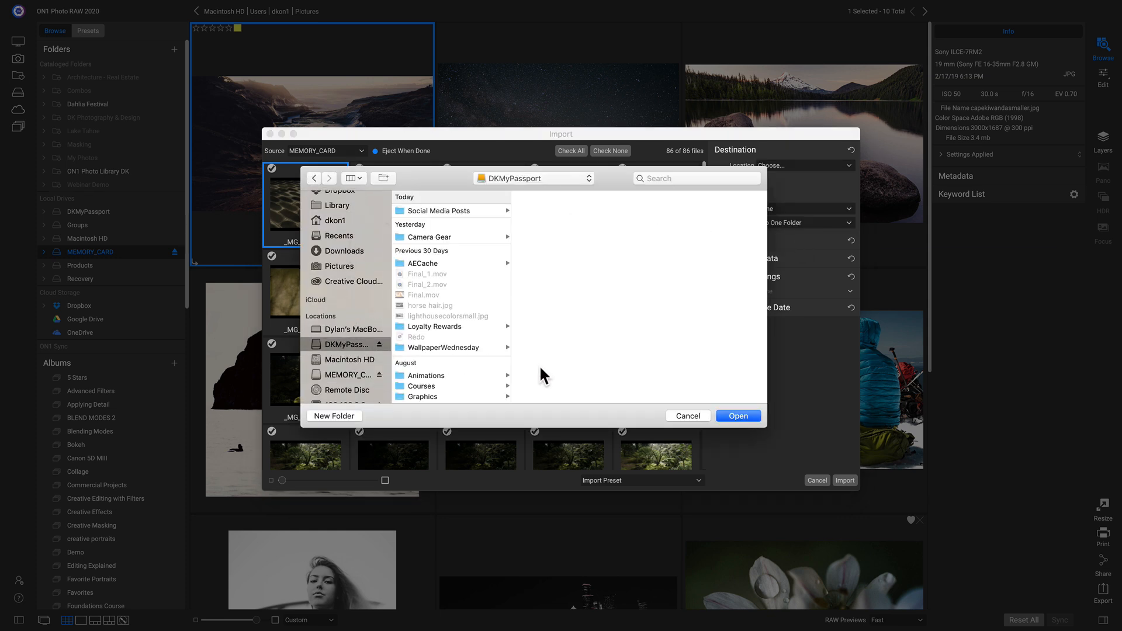
left_click(738, 416)
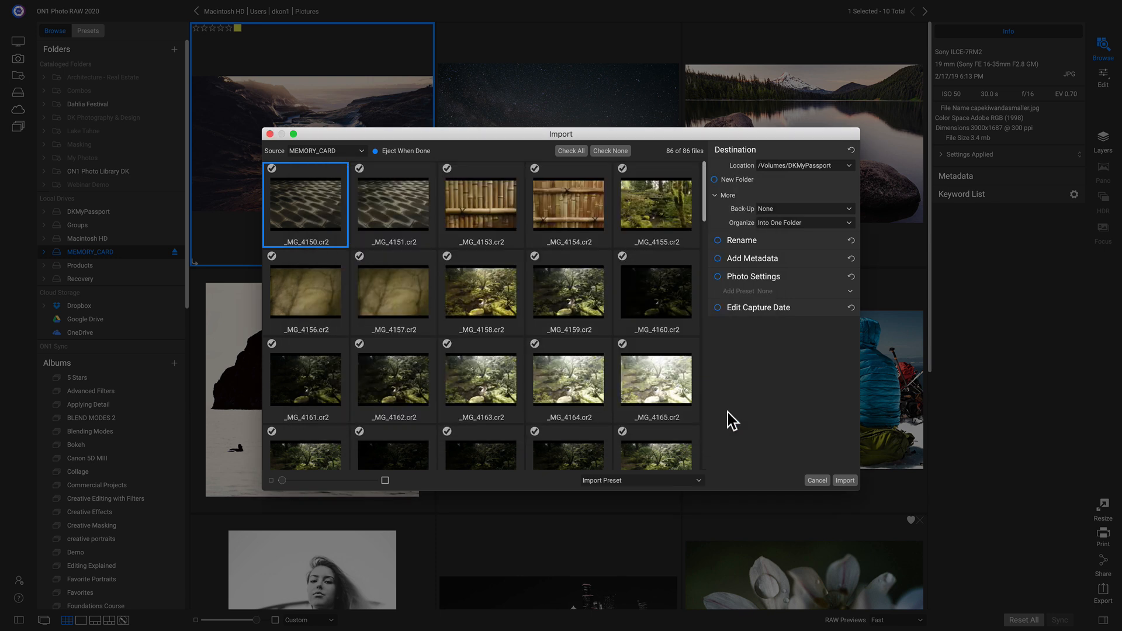
mouse_move(737, 187)
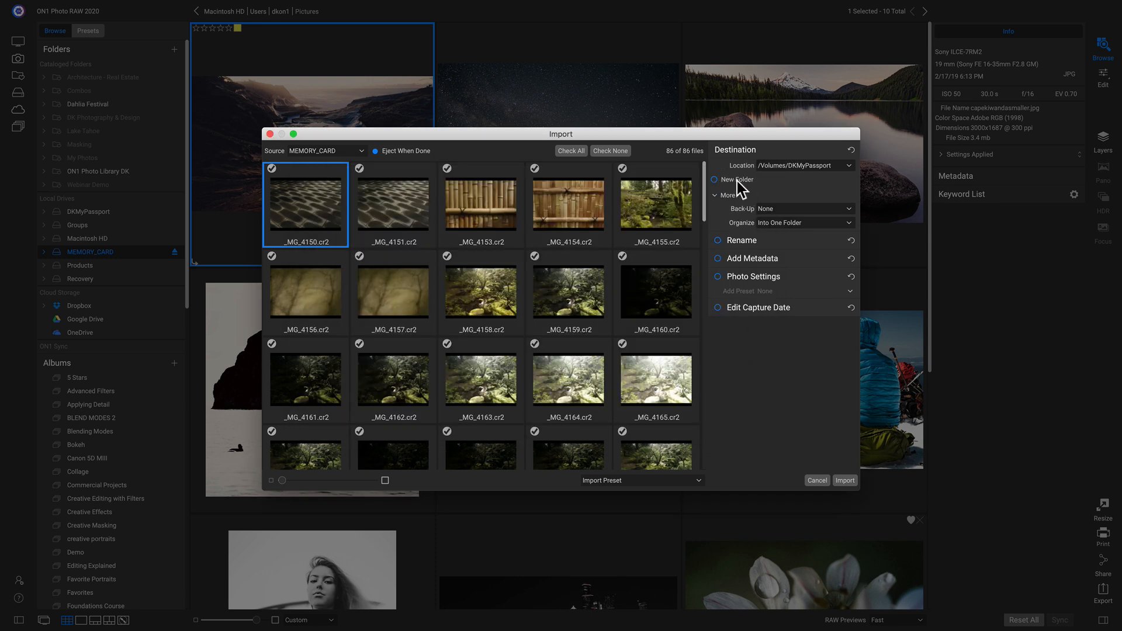
left_click(712, 180)
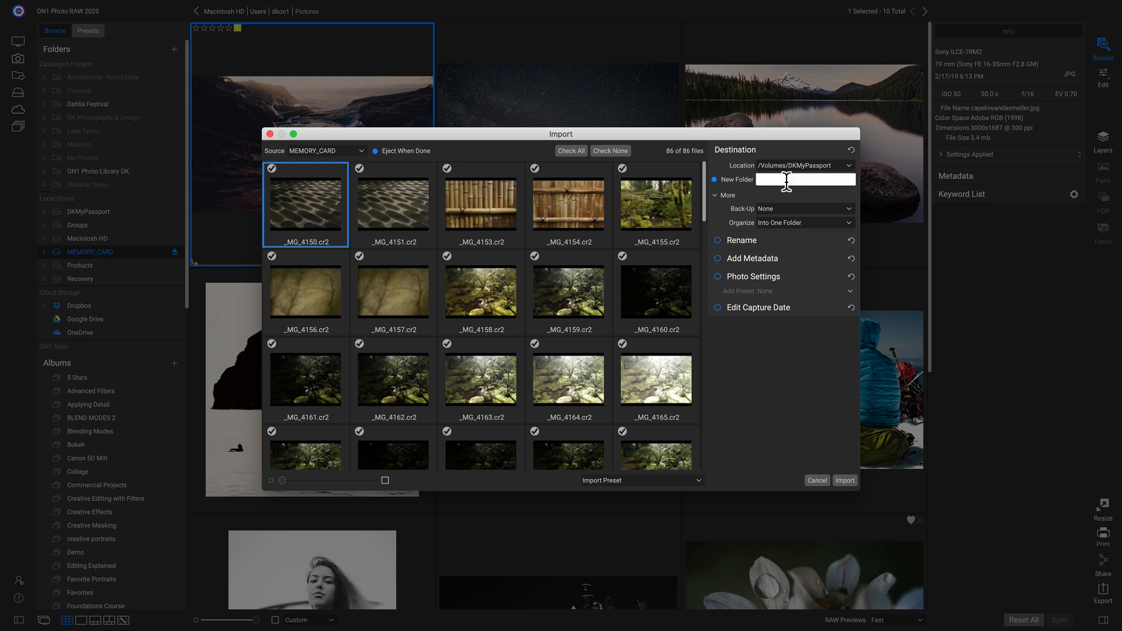
type("Dylan")
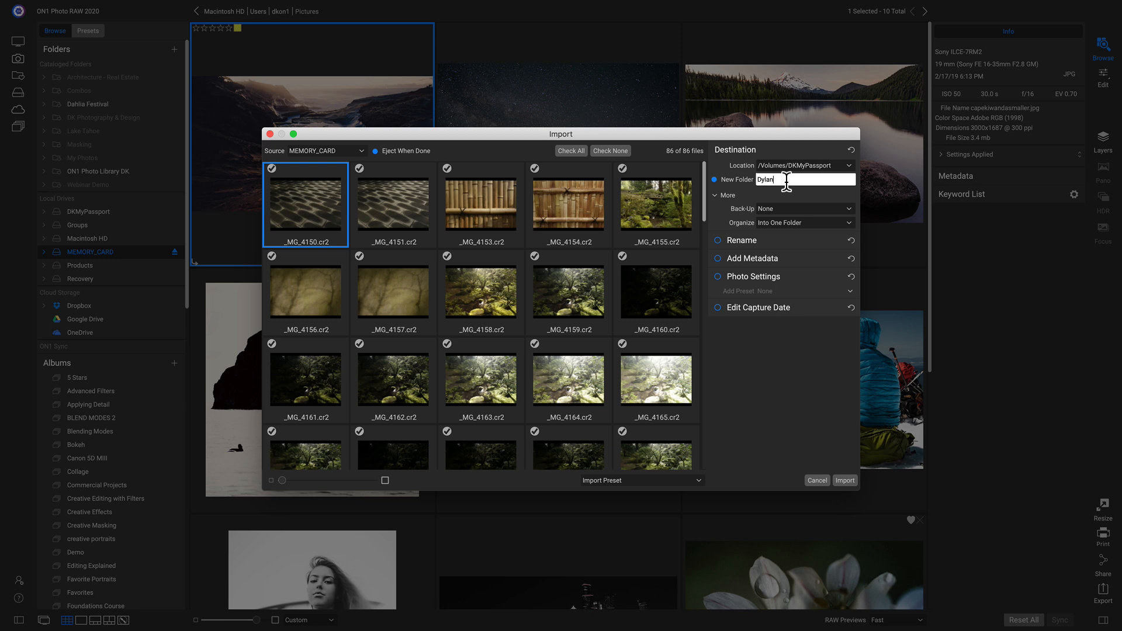
type("'s Pics")
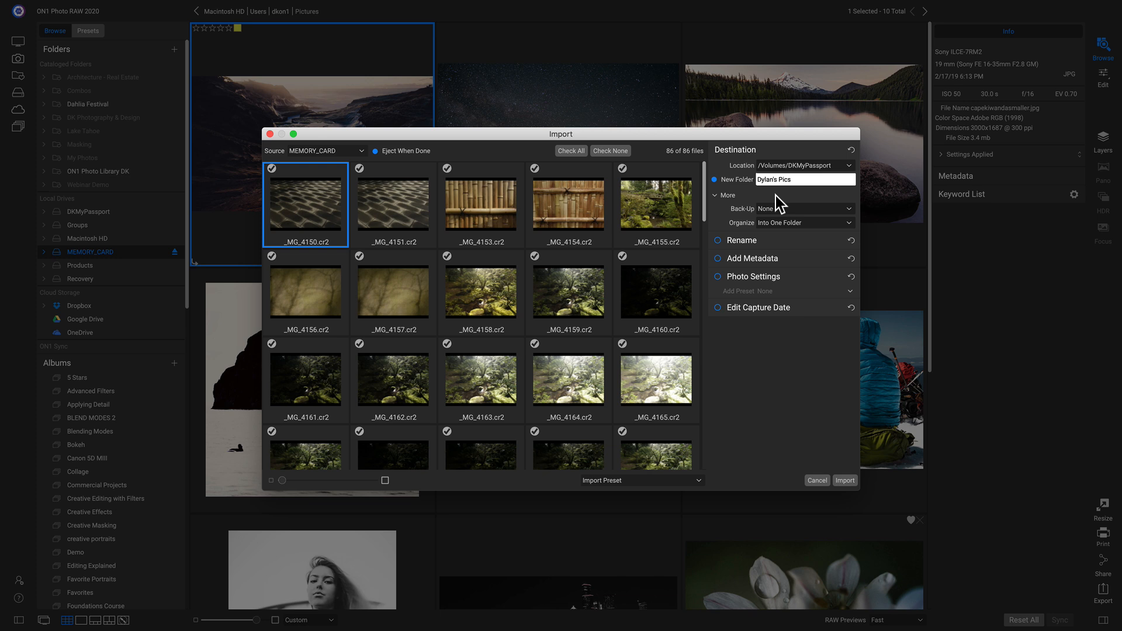
mouse_move(796, 246)
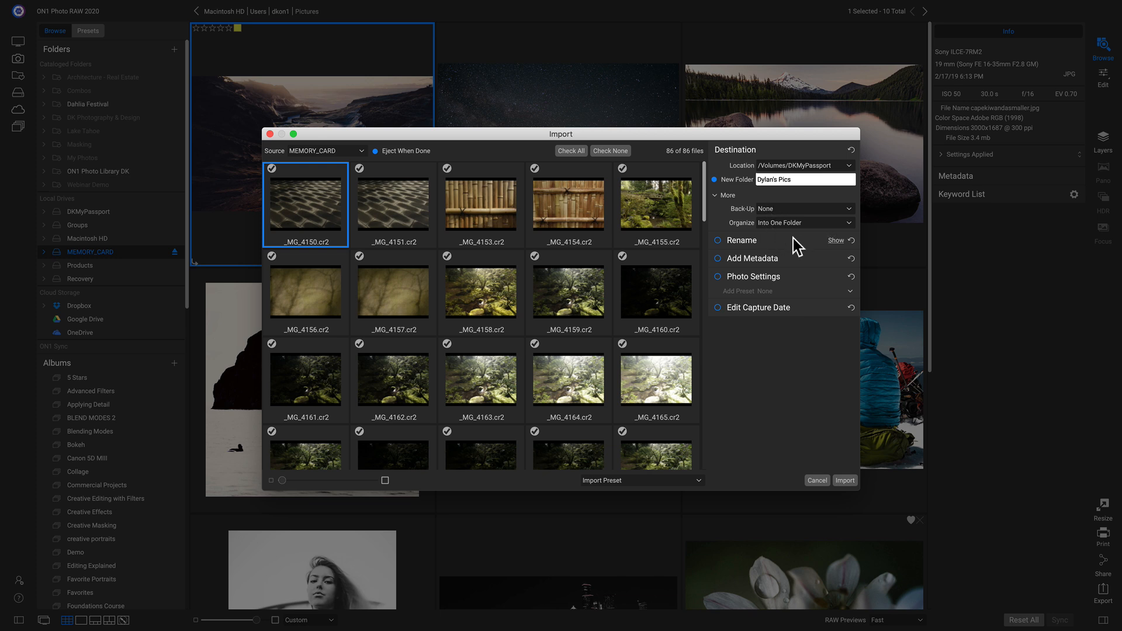
- Rename imported files as Current Name plus a Serial Number second part
left_click(835, 239)
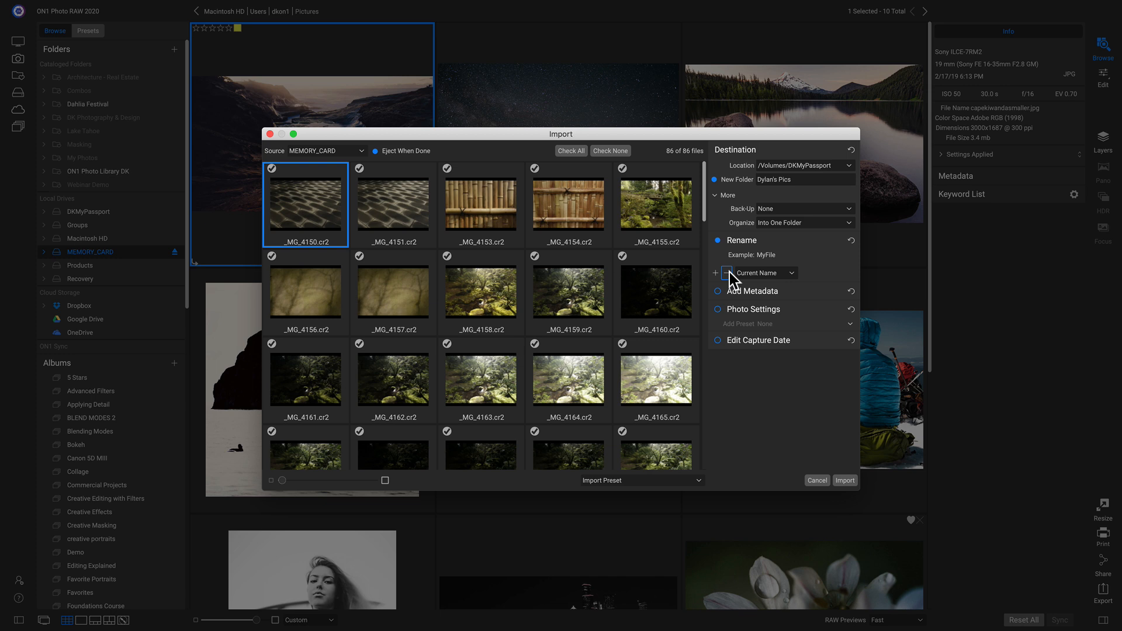
mouse_move(727, 272)
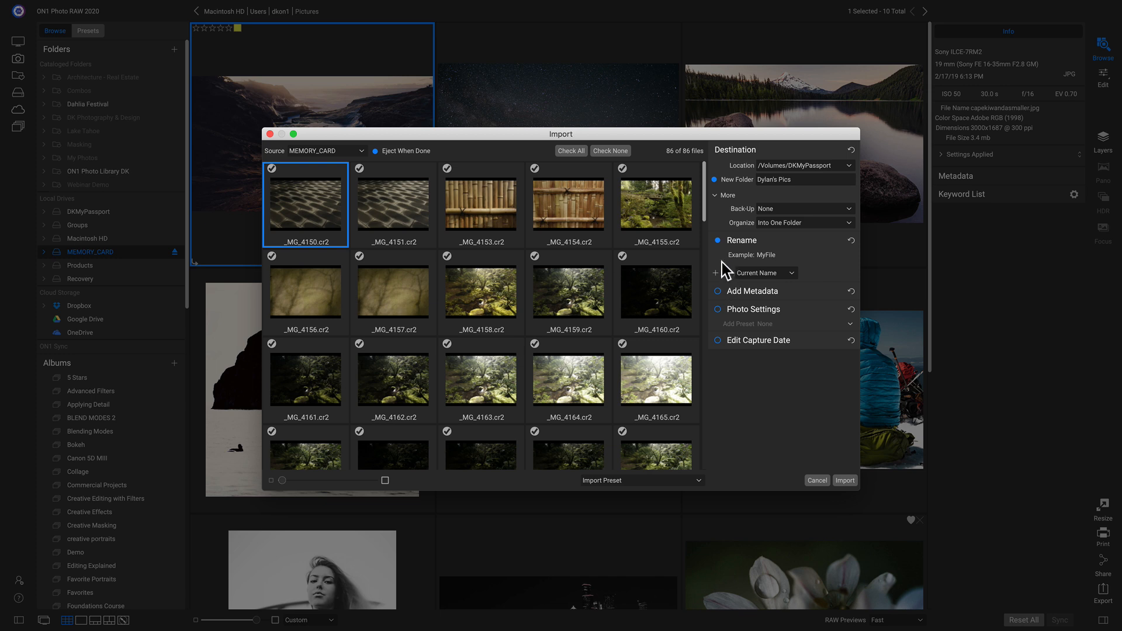
left_click(715, 273)
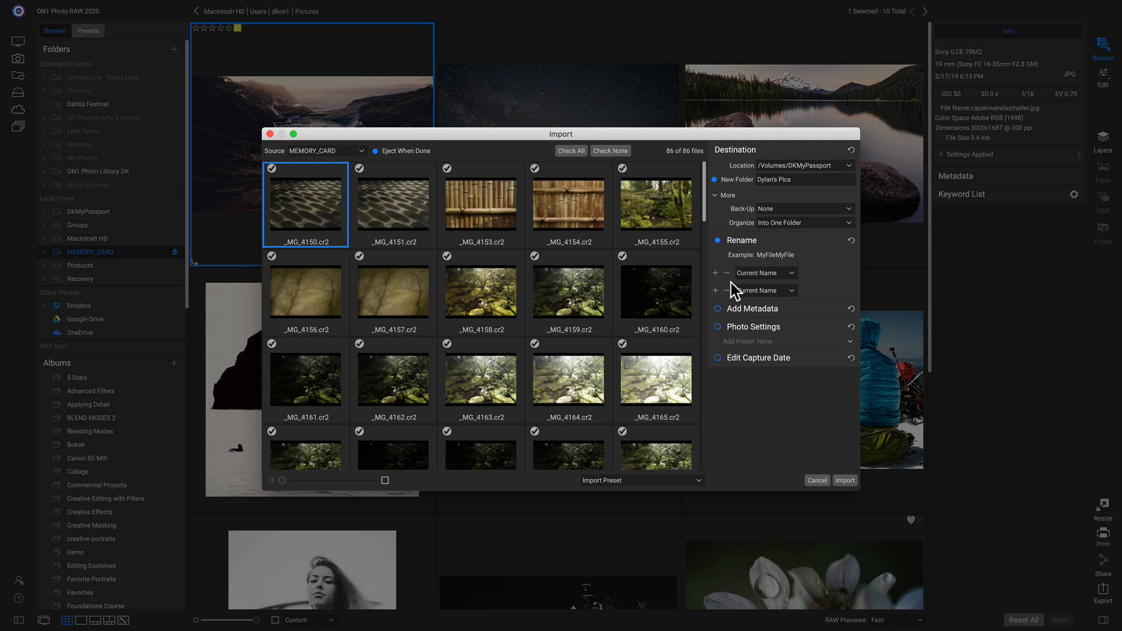
left_click(762, 290)
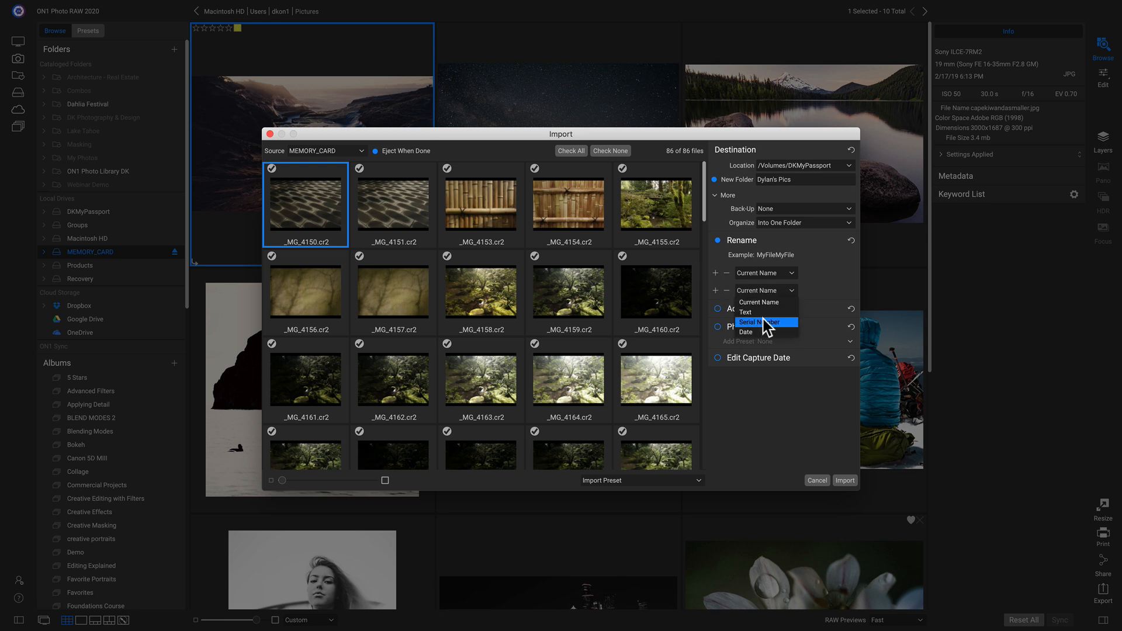
left_click(756, 320)
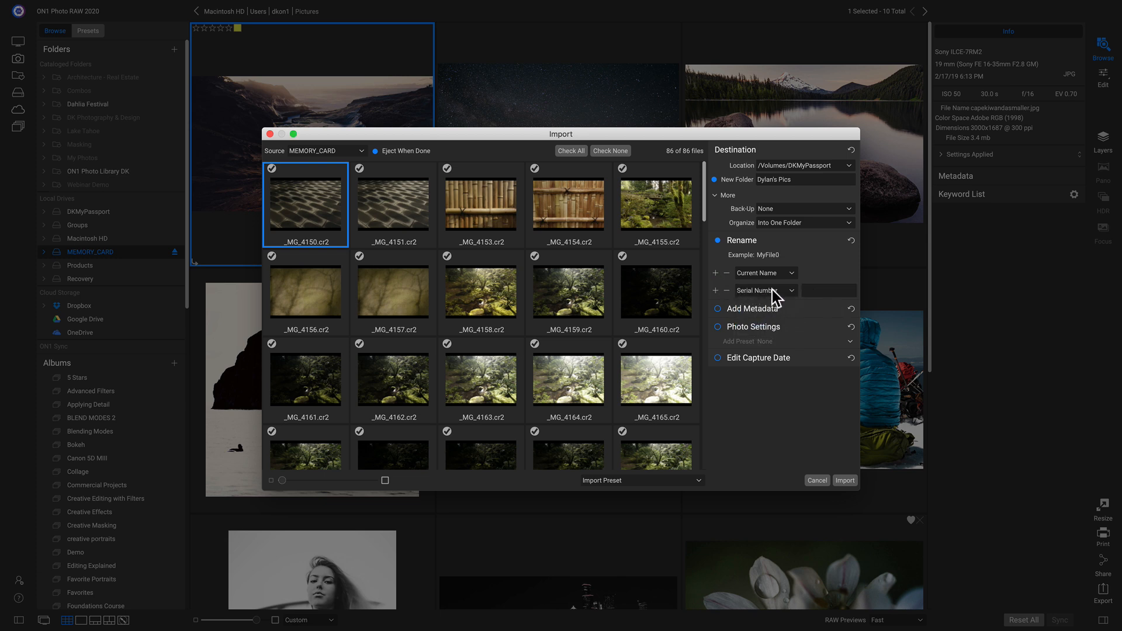
mouse_move(820, 288)
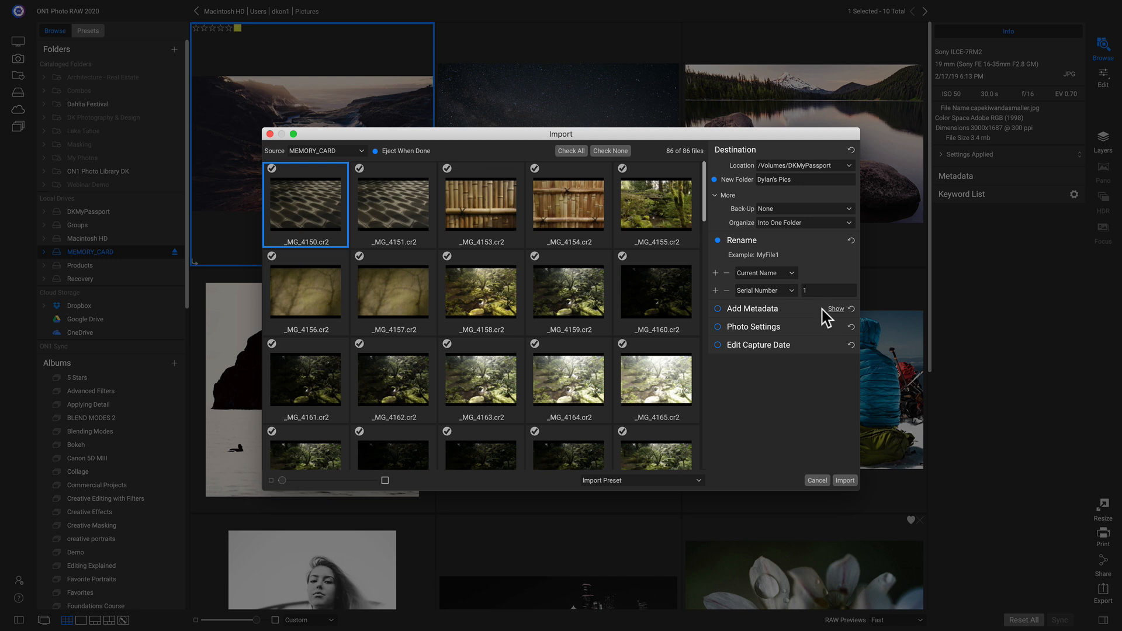
- Review metadata preset and photo settings options, then reveal Edit Capture Date adjustments
left_click(835, 309)
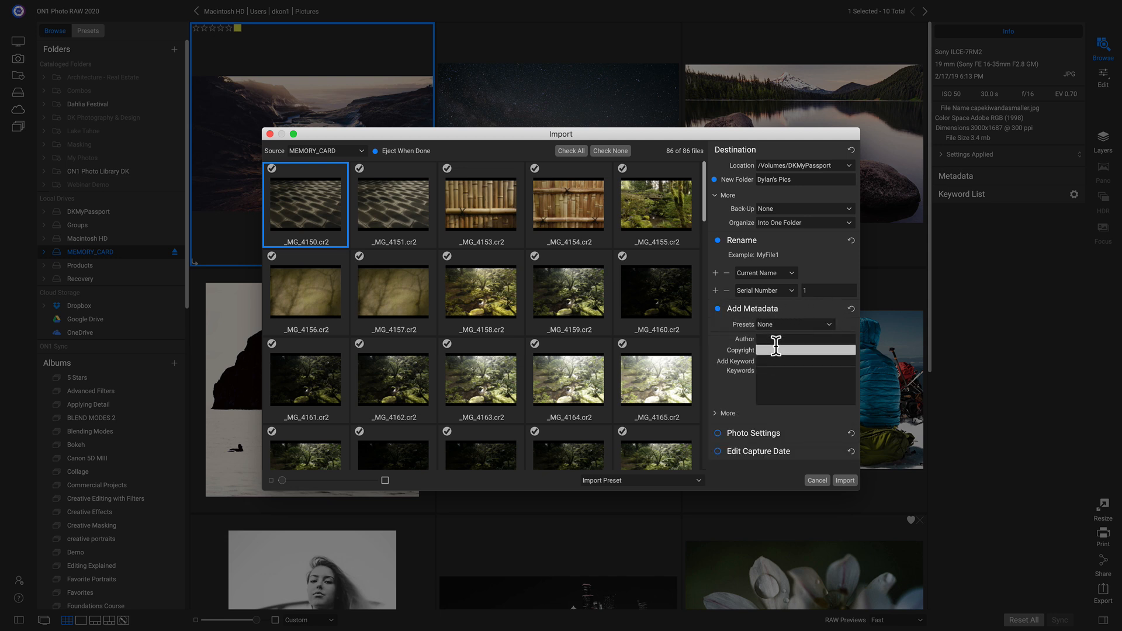
mouse_move(802, 329)
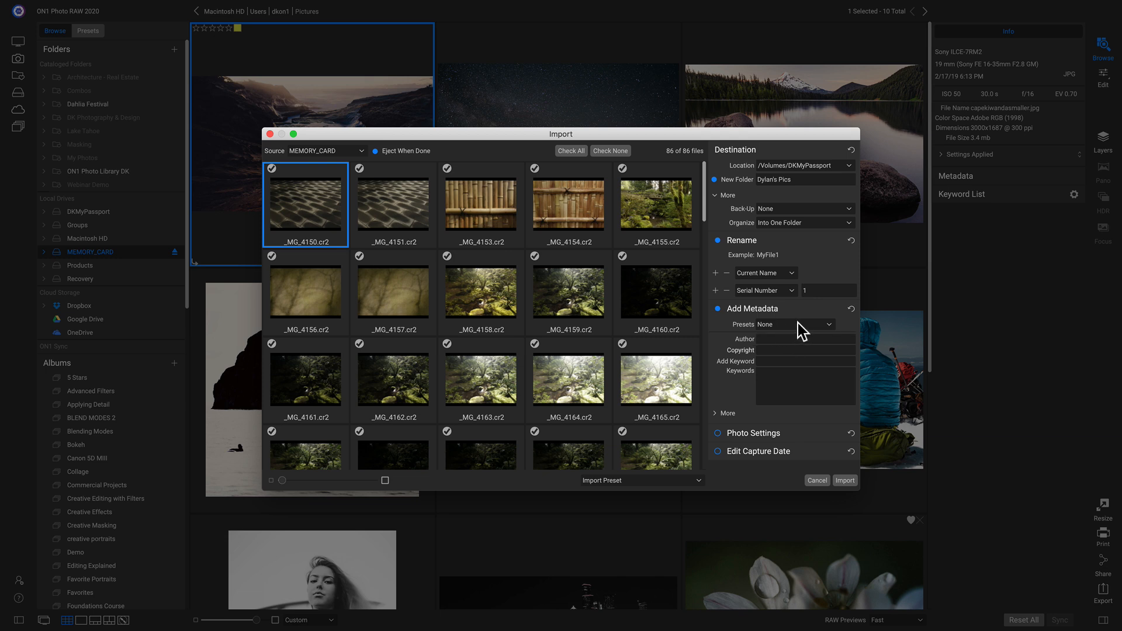
left_click(805, 323)
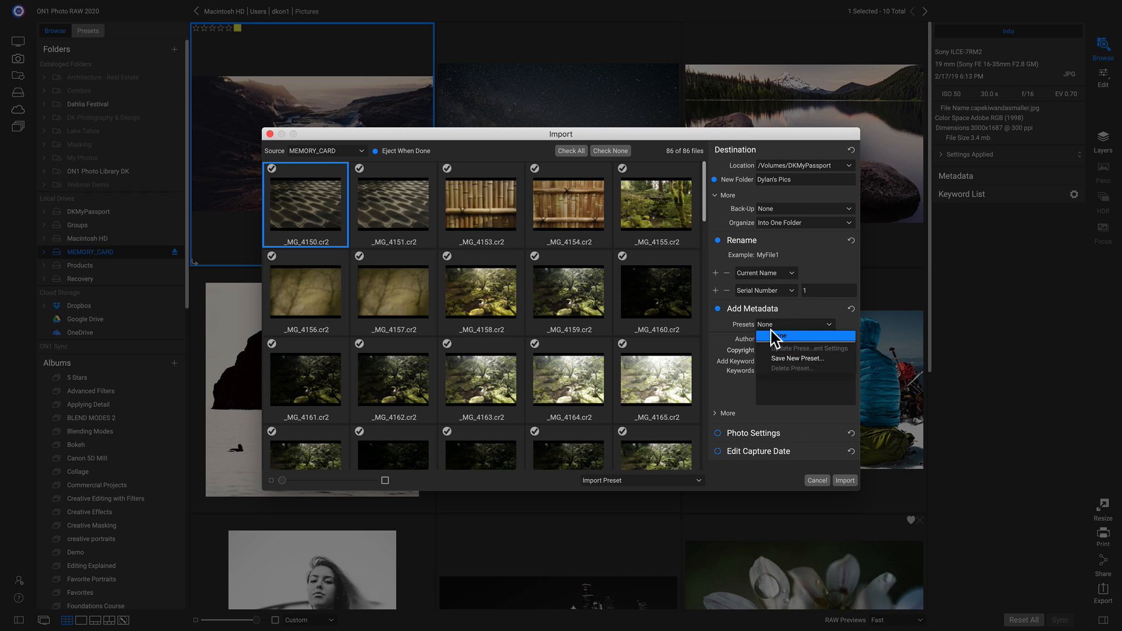
mouse_move(786, 343)
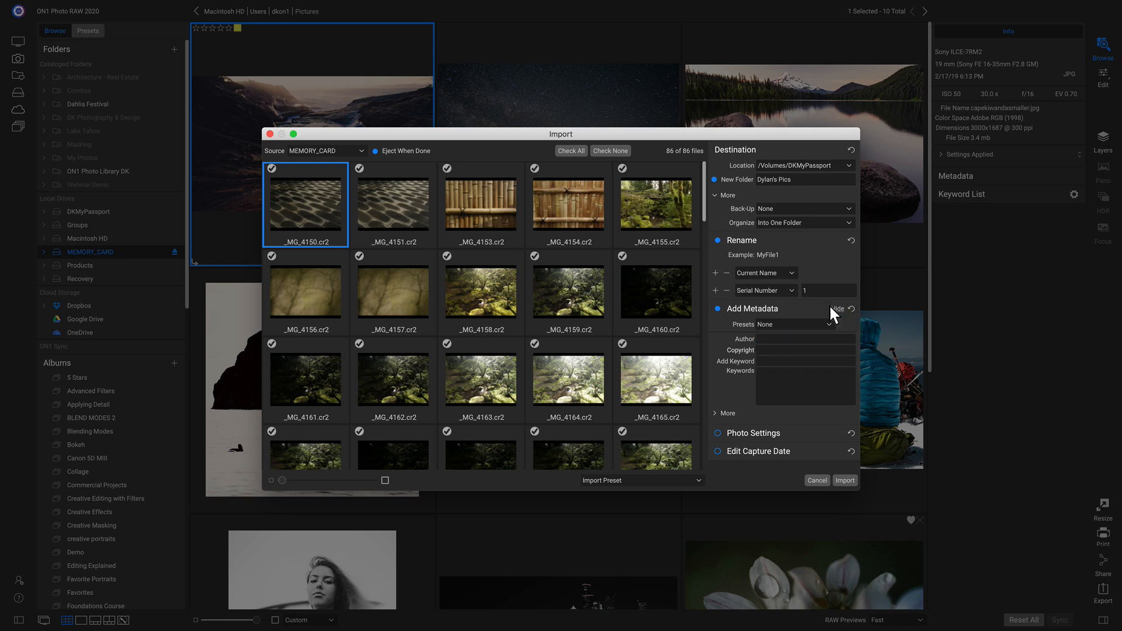
left_click(830, 308)
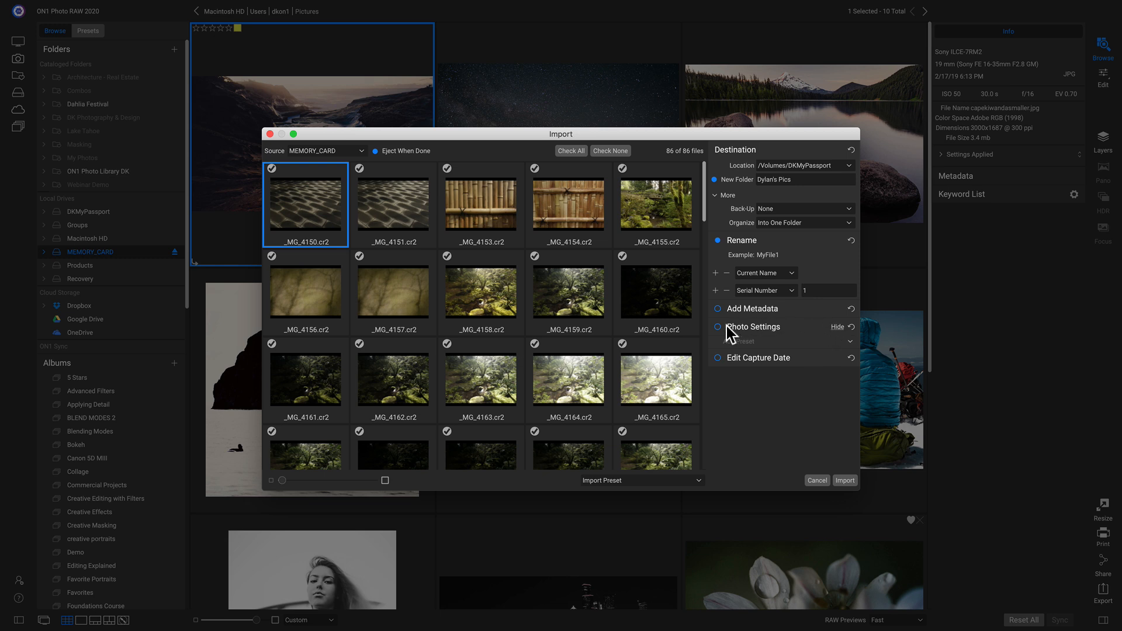
left_click(717, 327)
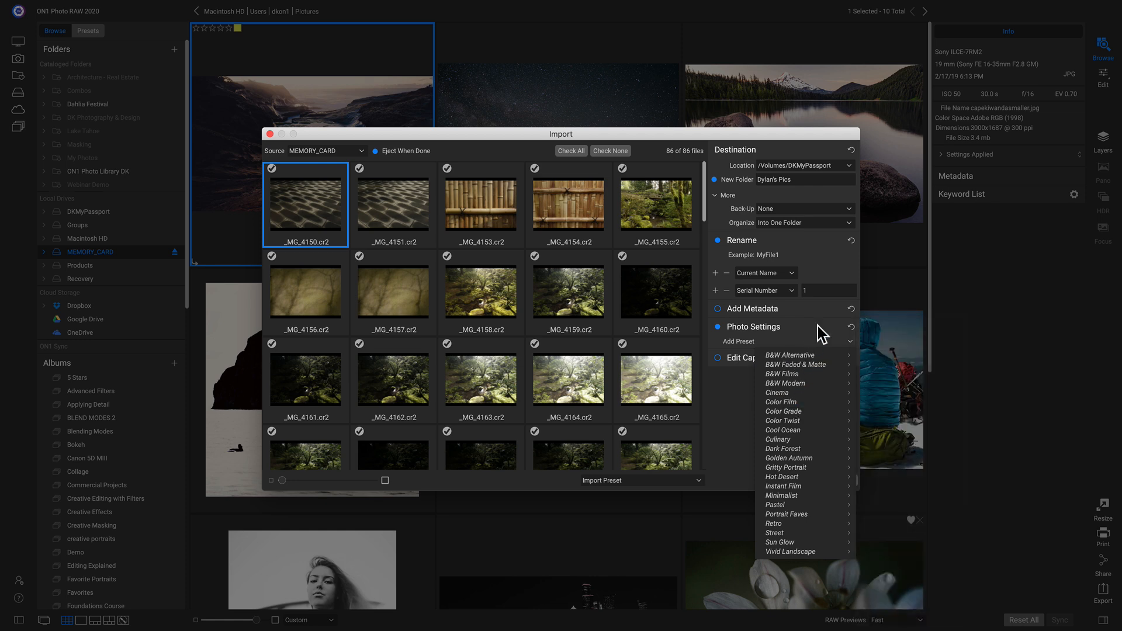
left_click(749, 326)
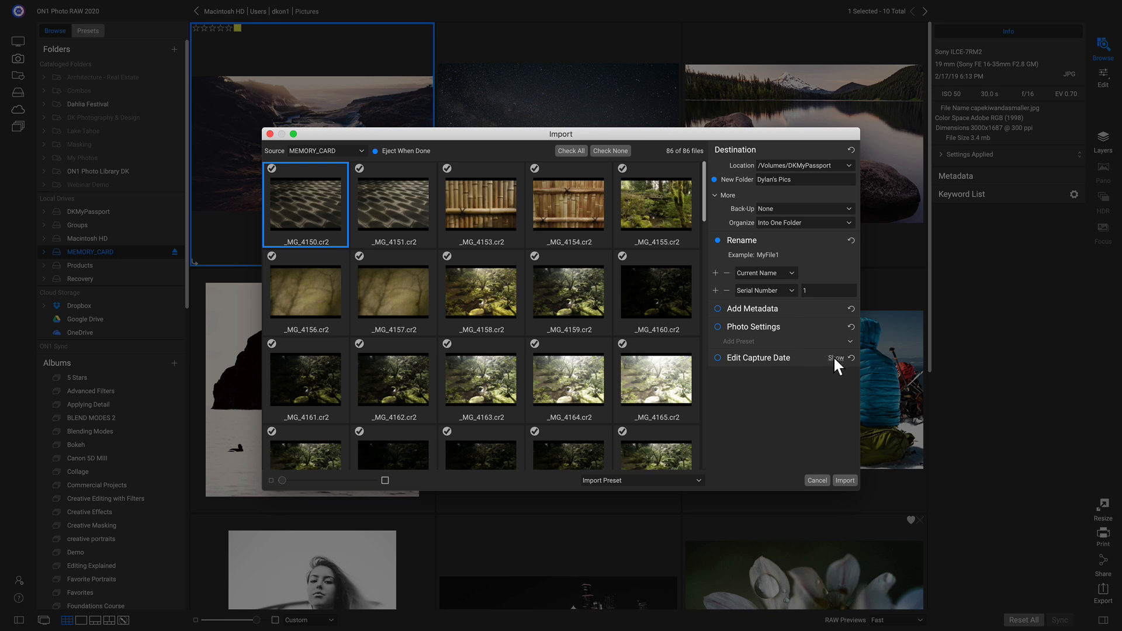
left_click(835, 357)
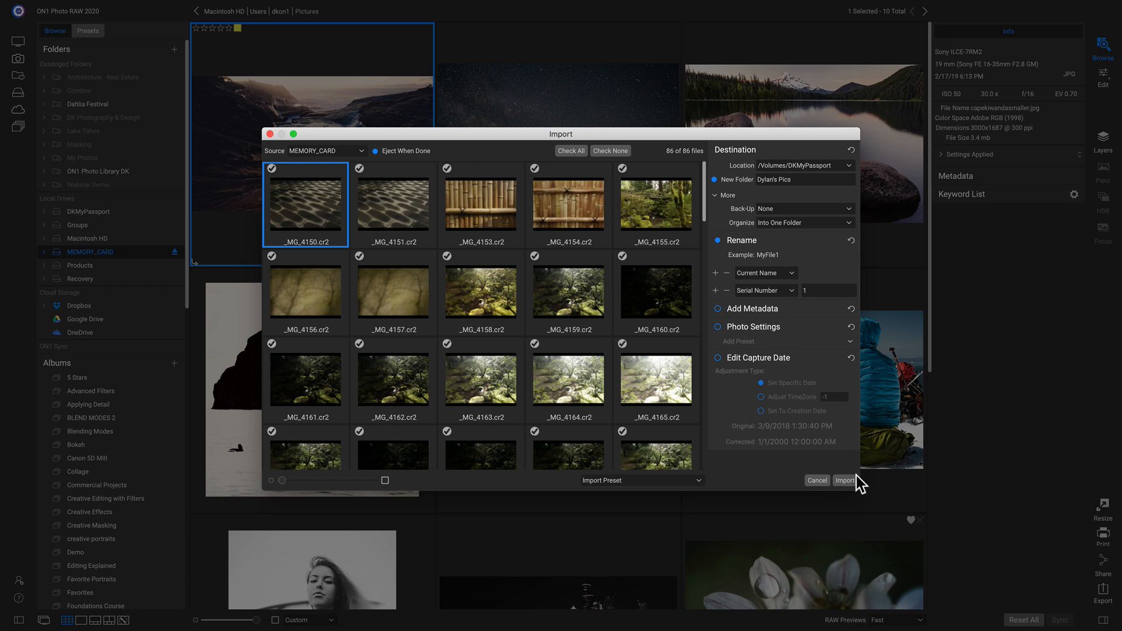
- Start the import of the checked photos into Dylan's Pics
left_click(844, 480)
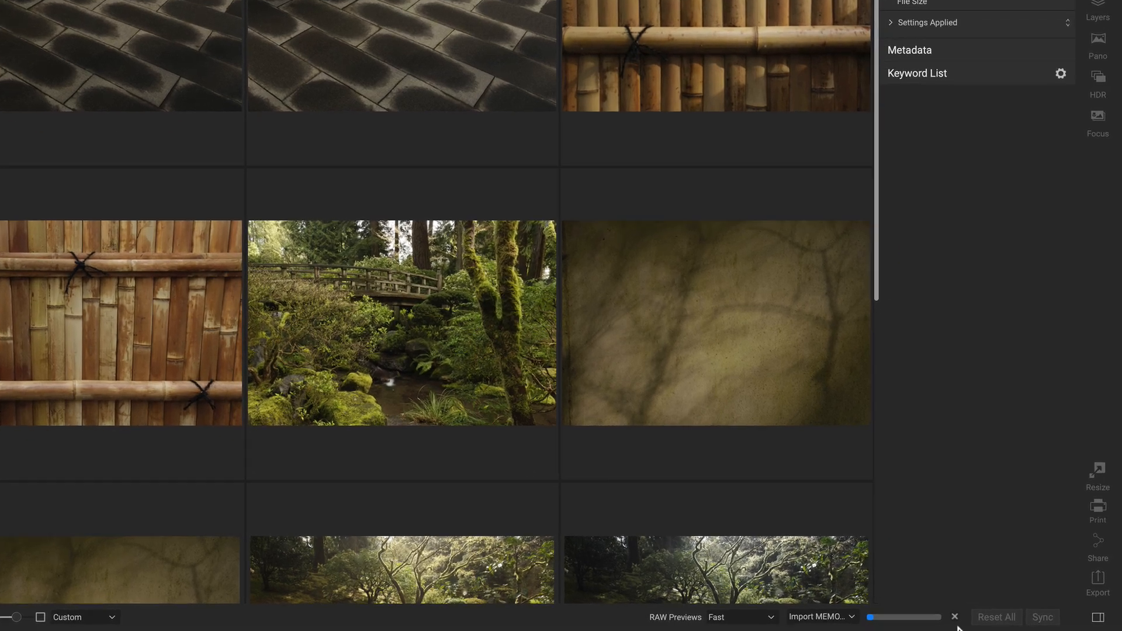
mouse_move(958, 566)
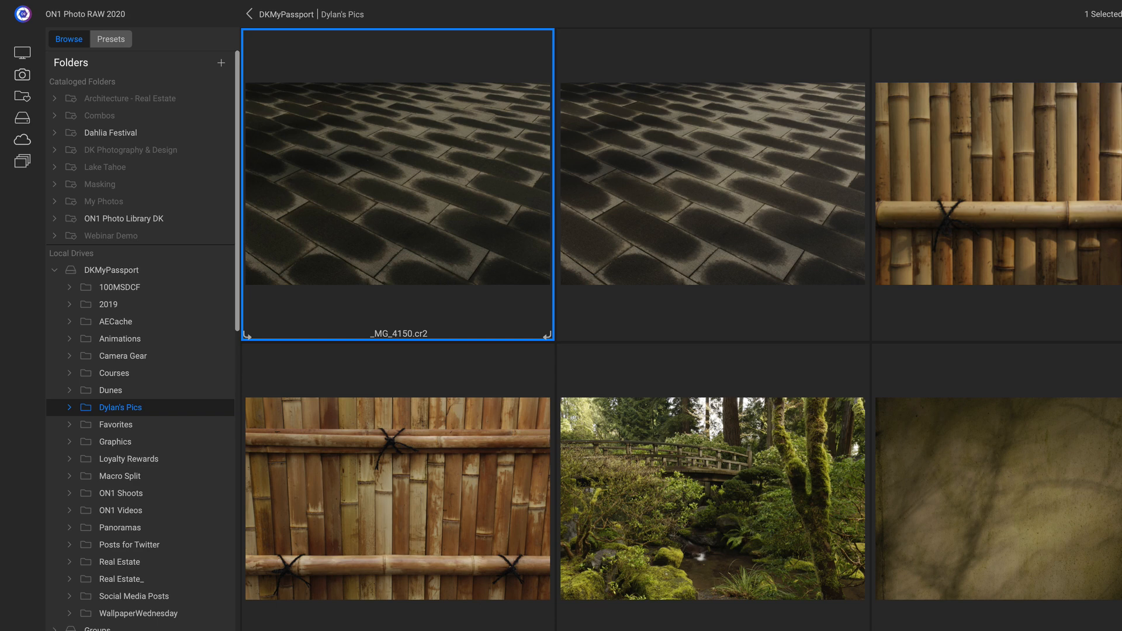
mouse_move(625, 378)
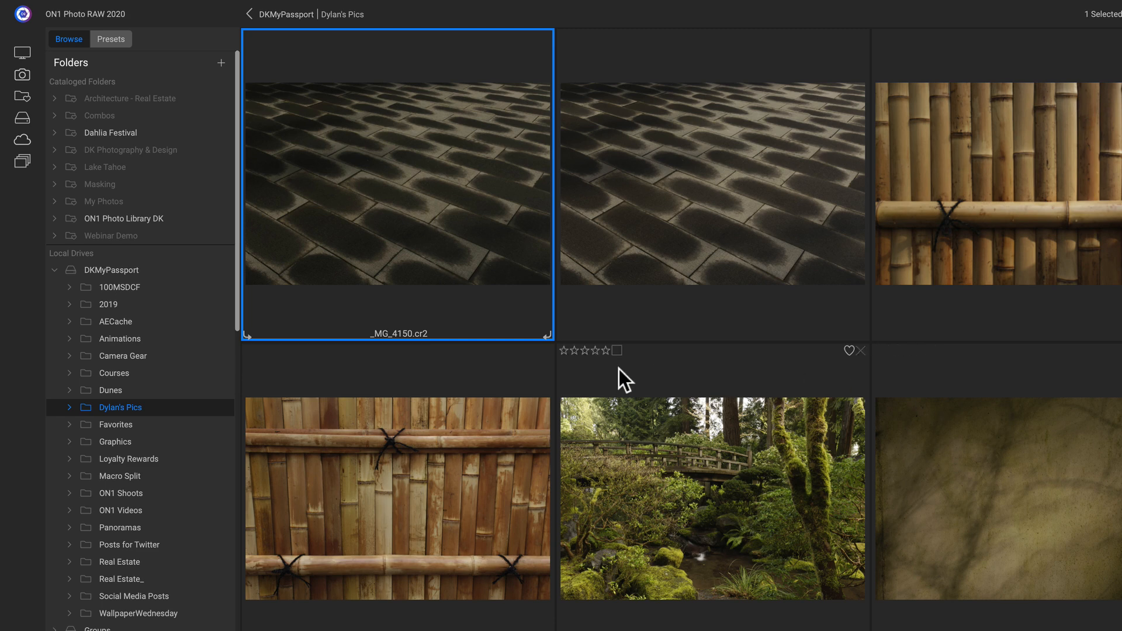
mouse_move(161, 428)
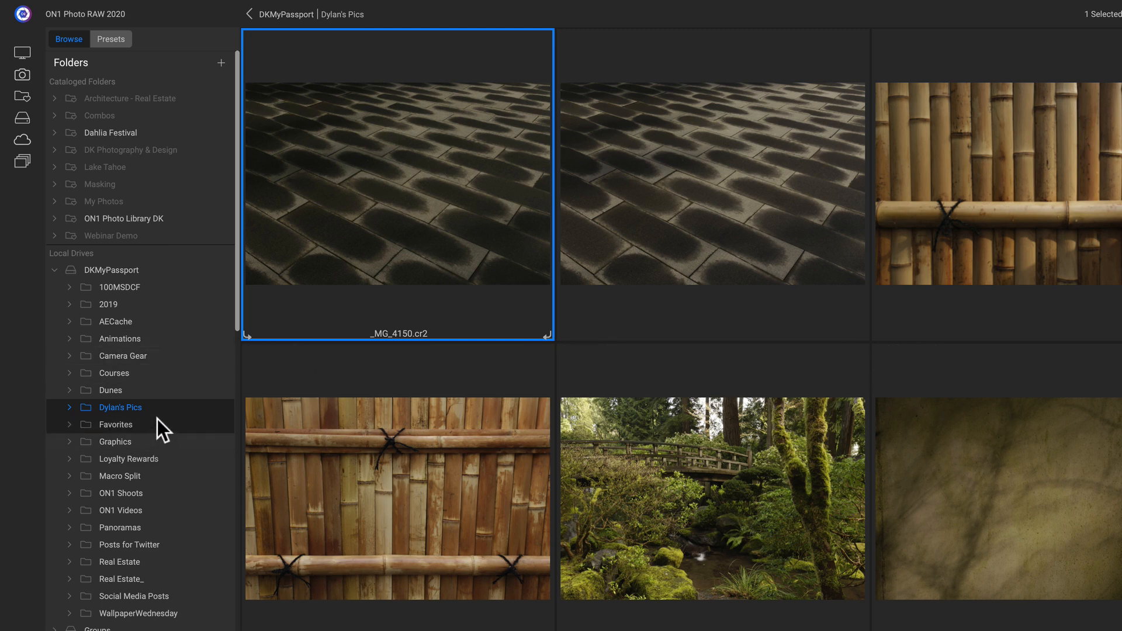
mouse_move(150, 414)
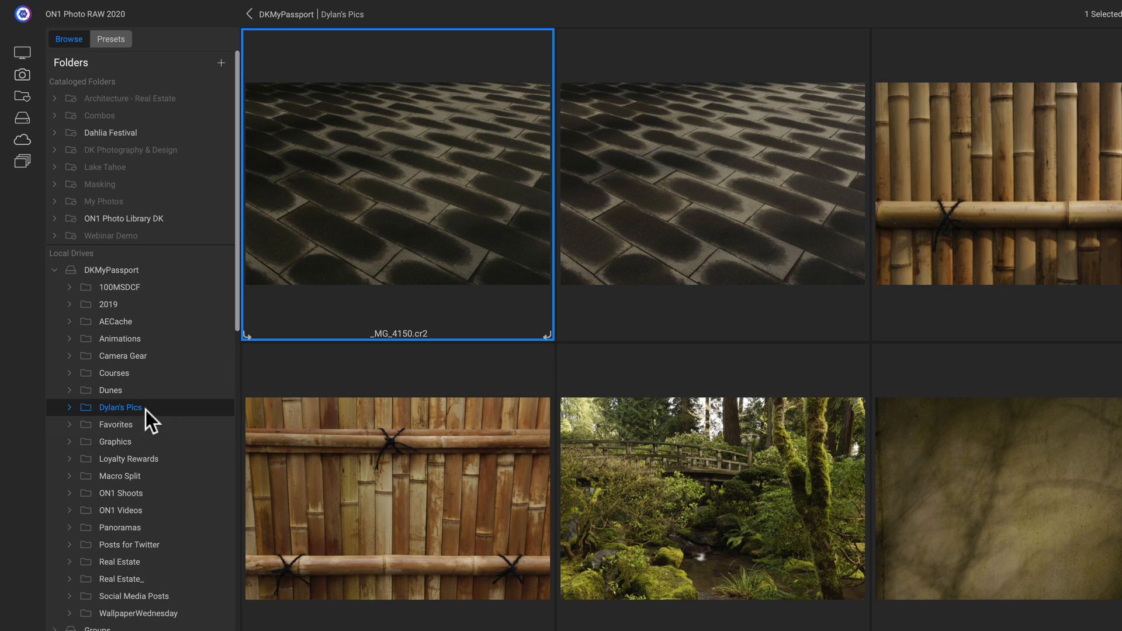
- Add Dylan's Pics to Cataloged Folders with Standard Sized previews
right_click(121, 407)
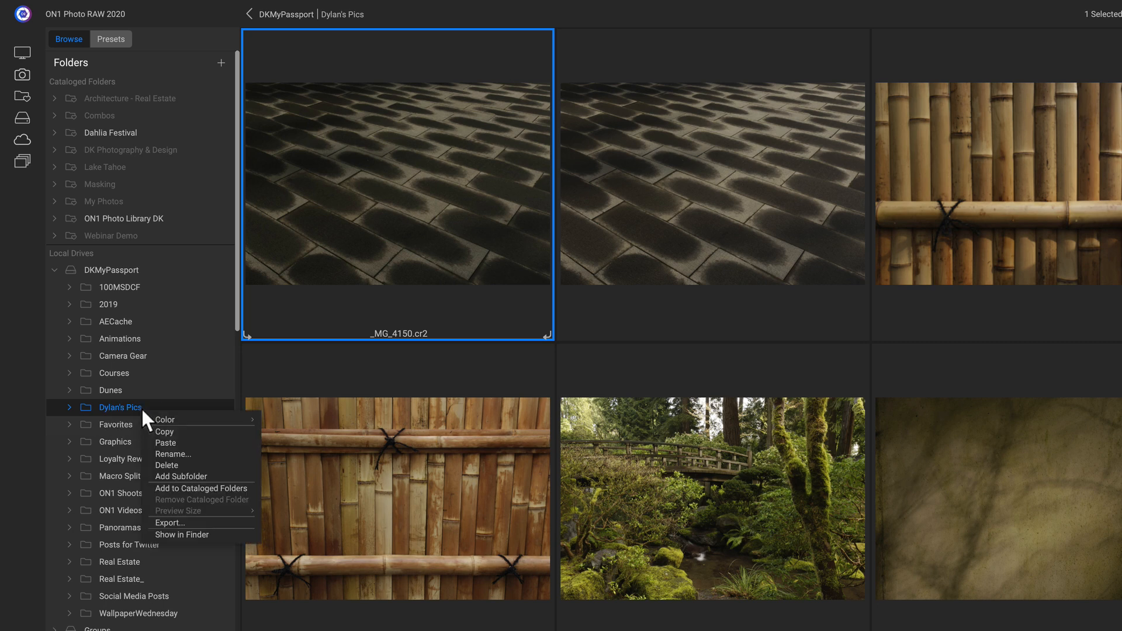
mouse_move(215, 488)
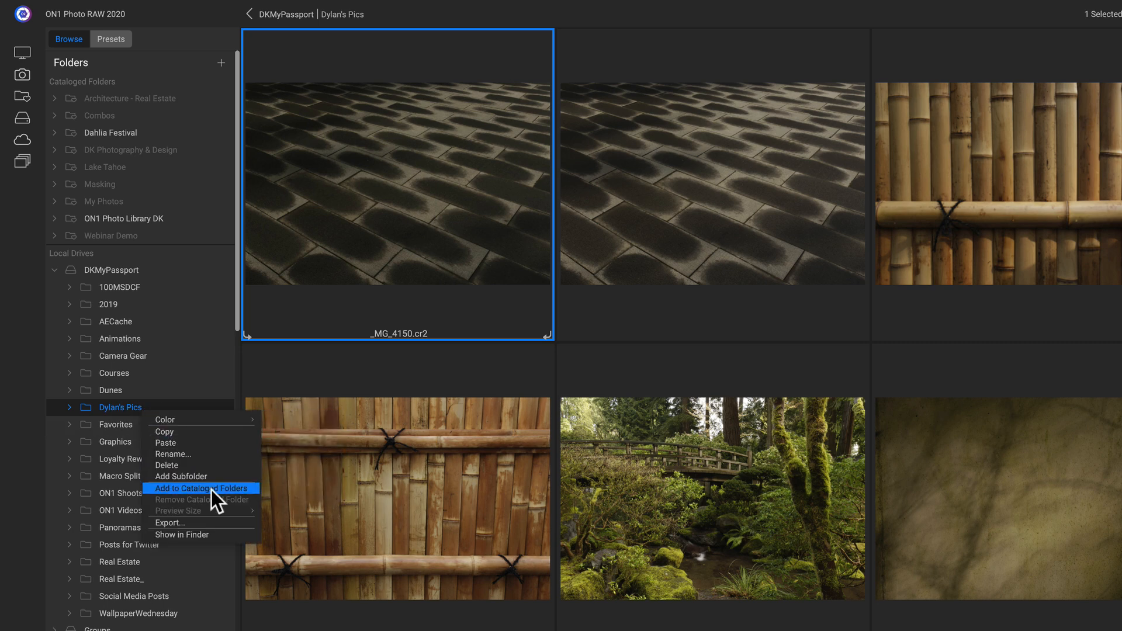
mouse_move(209, 498)
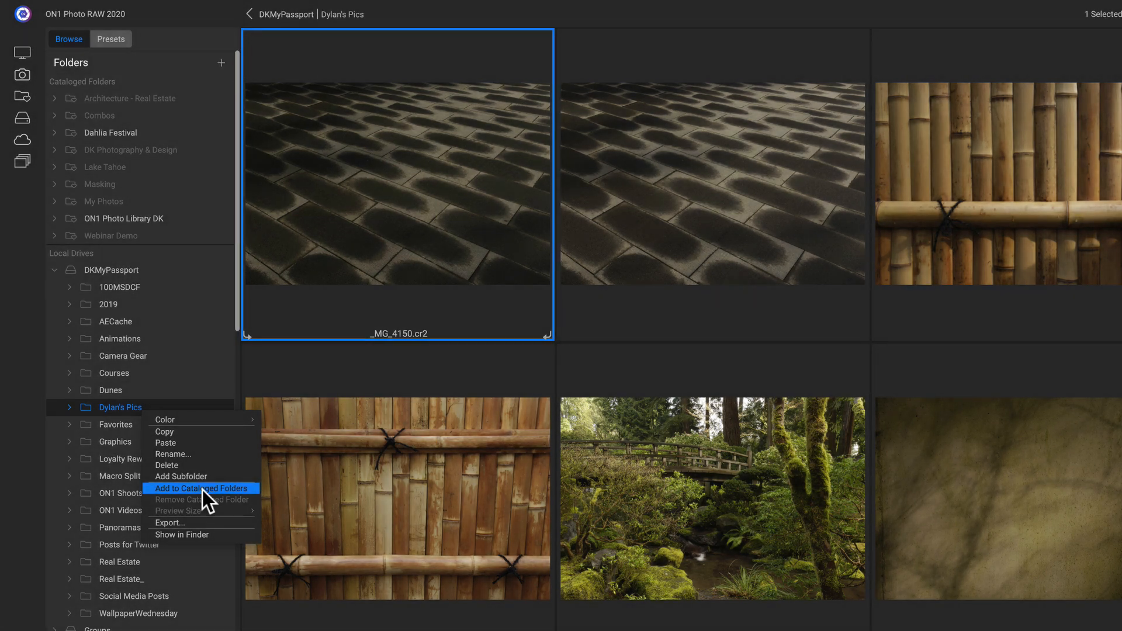
left_click(201, 488)
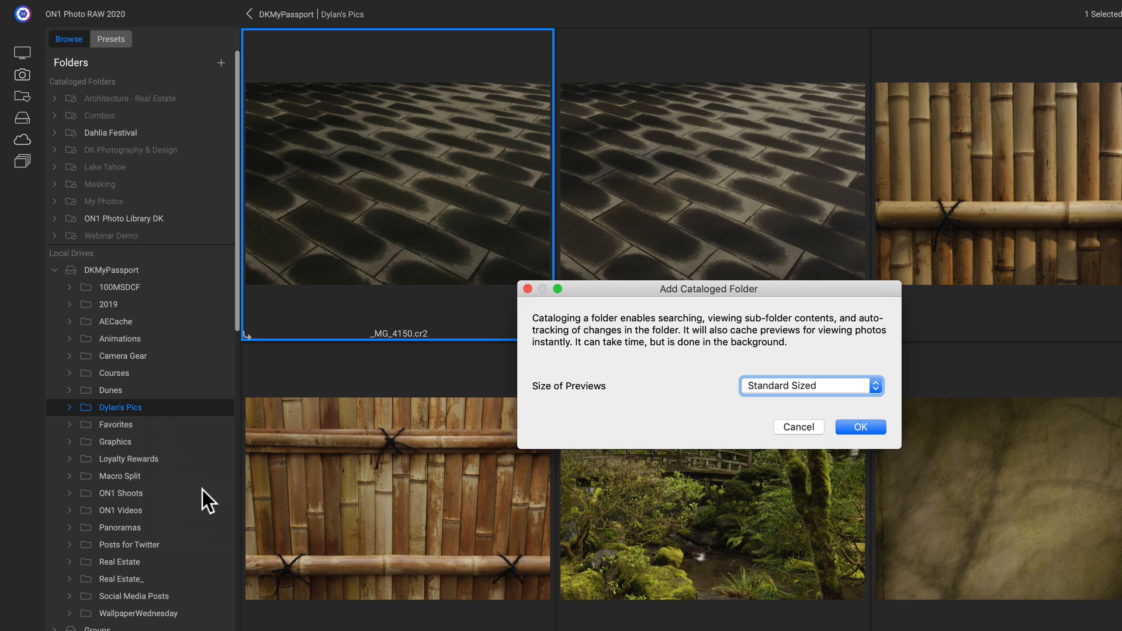
mouse_move(822, 421)
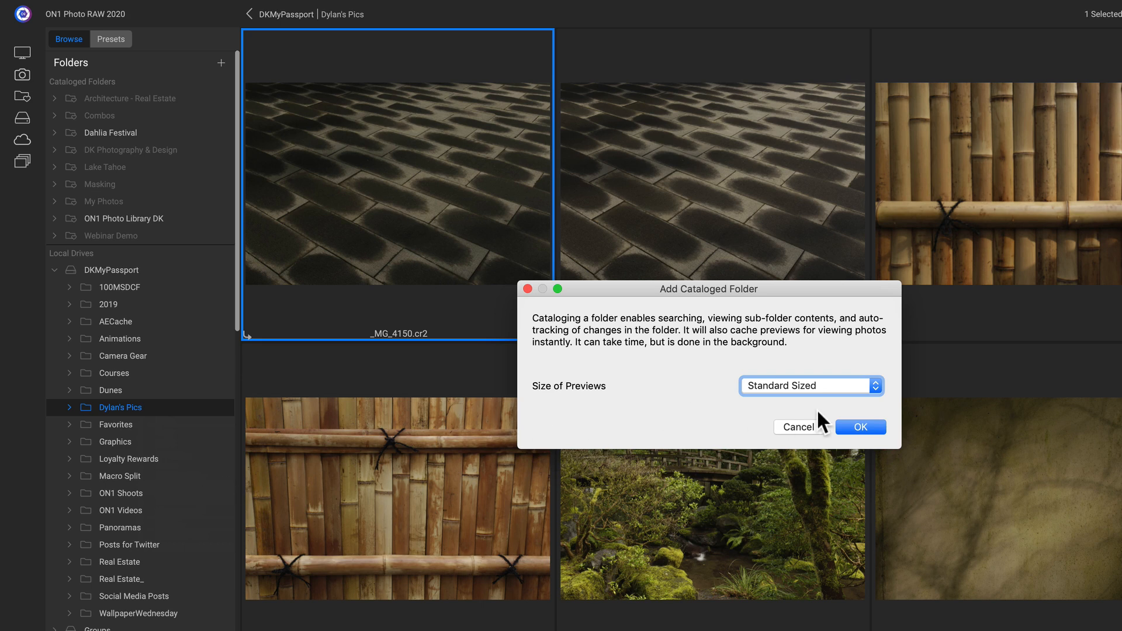
left_click(808, 386)
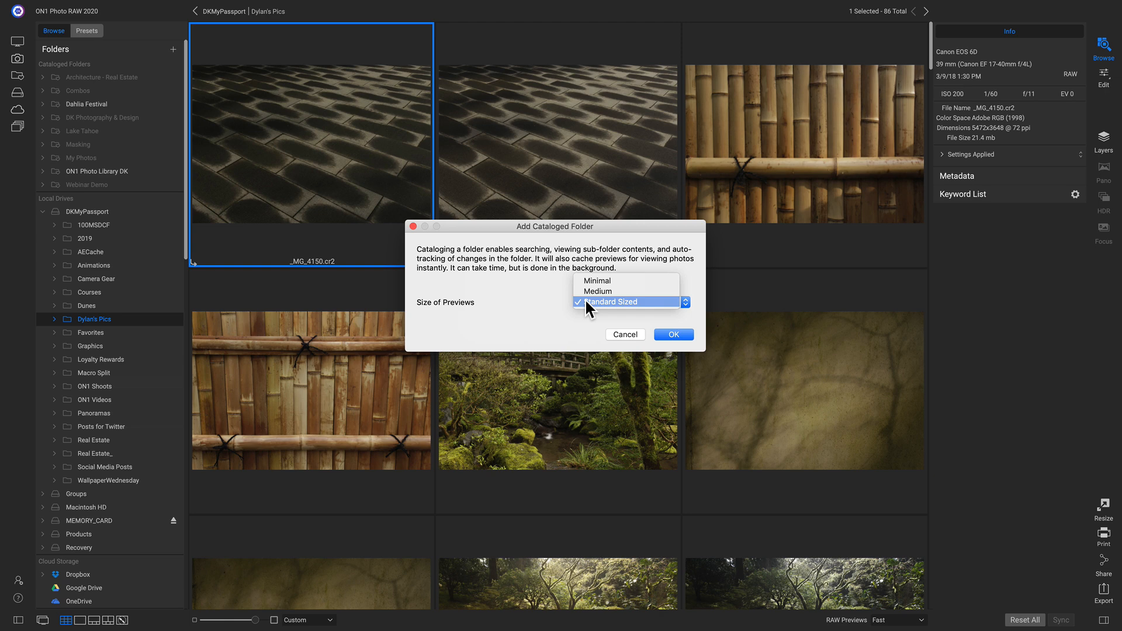
mouse_move(608, 311)
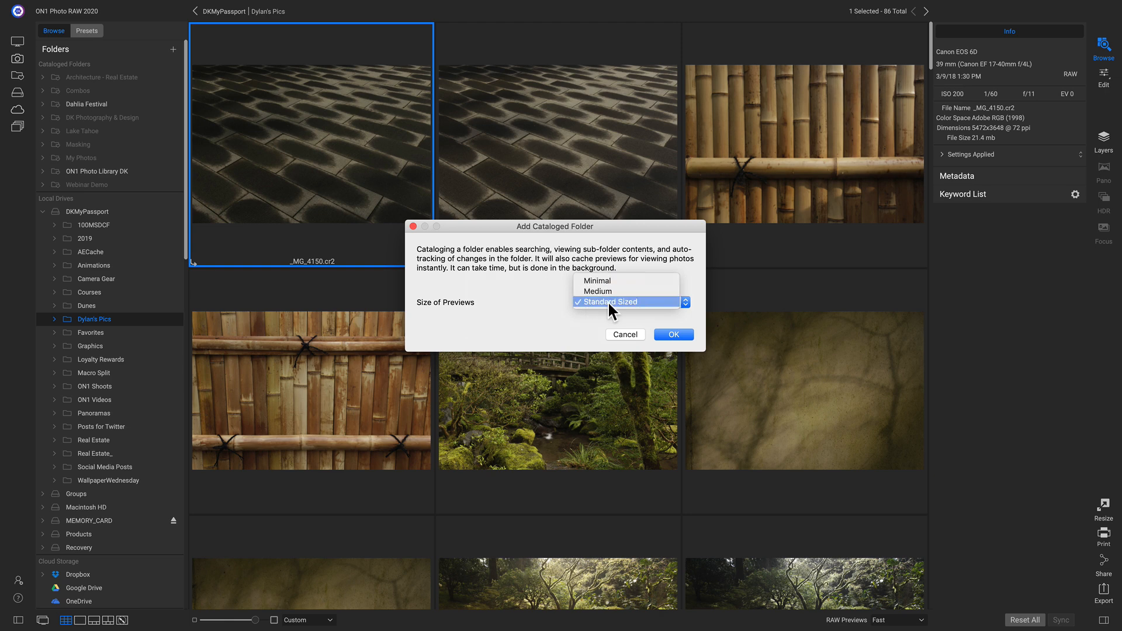
left_click(674, 334)
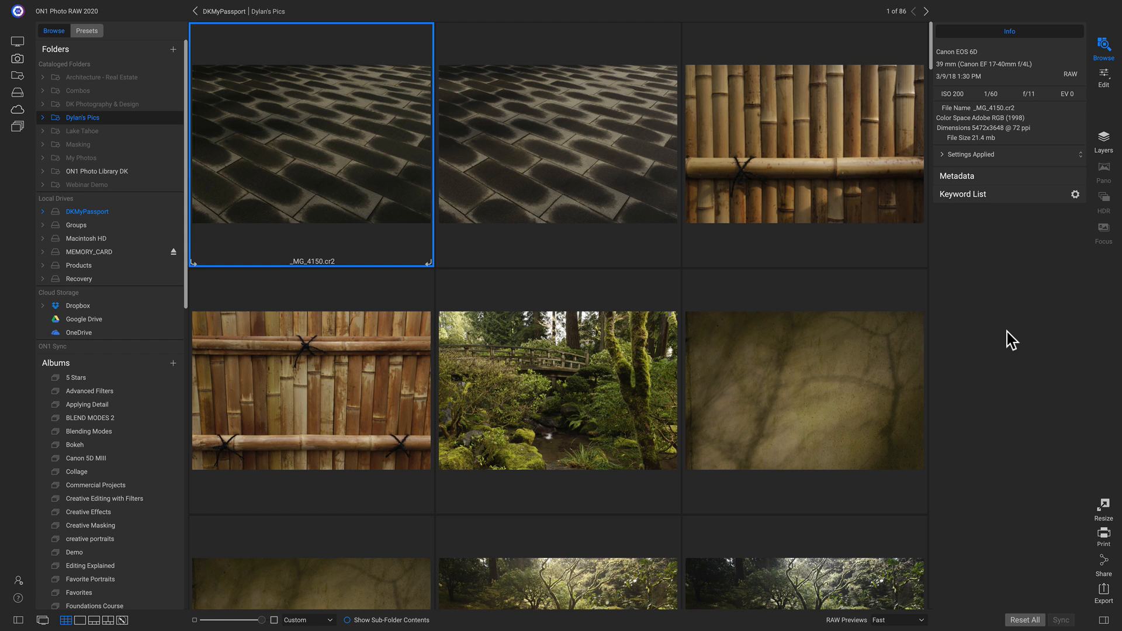
mouse_move(336, 152)
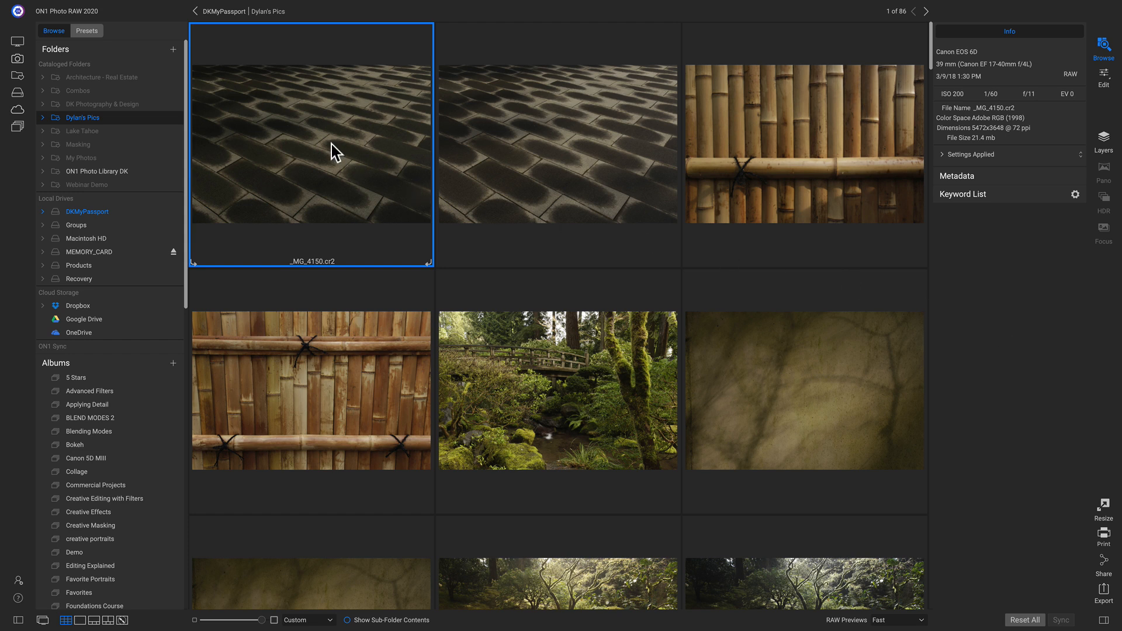
- Switch to Film Strip view and enable Photo > Auto Advance
key("f")
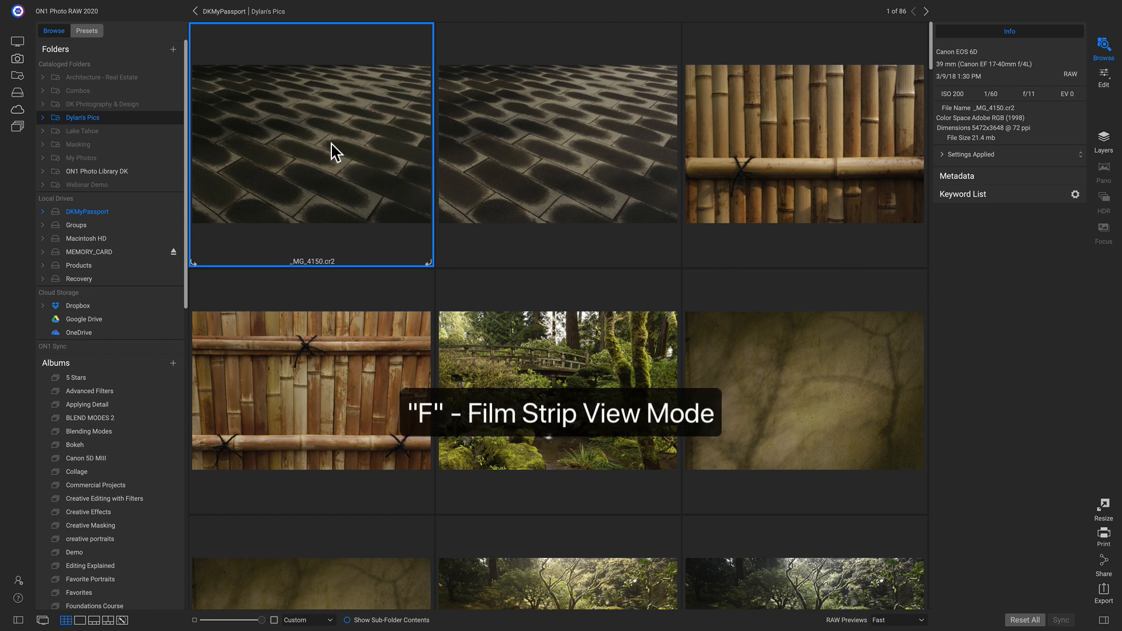
key("f")
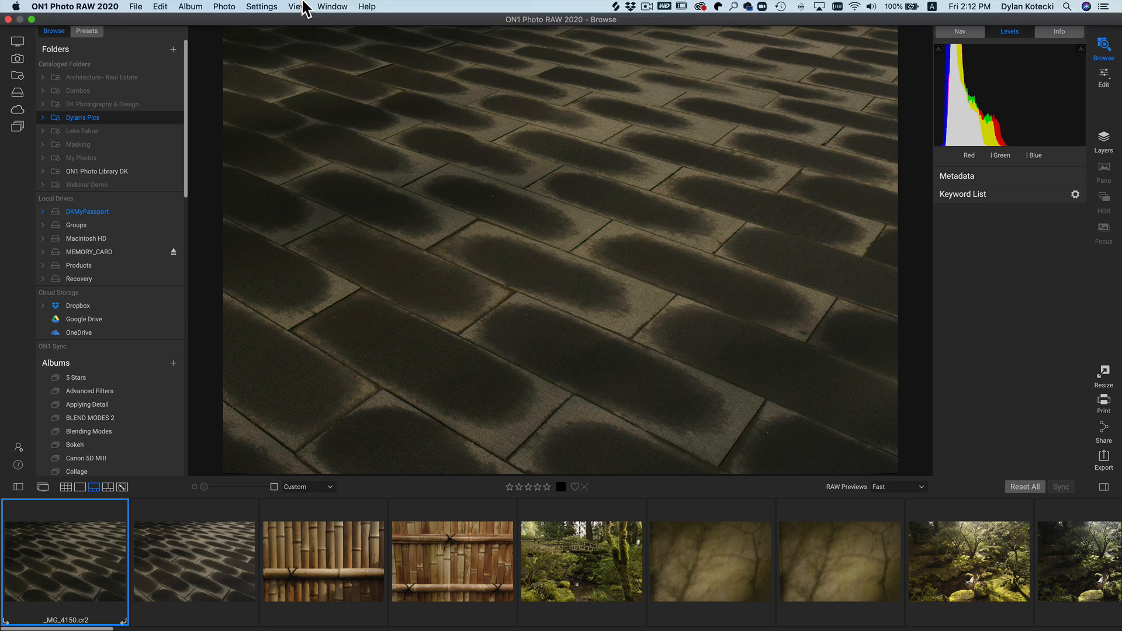
left_click(225, 7)
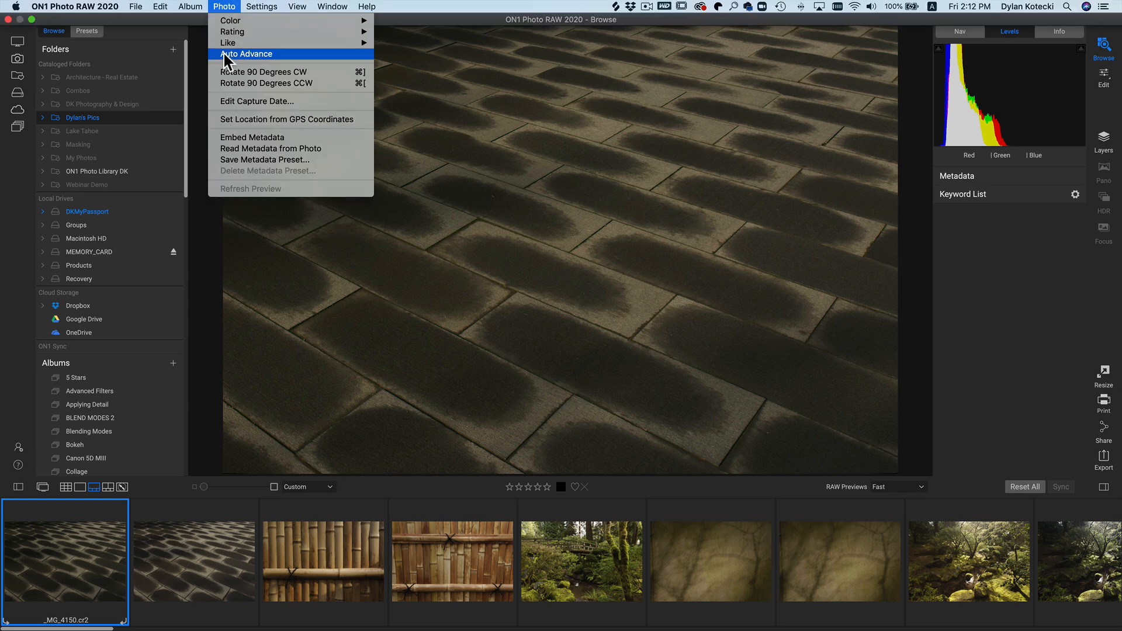
mouse_move(270, 61)
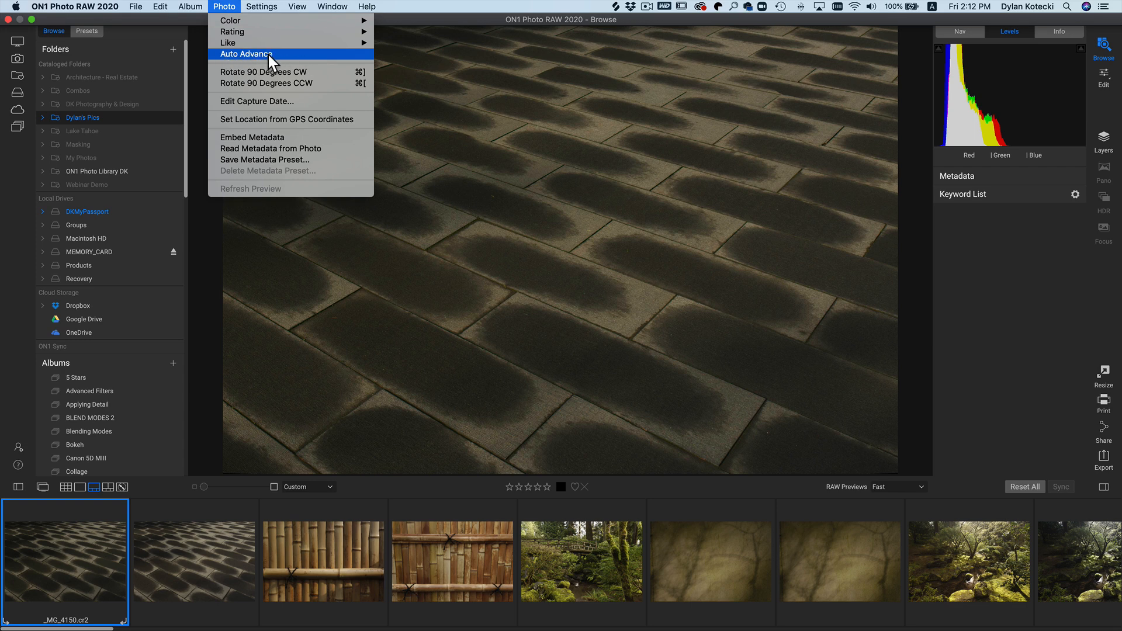
left_click(247, 54)
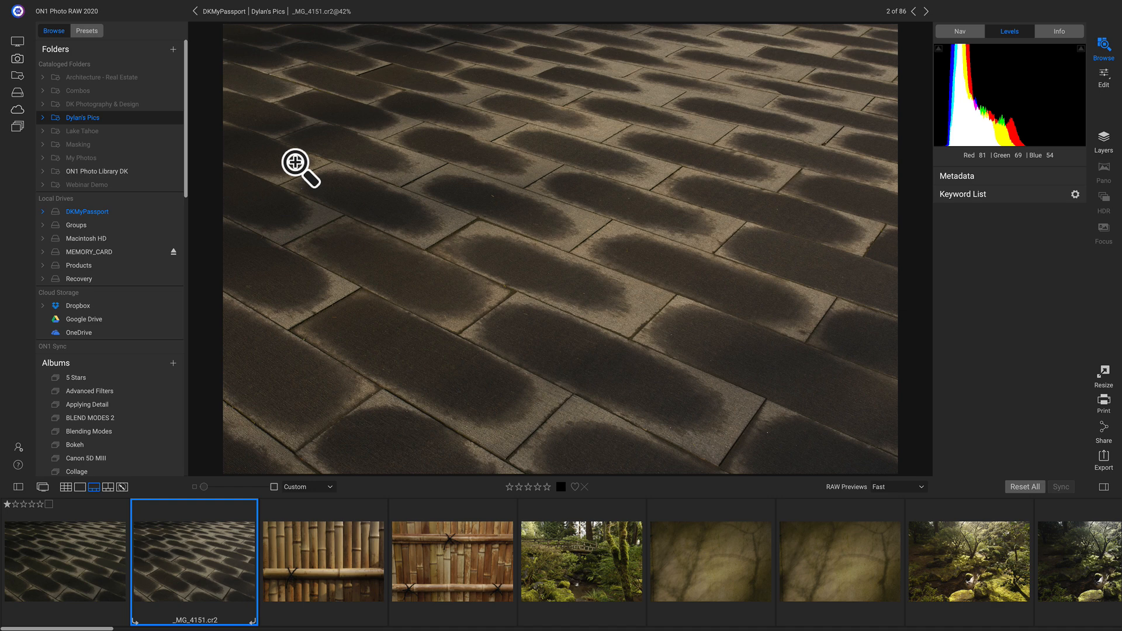
mouse_move(522, 411)
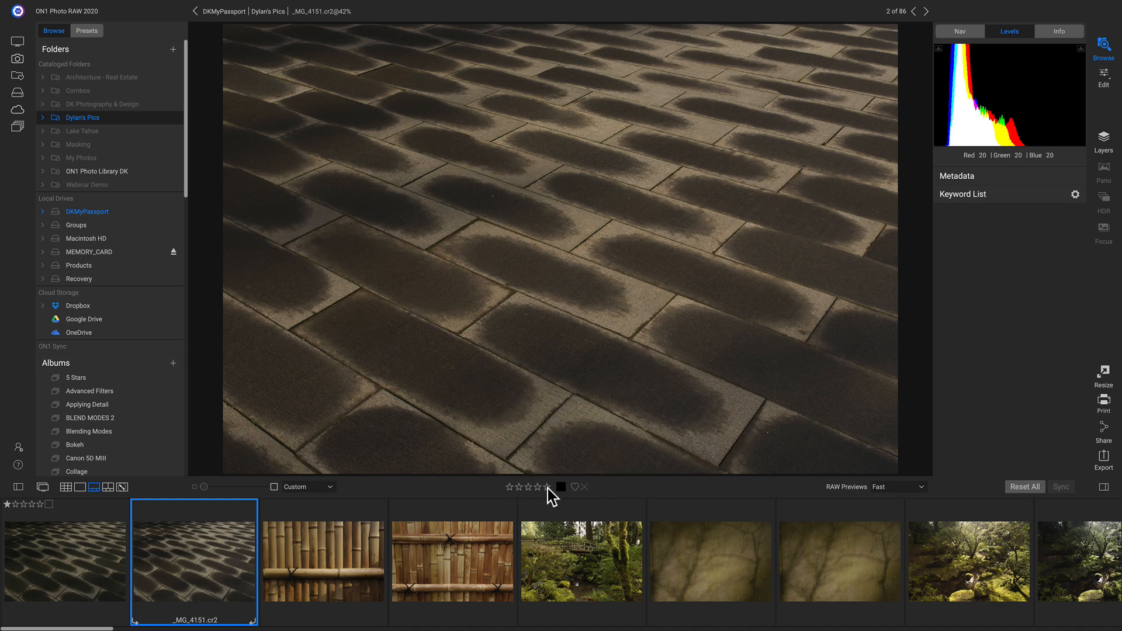
left_click(575, 486)
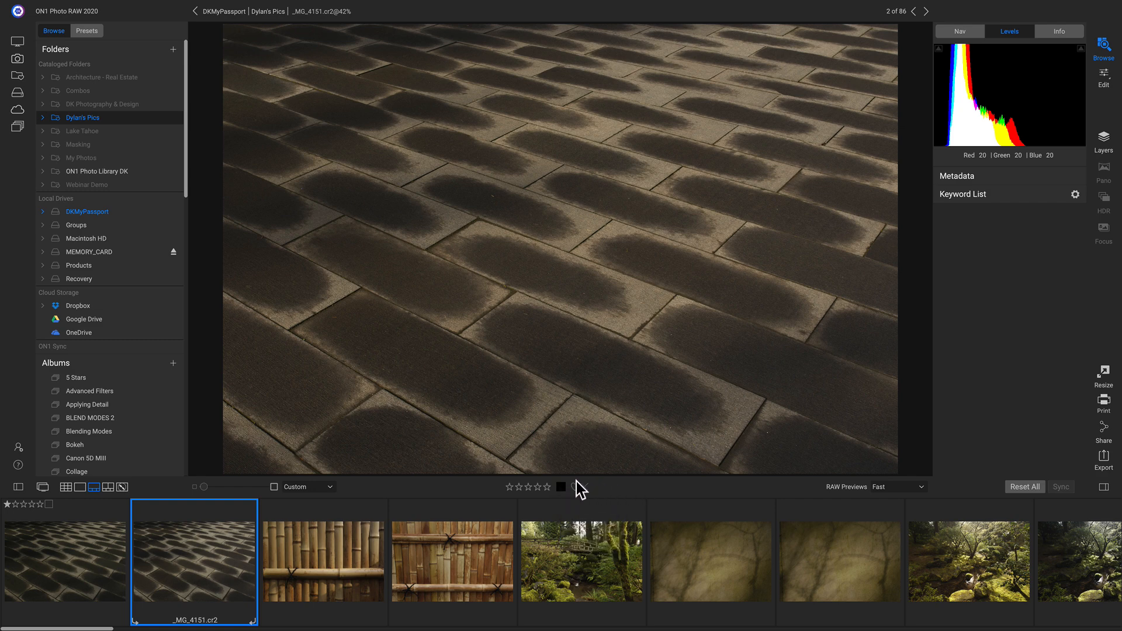
mouse_move(585, 493)
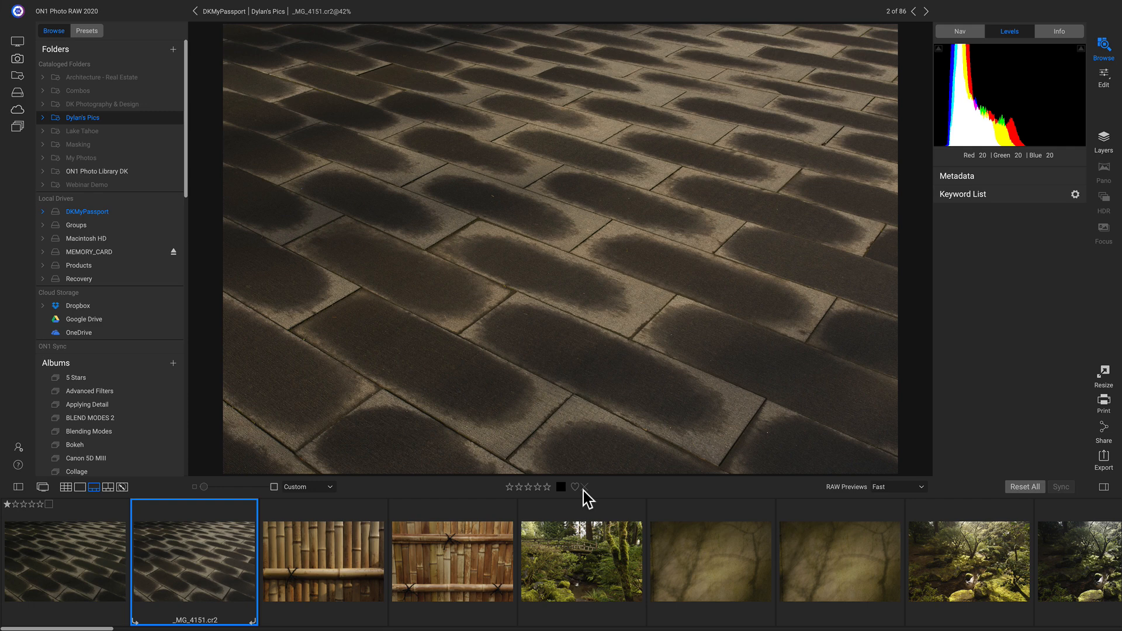
mouse_move(204, 530)
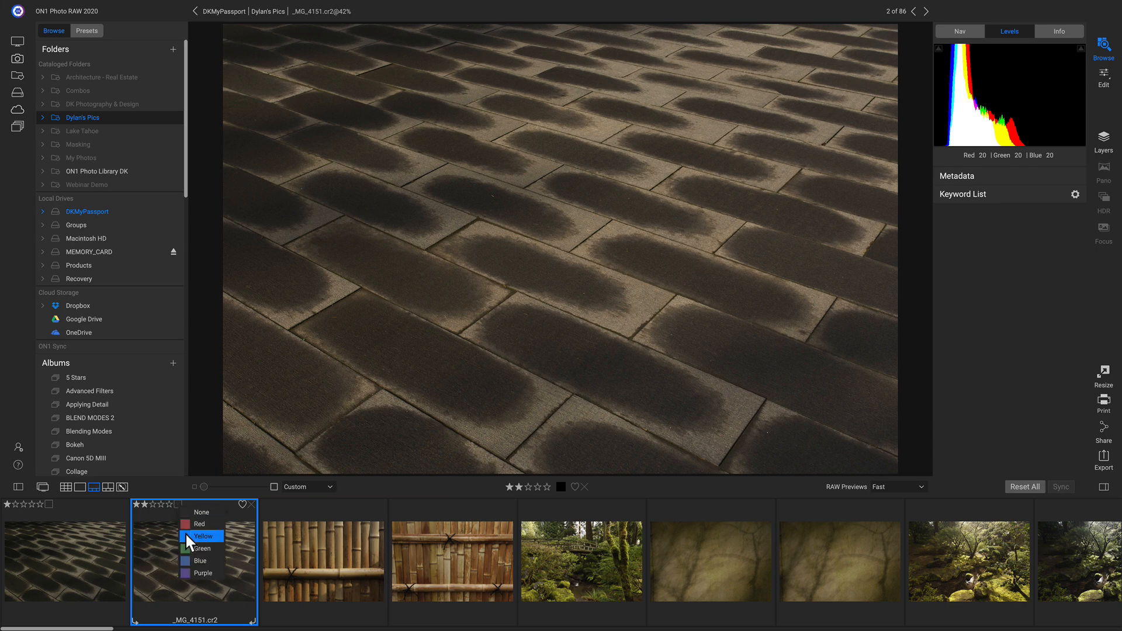
left_click(203, 536)
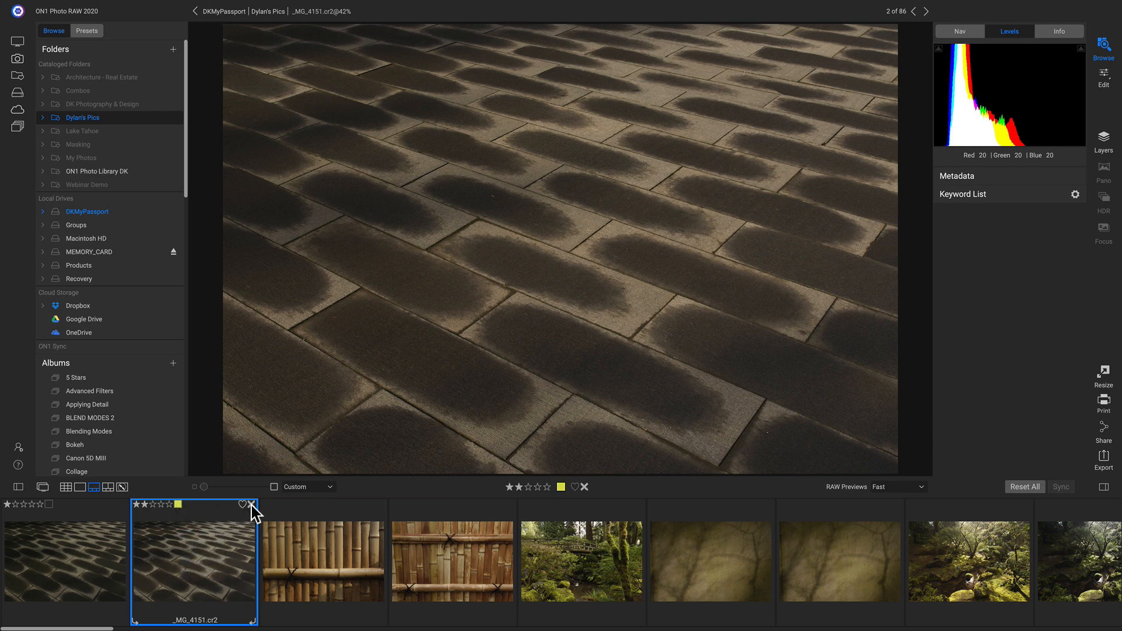
left_click(178, 505)
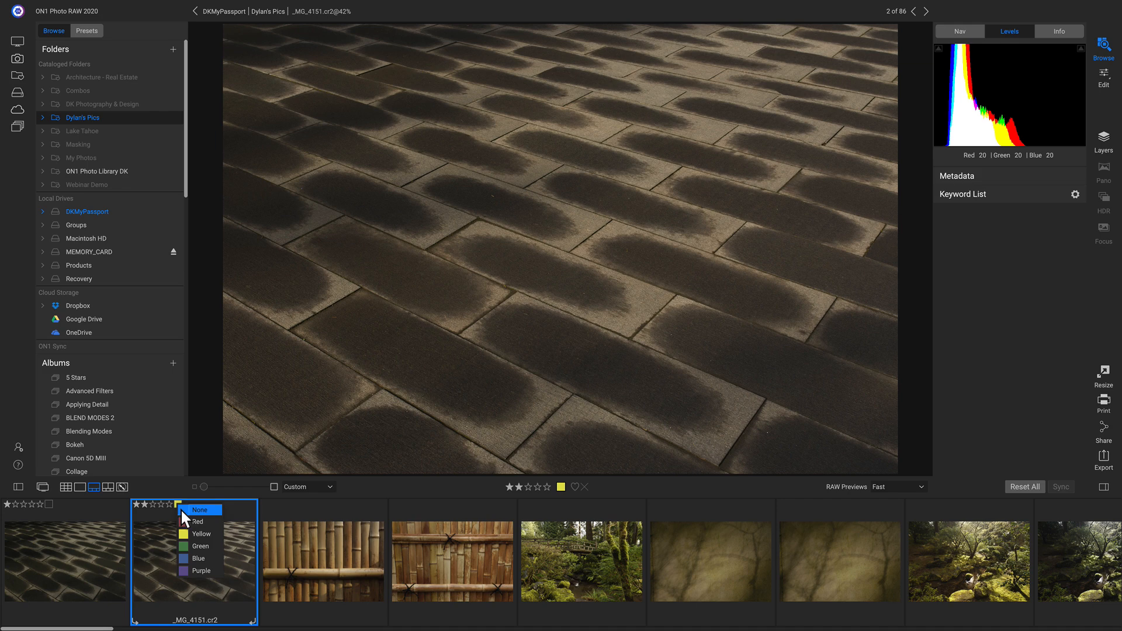
left_click(200, 510)
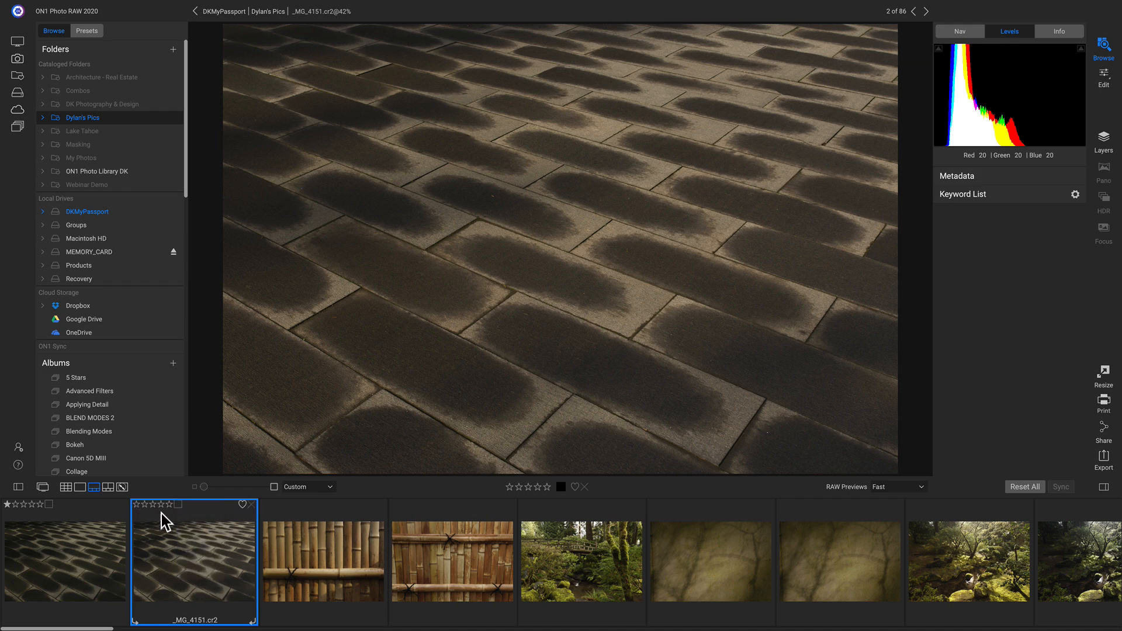
mouse_move(211, 522)
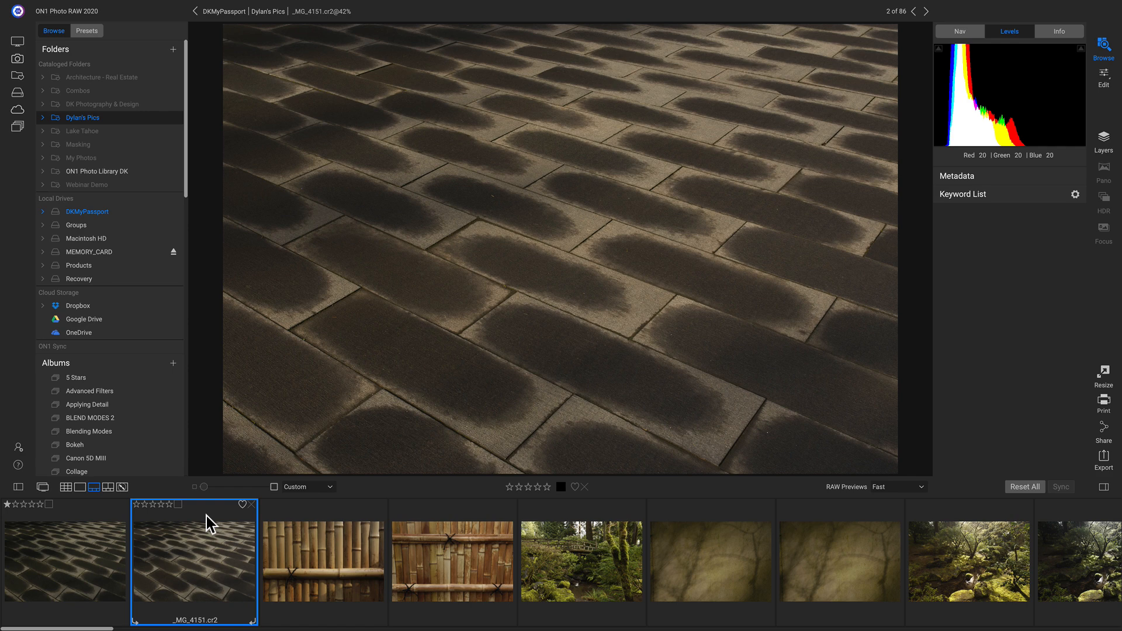
left_click(322, 560)
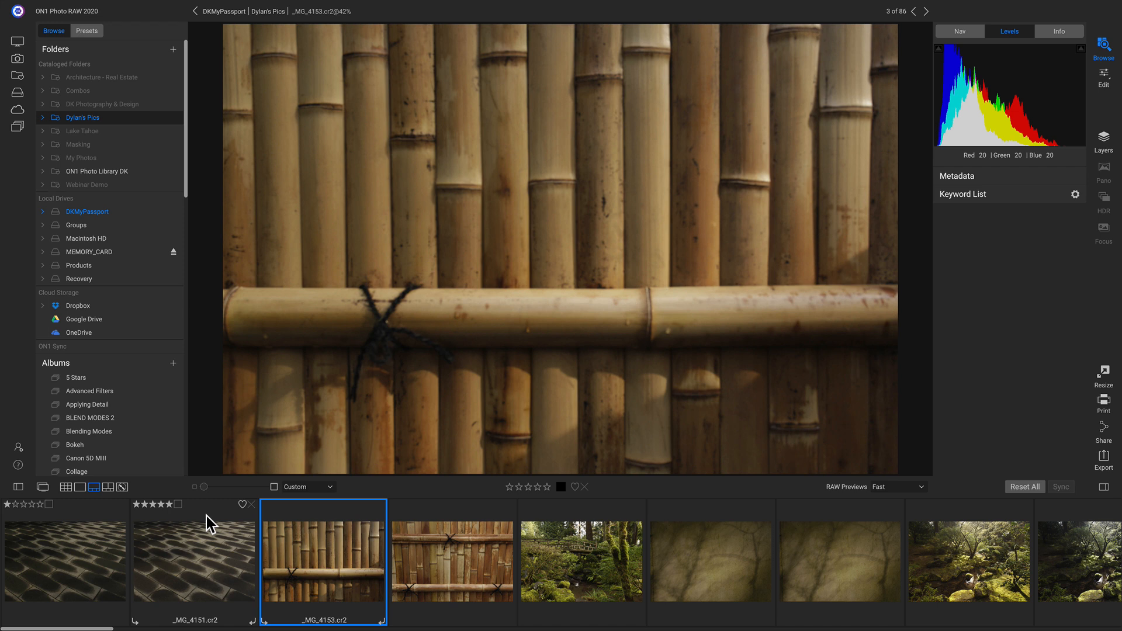
mouse_move(568, 493)
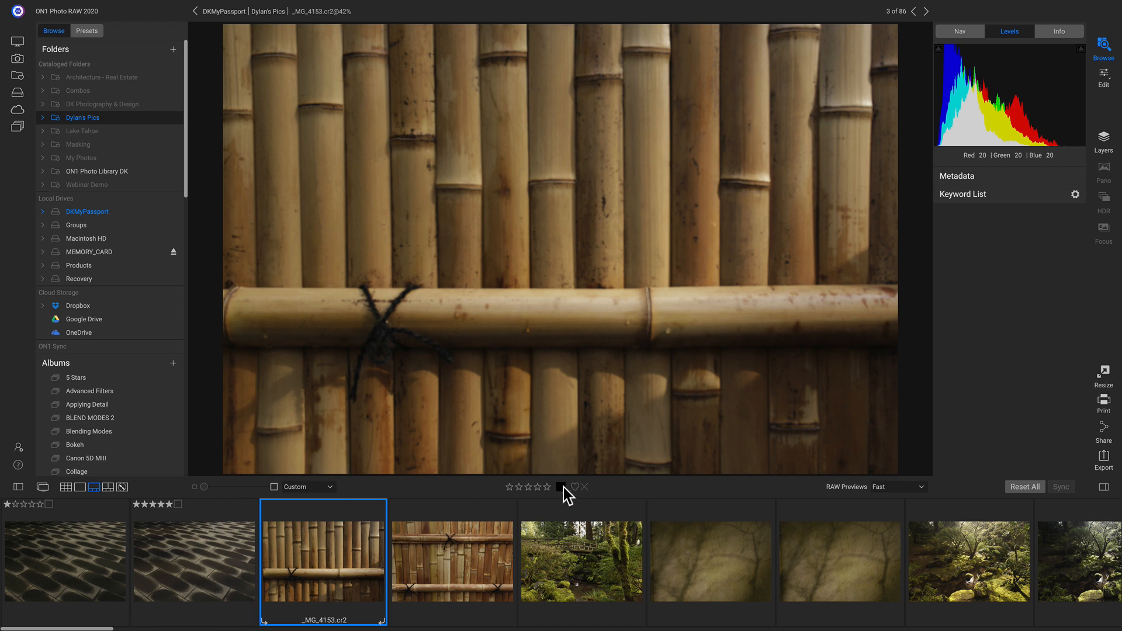
left_click(582, 486)
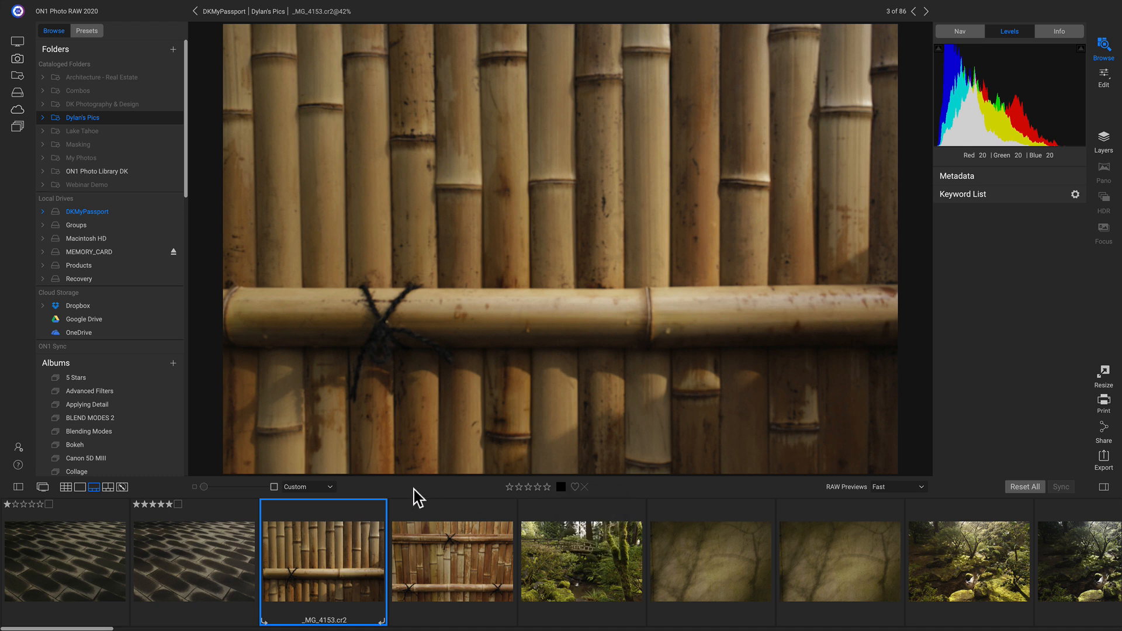
left_click(560, 487)
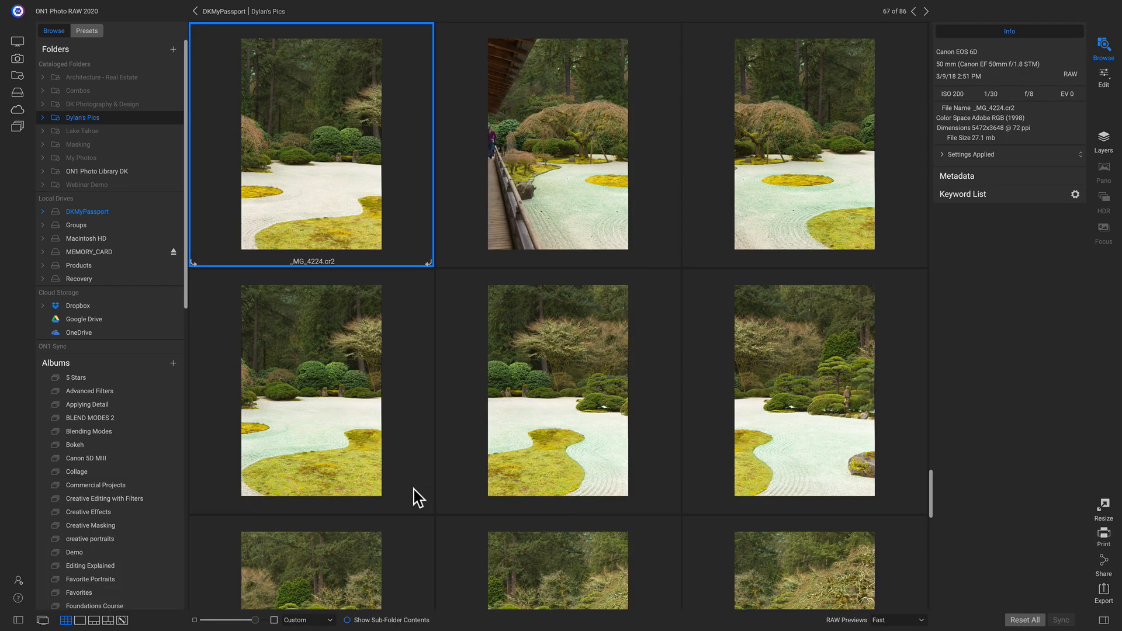
mouse_move(318, 627)
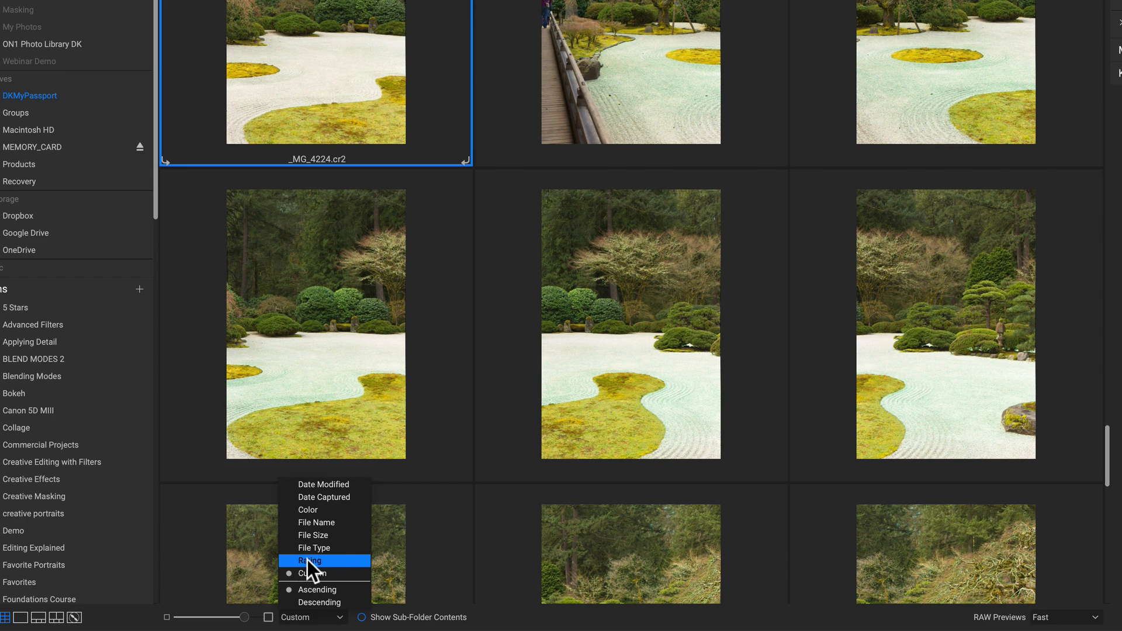
- Sort the Dylan's Pics grid by Rating and browse the five-star results
left_click(309, 560)
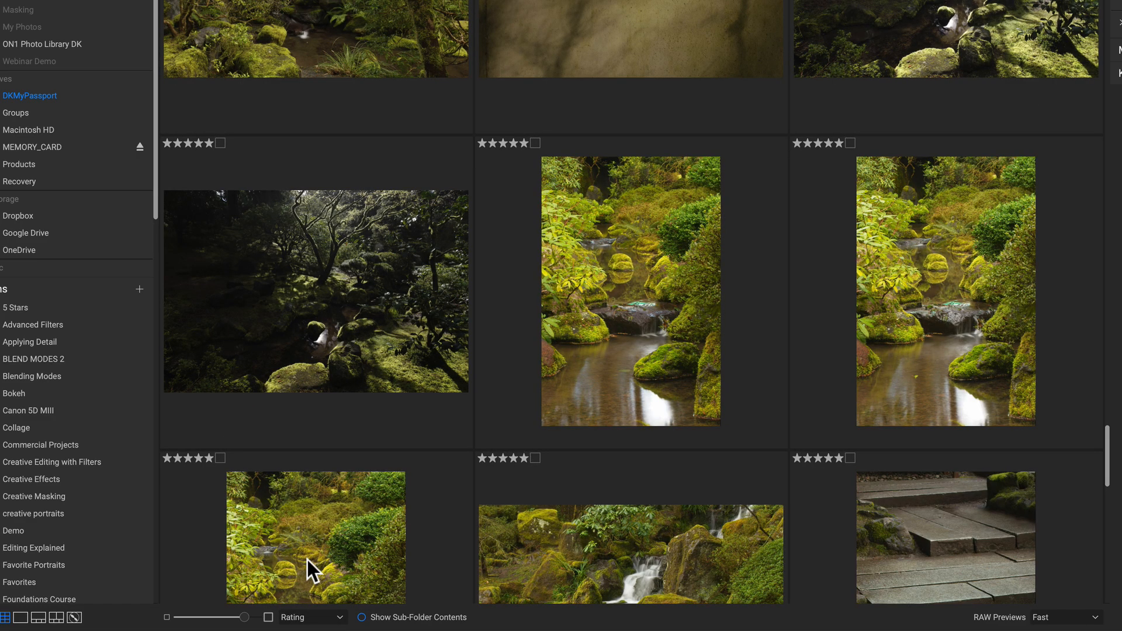
mouse_move(300, 619)
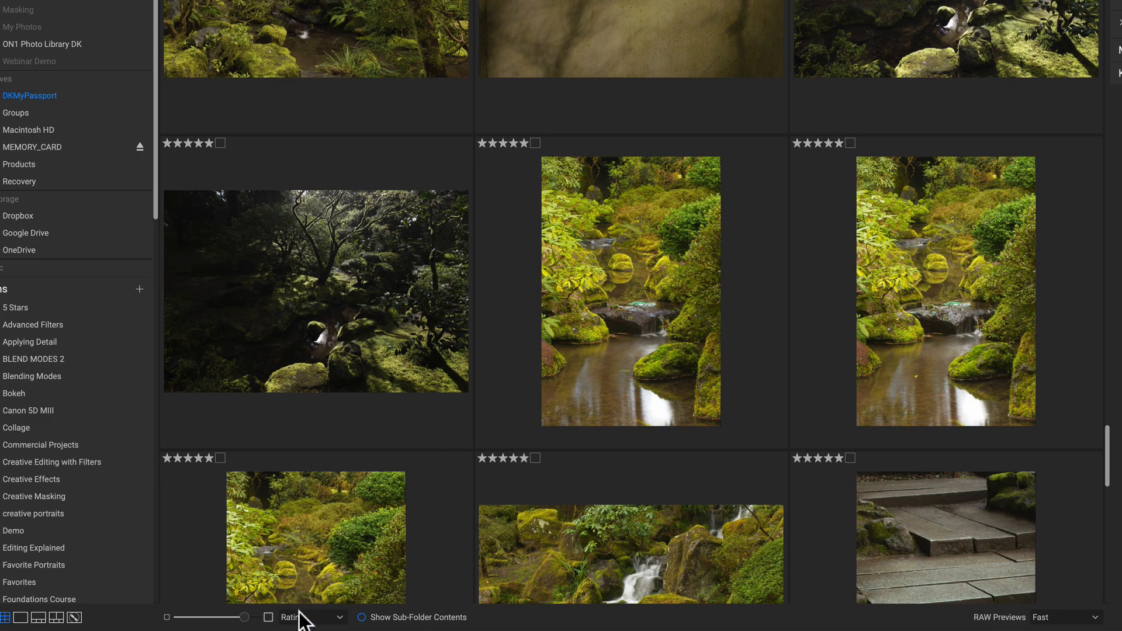
left_click(312, 617)
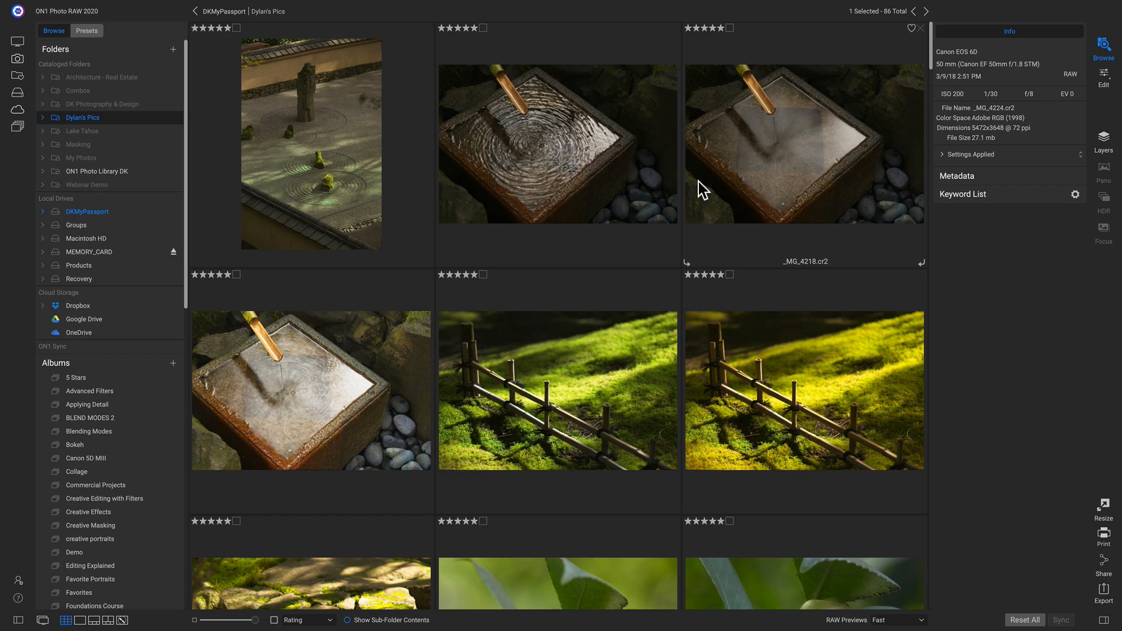
scroll("down", 3)
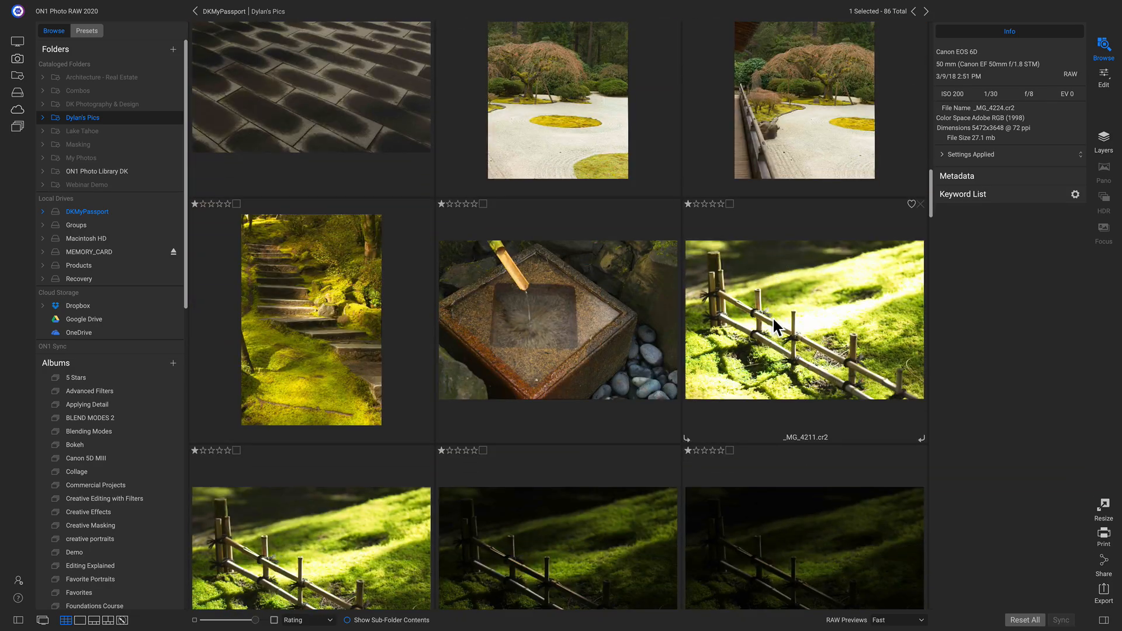
mouse_move(662, 169)
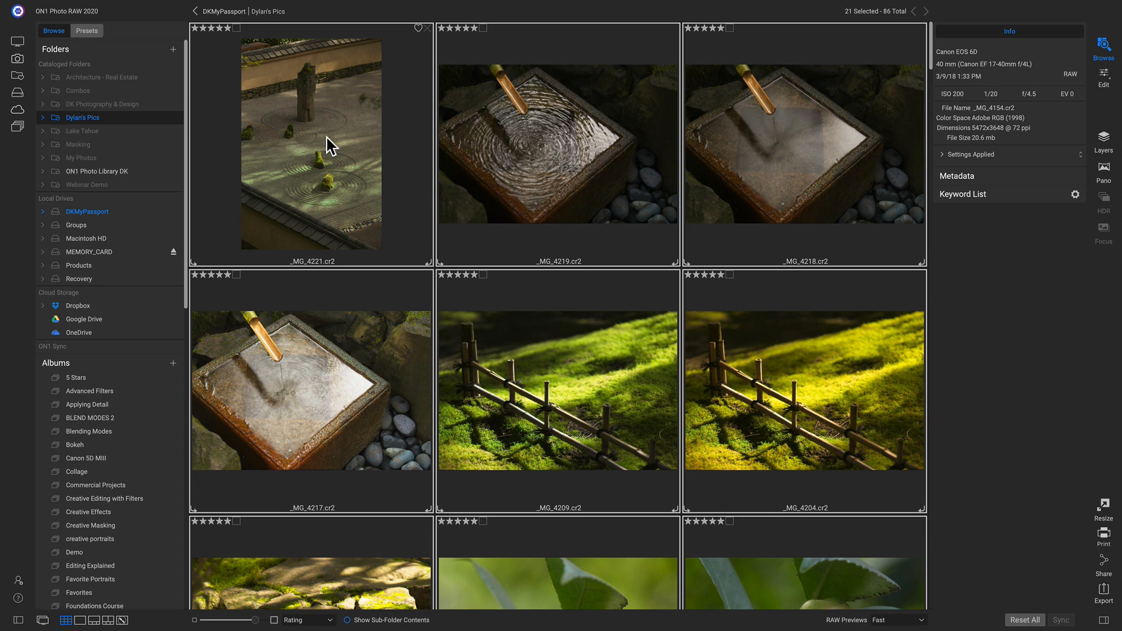
- Add a "Selects" subfolder and move the 21 selected photos into it
right_click(328, 142)
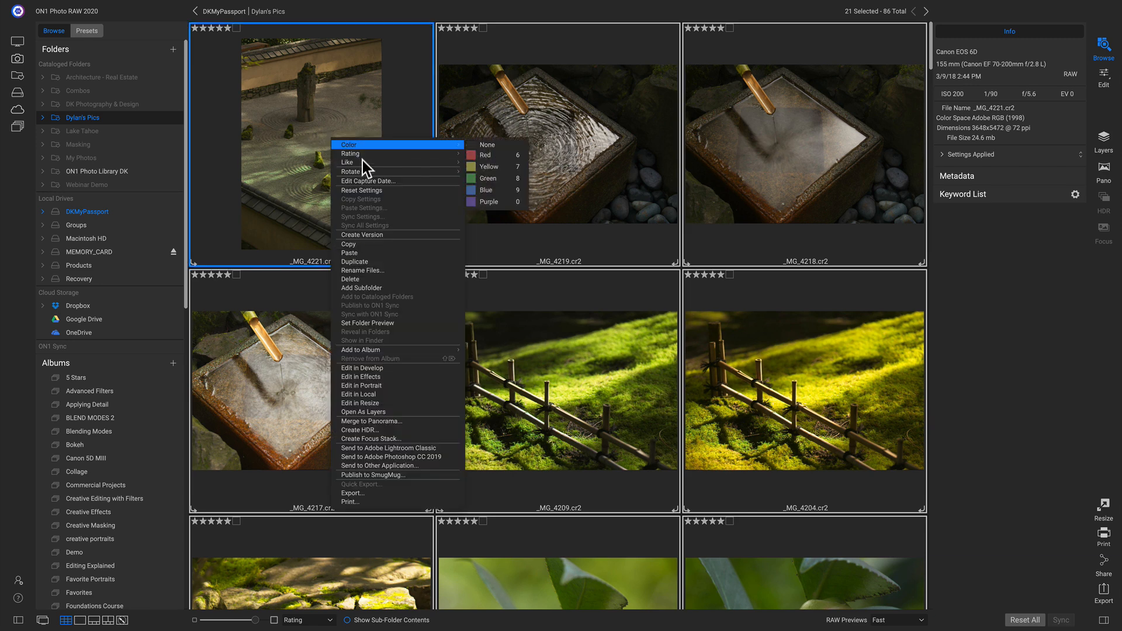
mouse_move(365, 296)
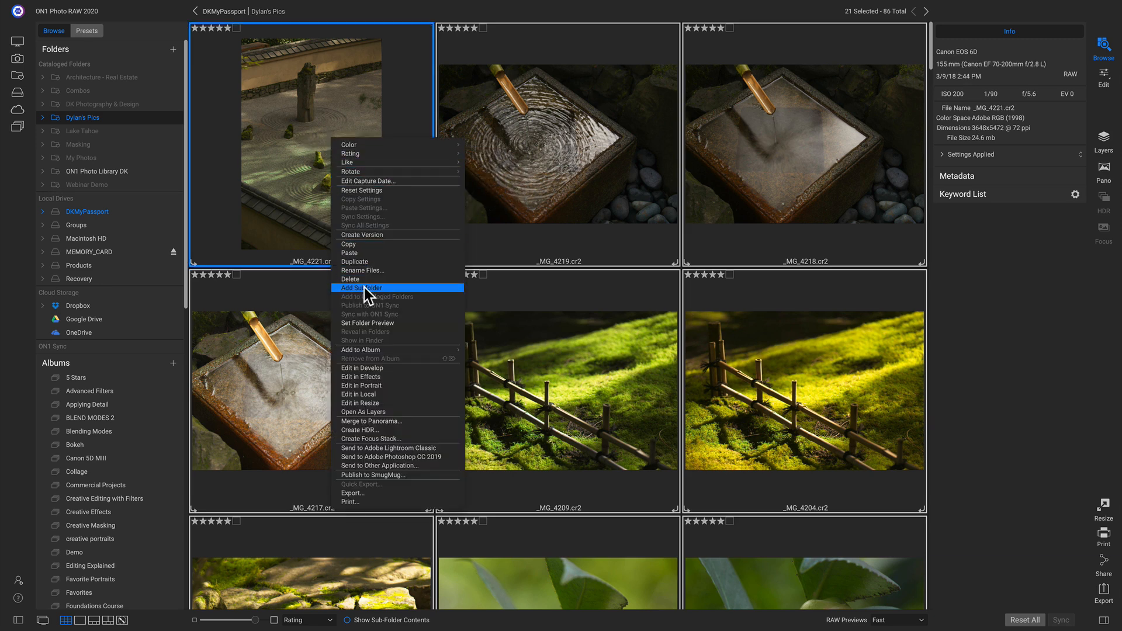
left_click(363, 288)
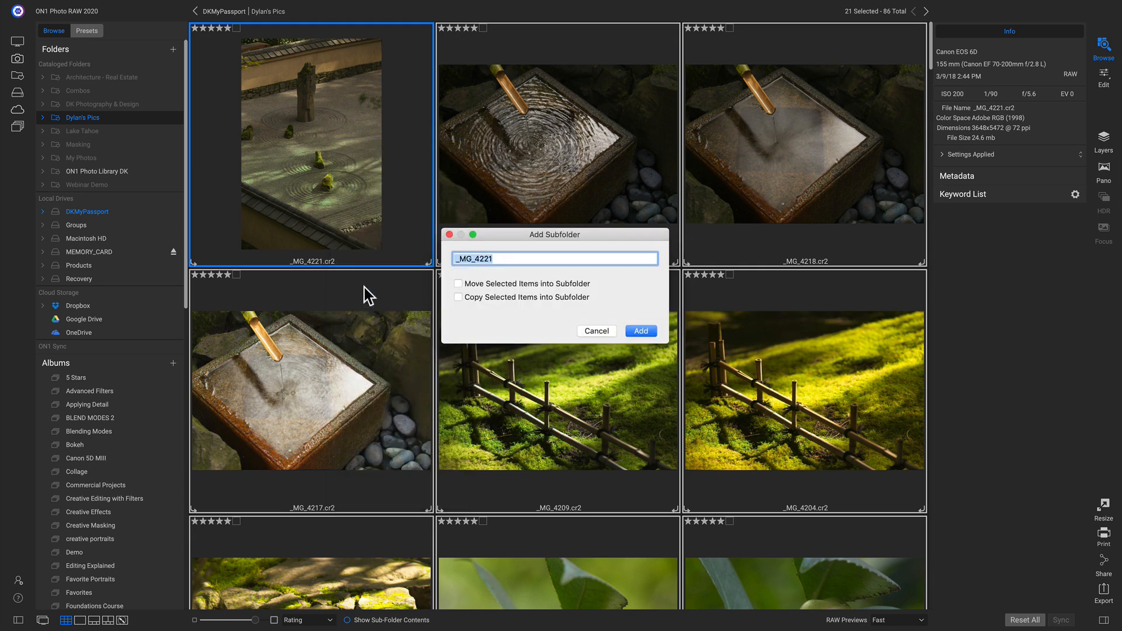
type("Selec")
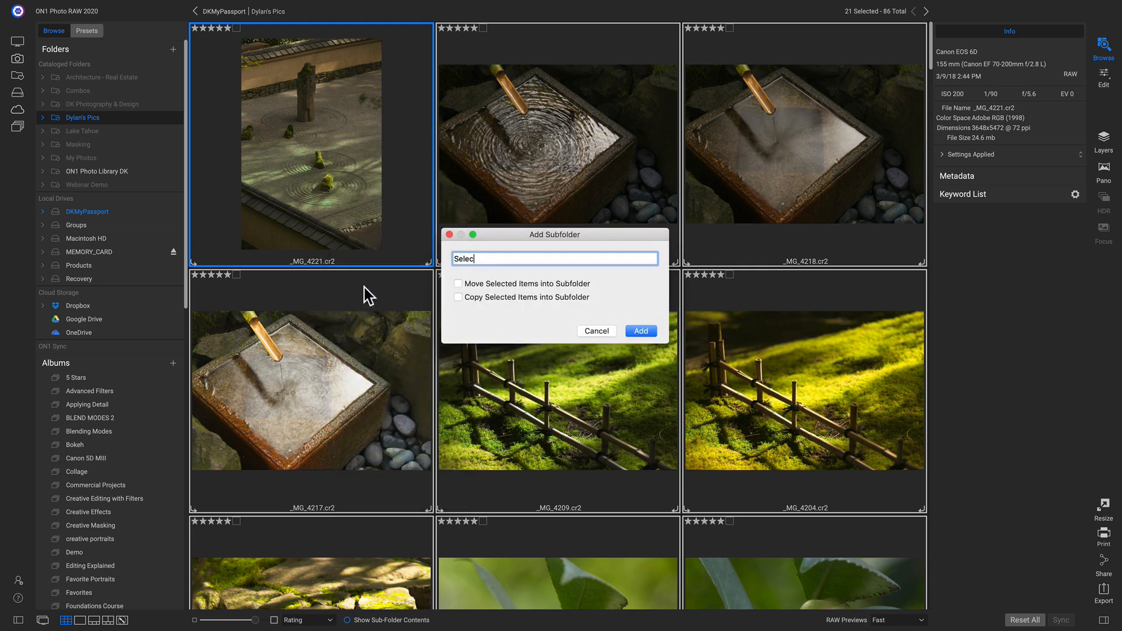
type("ts")
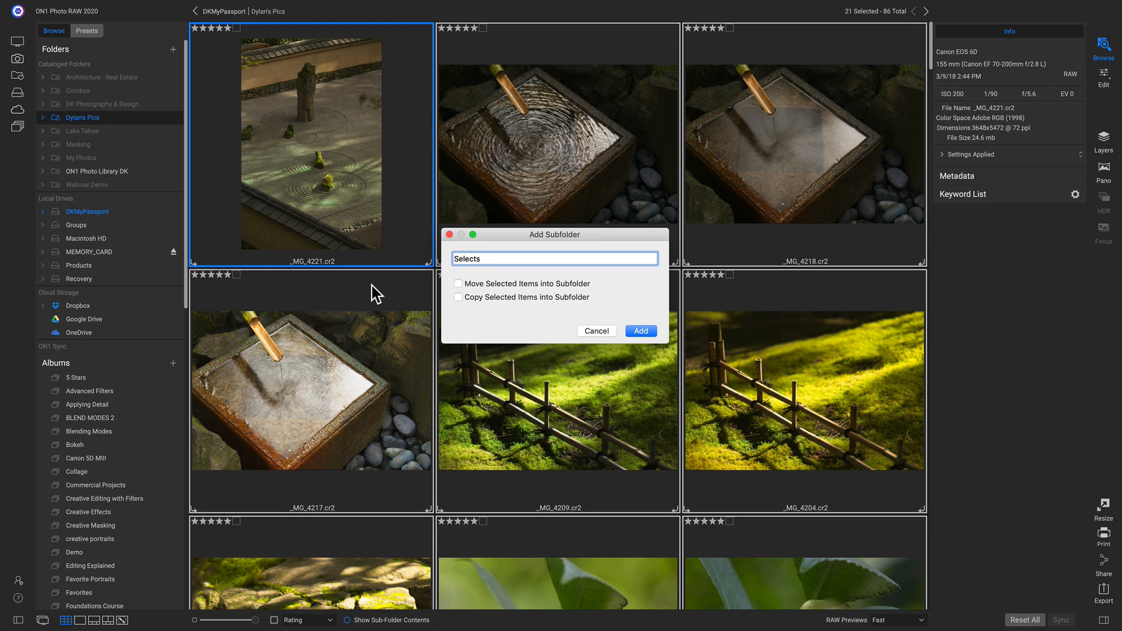
left_click(458, 283)
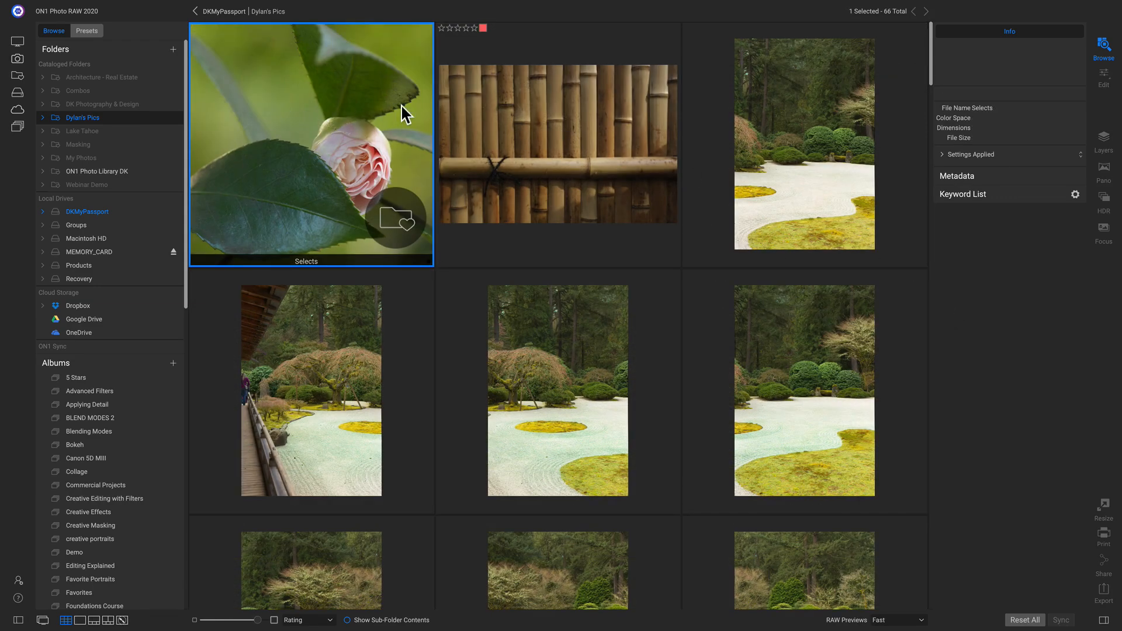
mouse_move(314, 147)
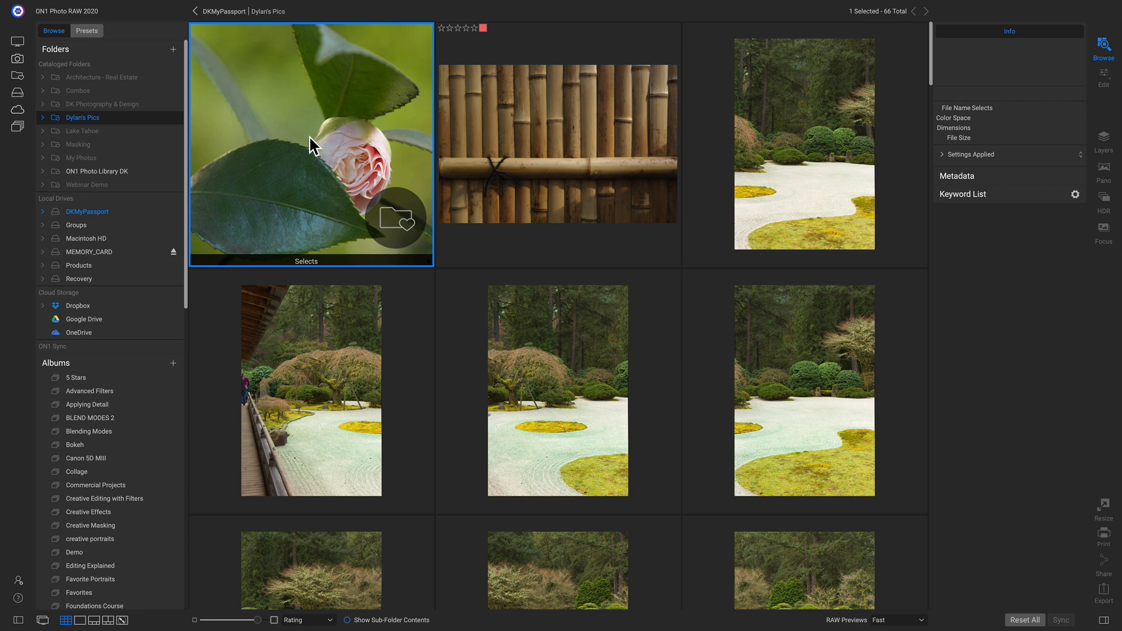
mouse_move(335, 158)
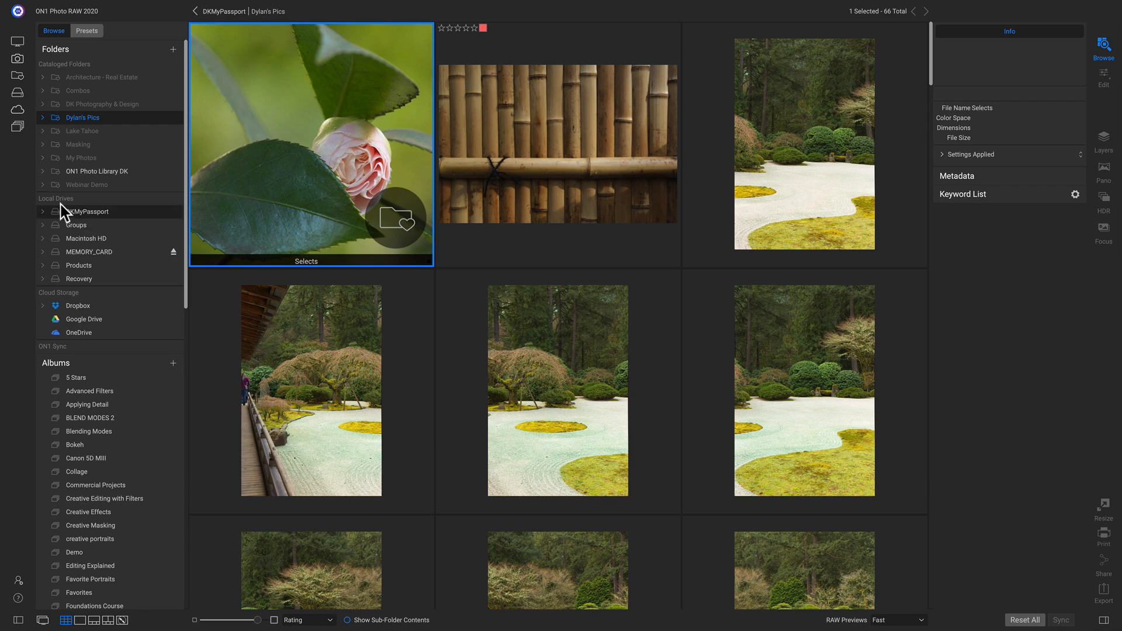
- Move Selects under Favorites on DKMyPassport and show its 21 photos
left_click(43, 212)
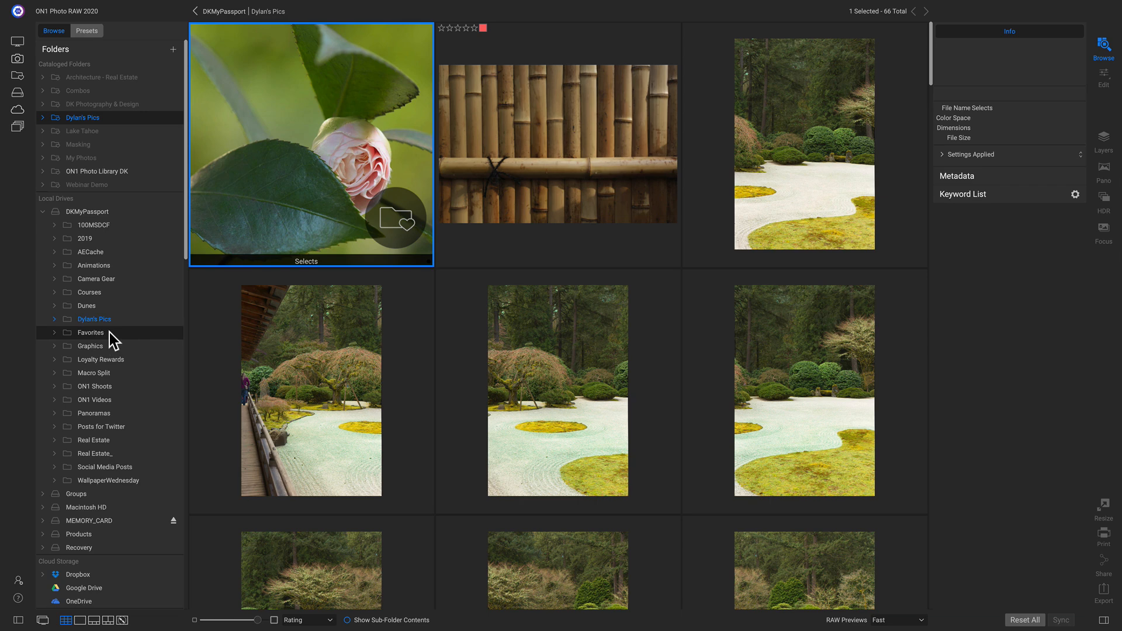
mouse_move(228, 247)
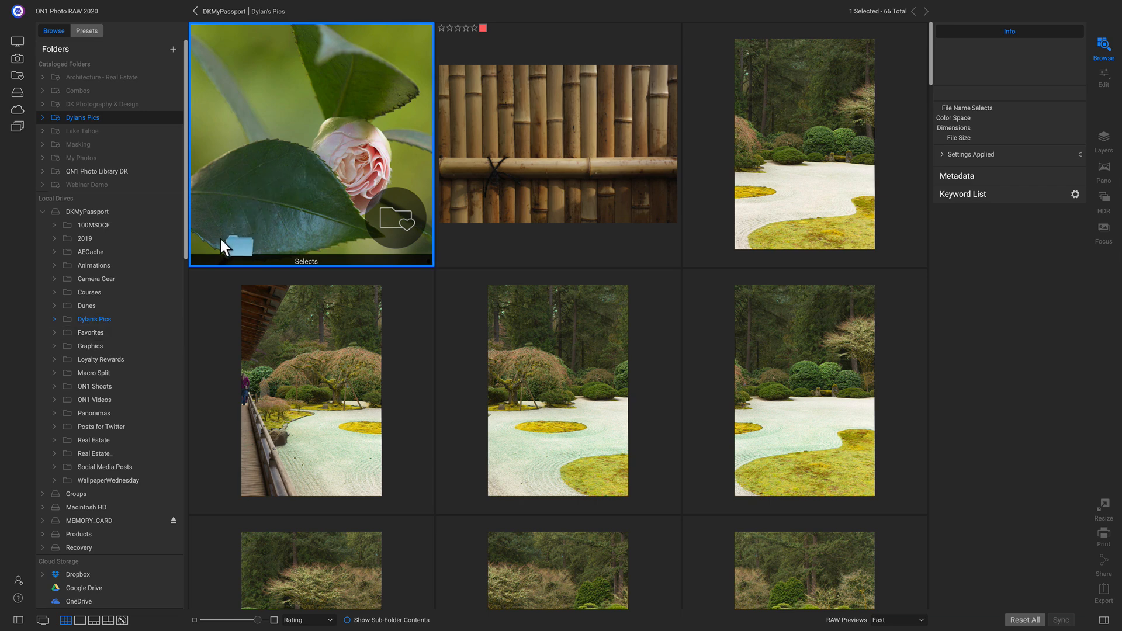
mouse_move(104, 340)
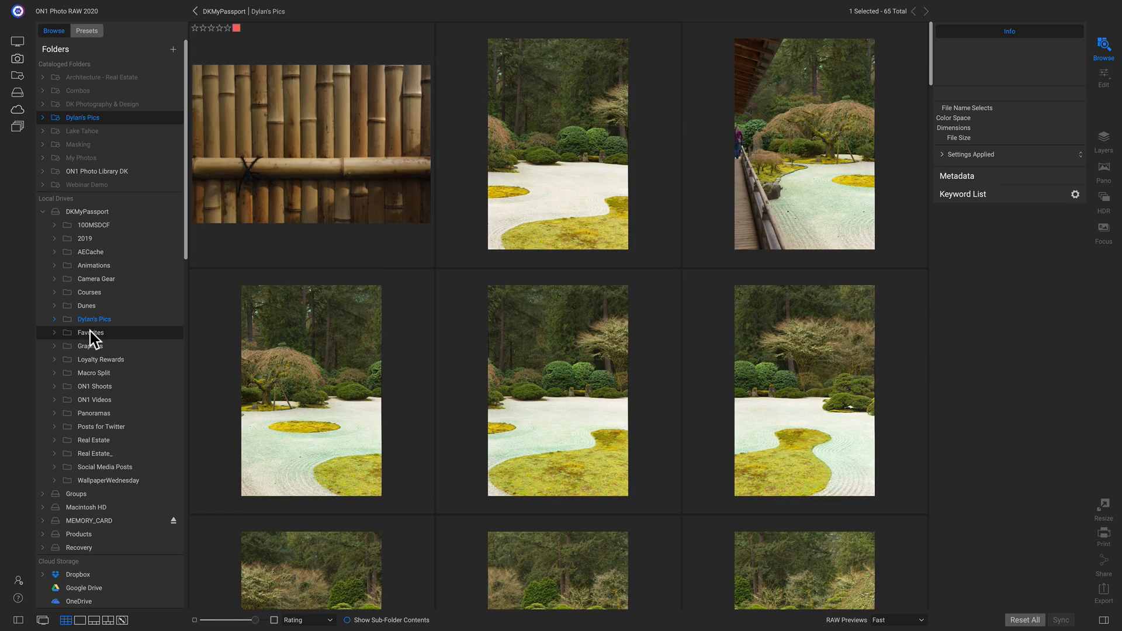
left_click(55, 332)
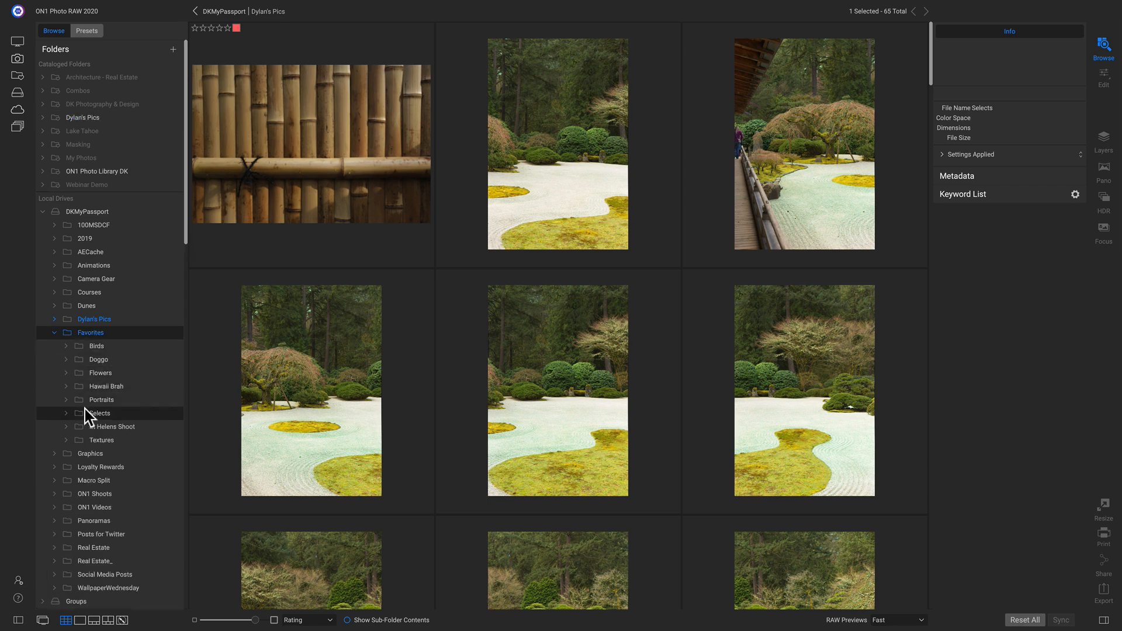
left_click(98, 413)
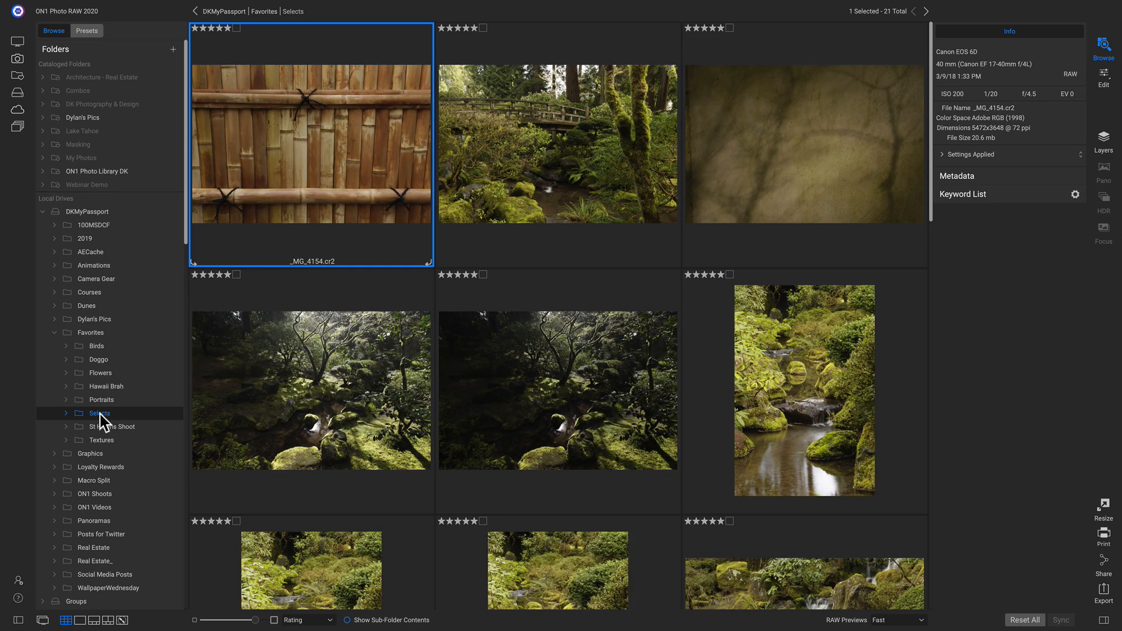
- Create a new album named "Photos for Video" in the Albums list
left_click(54, 212)
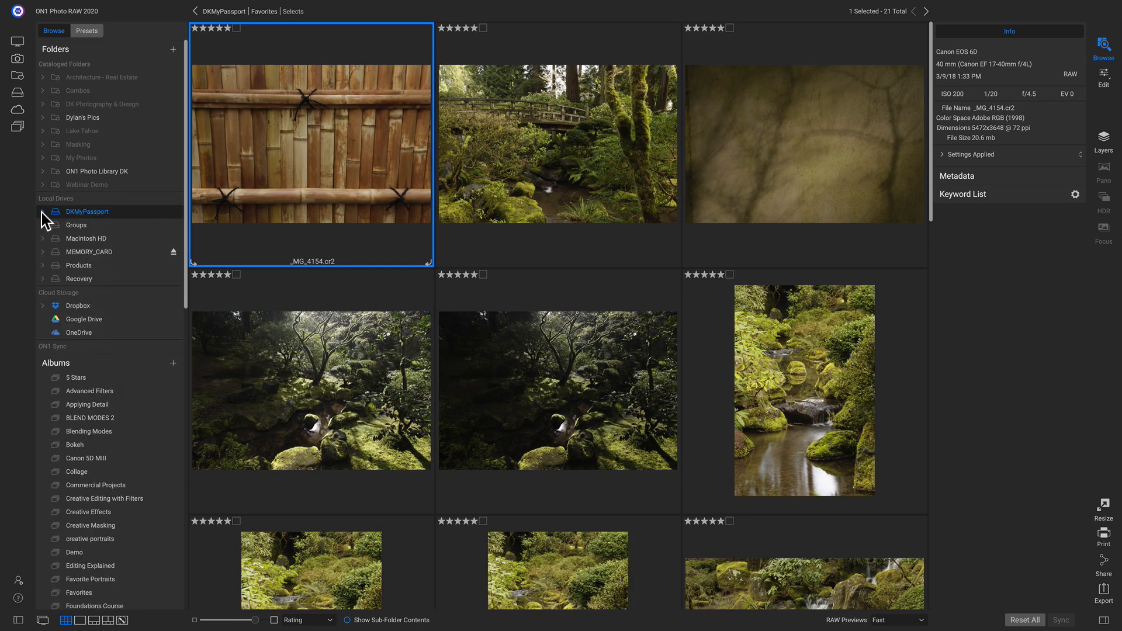
mouse_move(94, 224)
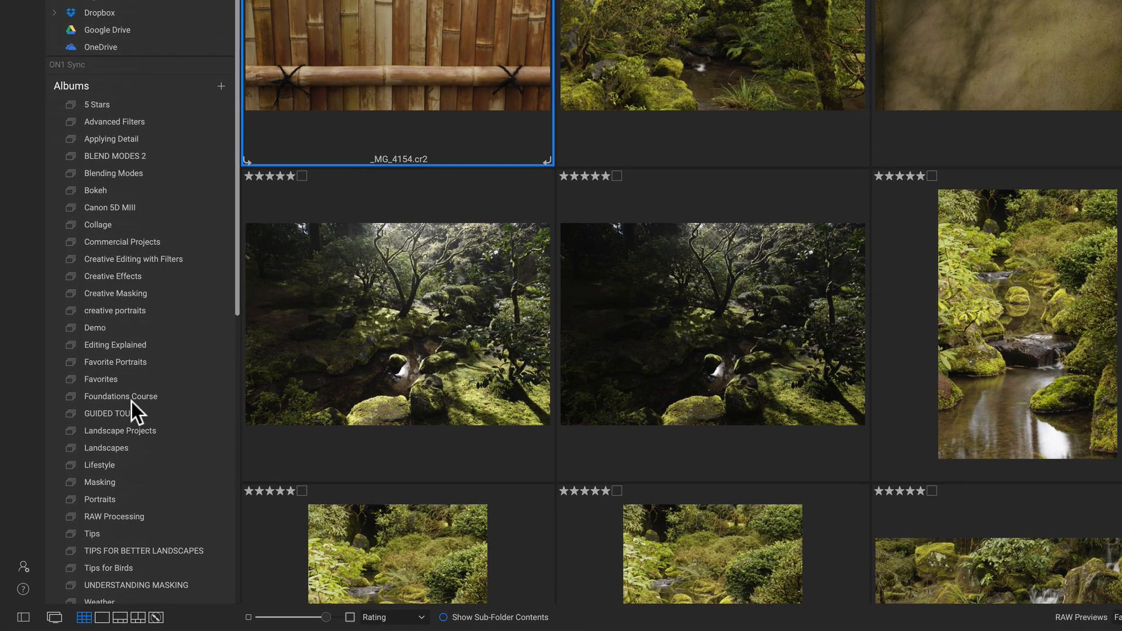
mouse_move(181, 33)
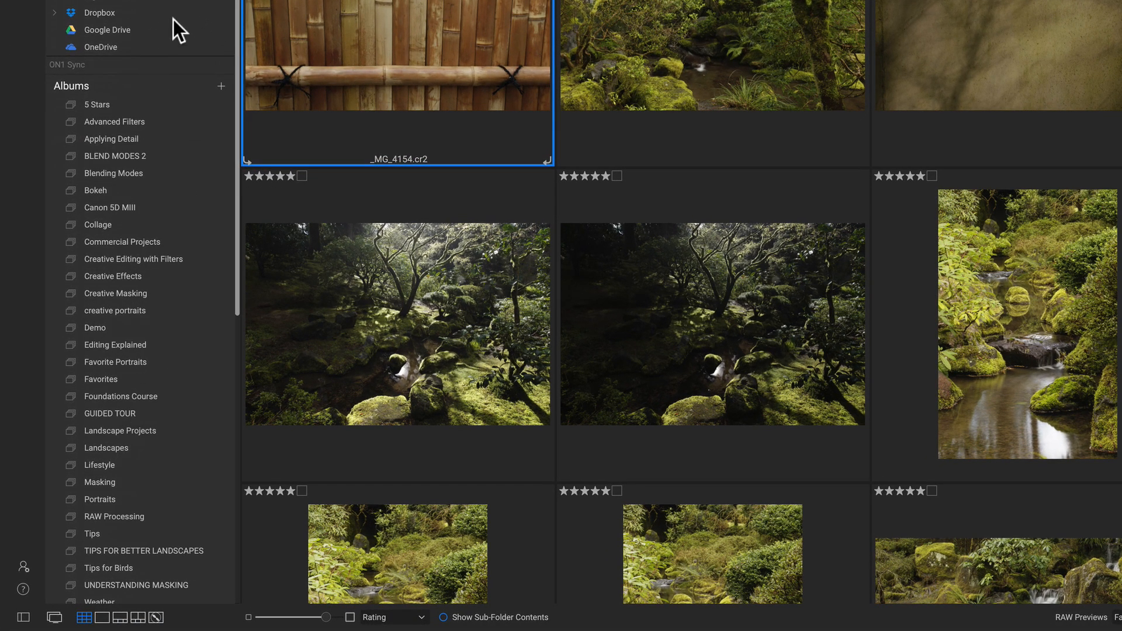
mouse_move(186, 158)
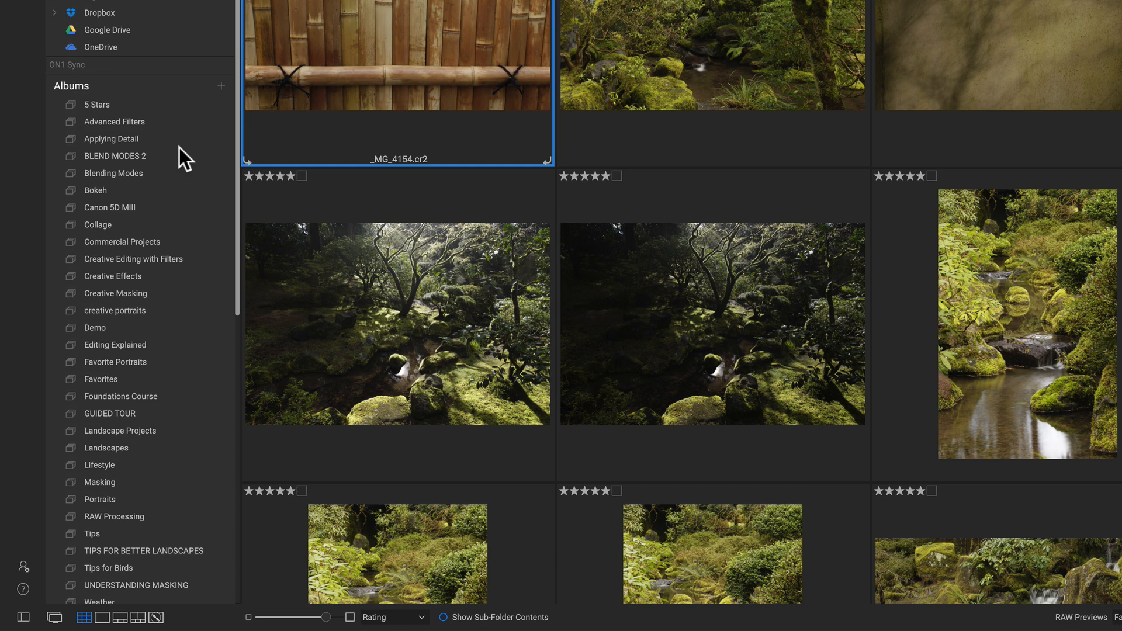
mouse_move(156, 201)
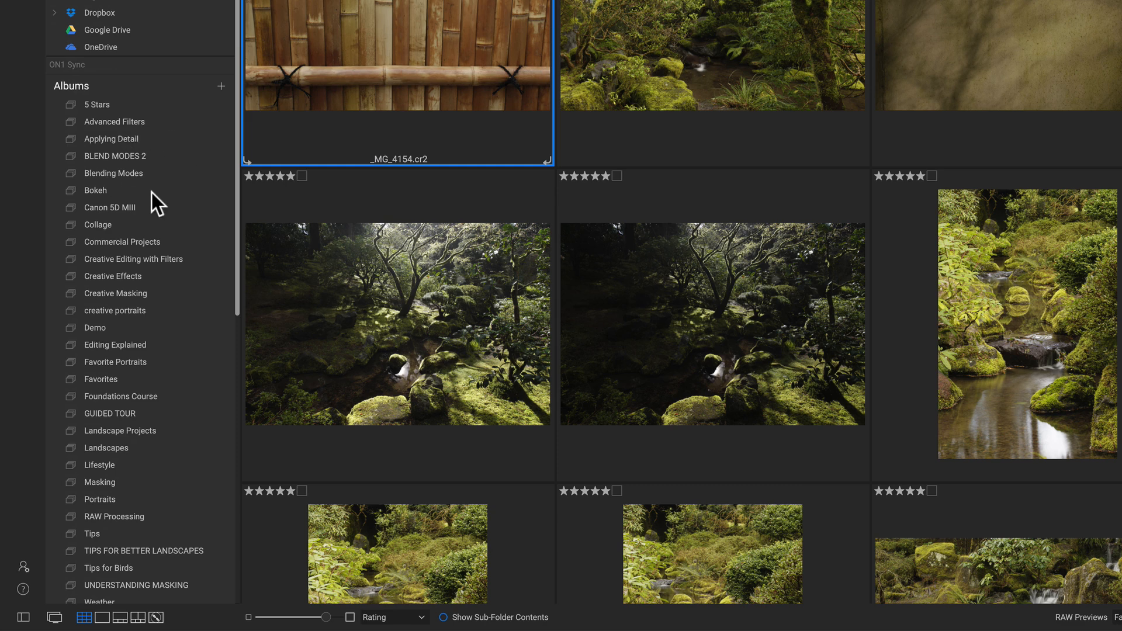
mouse_move(228, 97)
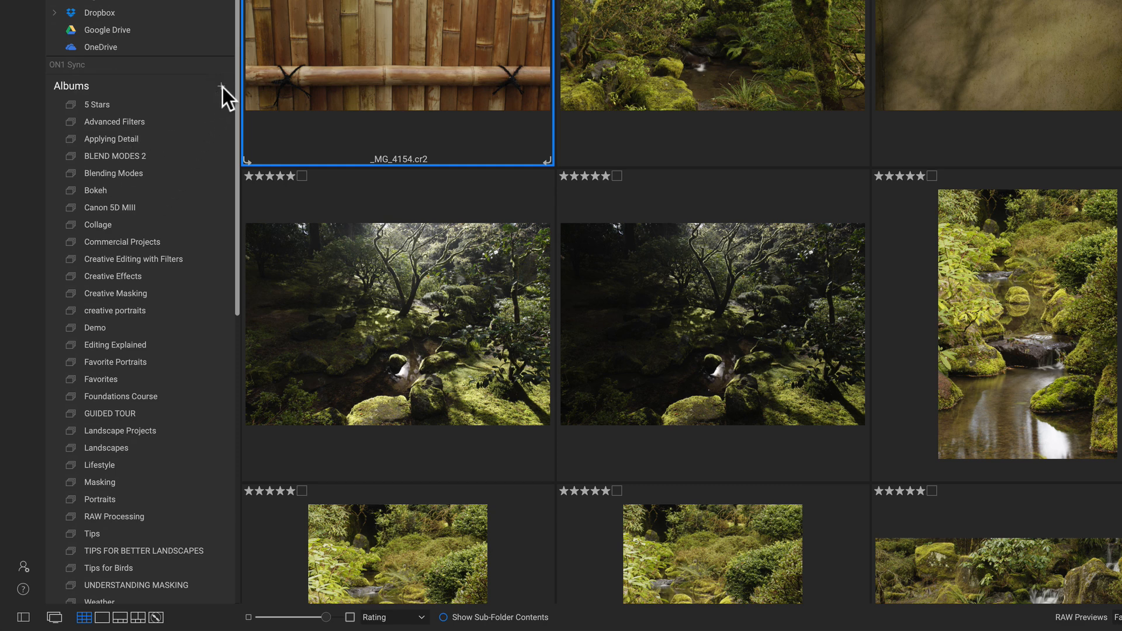
left_click(221, 85)
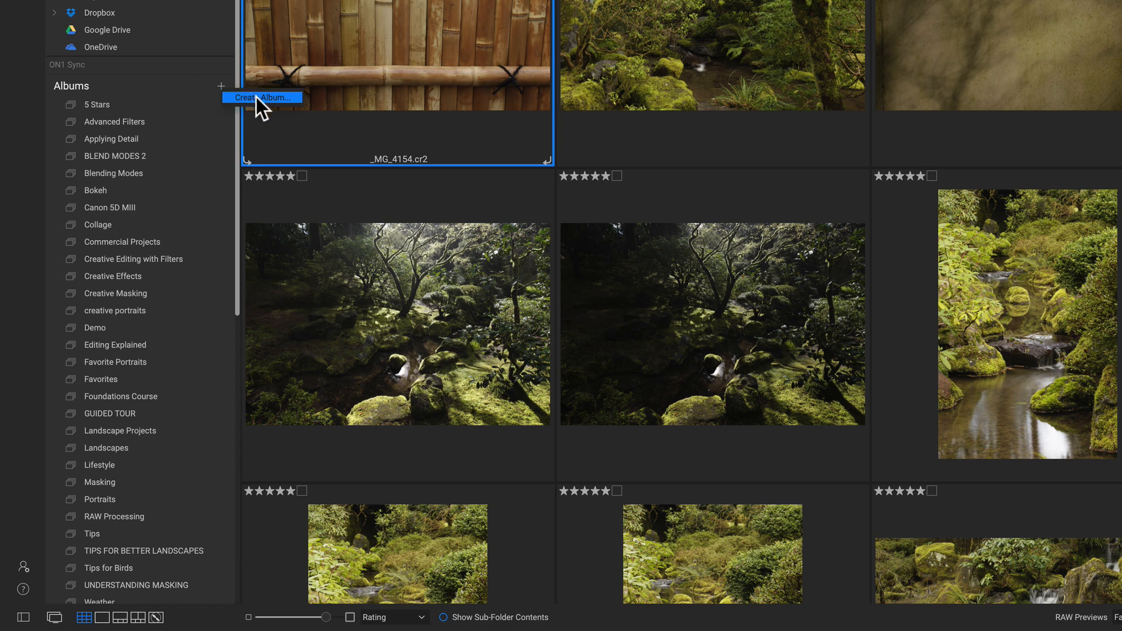
left_click(262, 97)
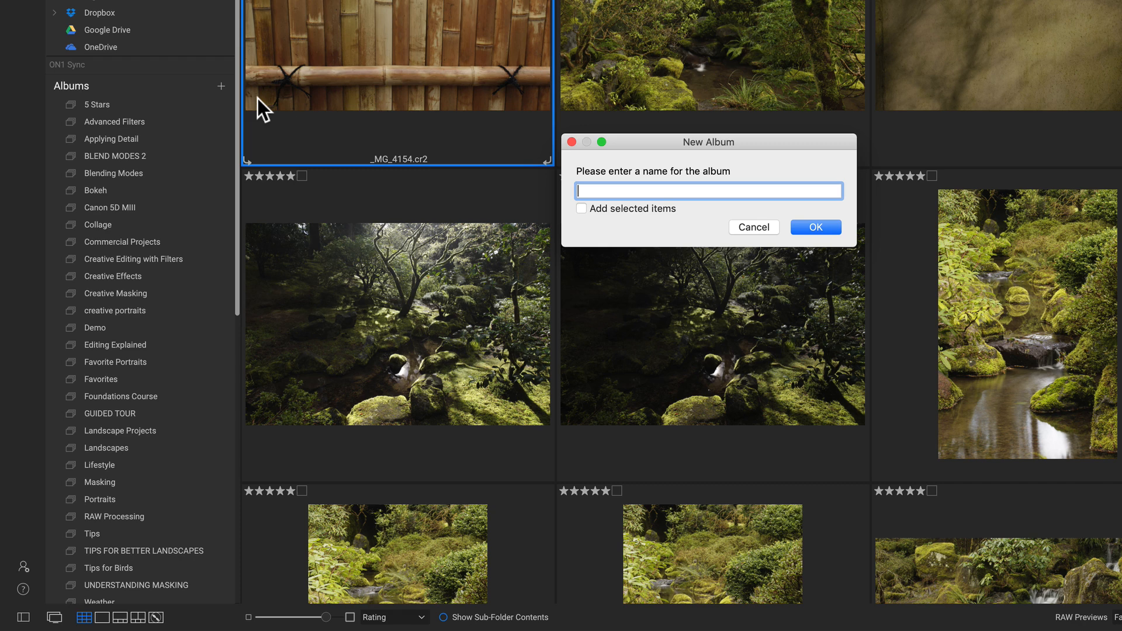
type("Photos fo")
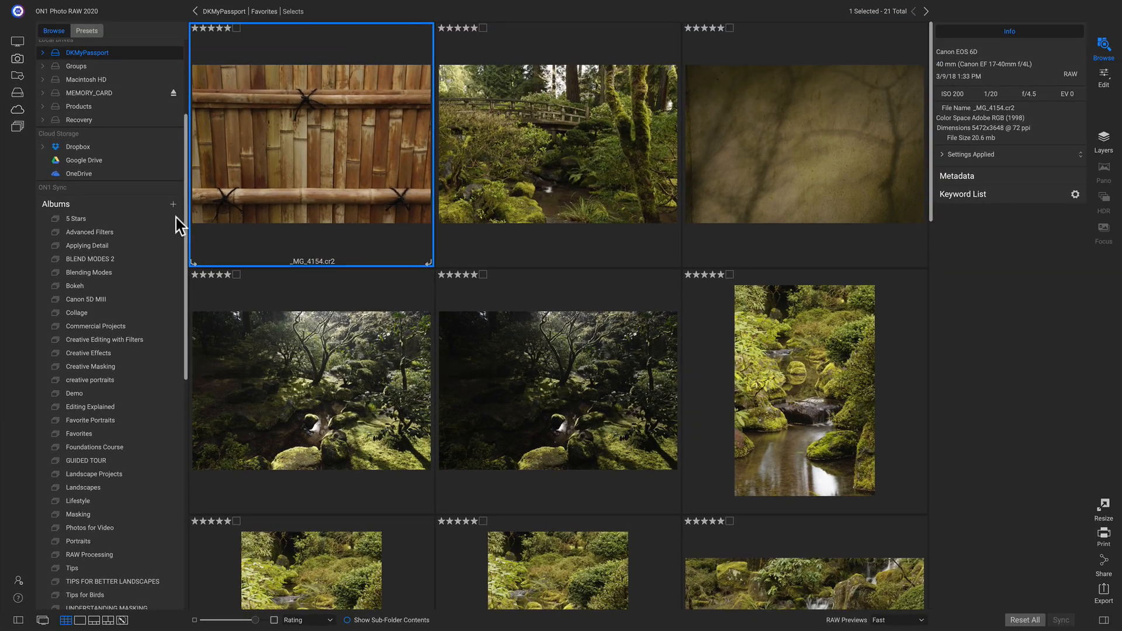
- Drop the five Selects photos into the Photos for Video album and view its 5 items
scroll("down", 3)
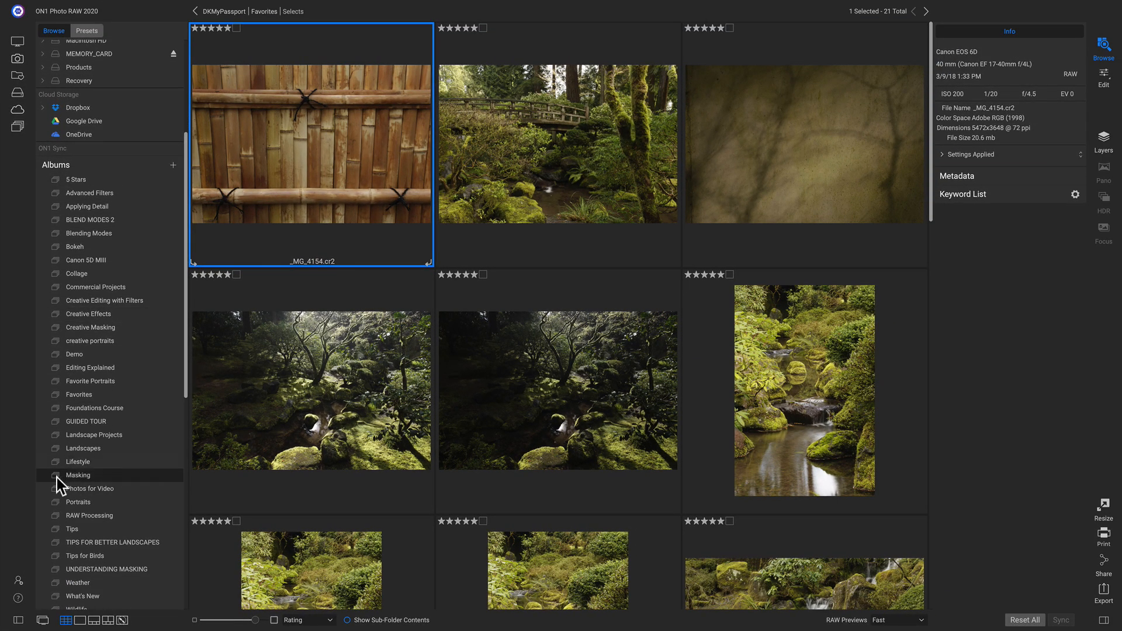
mouse_move(86, 496)
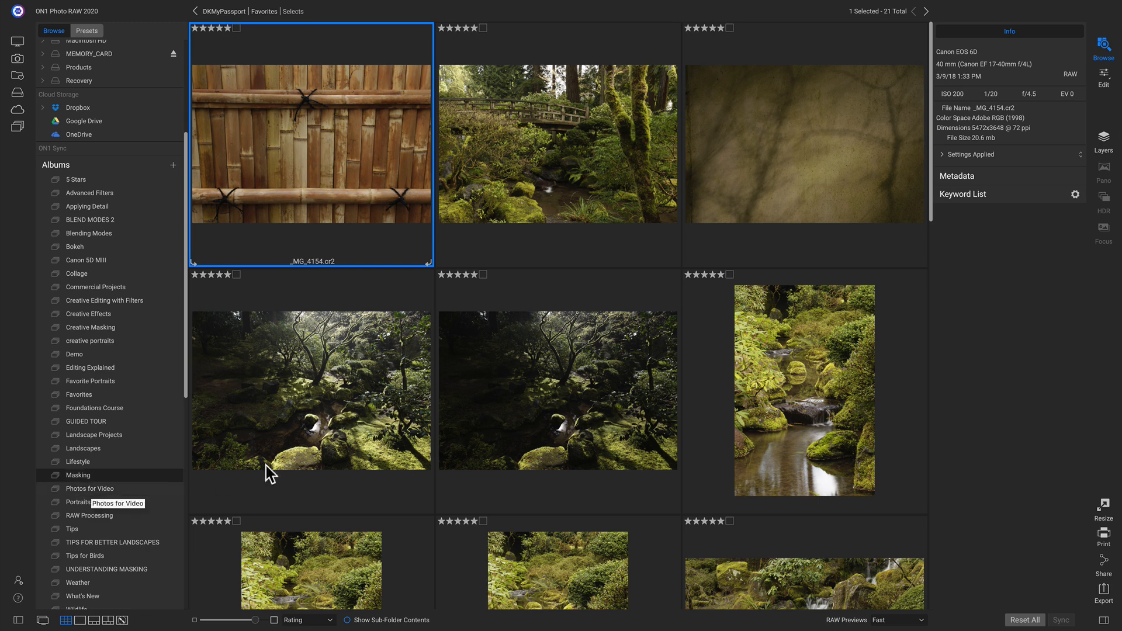
mouse_move(351, 465)
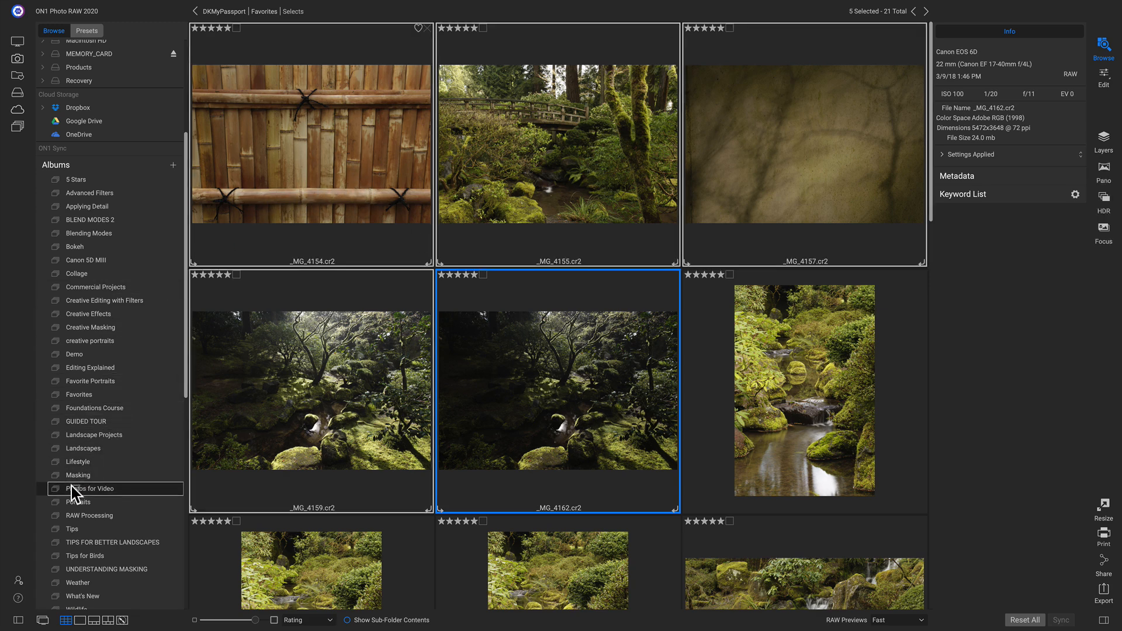
mouse_move(93, 498)
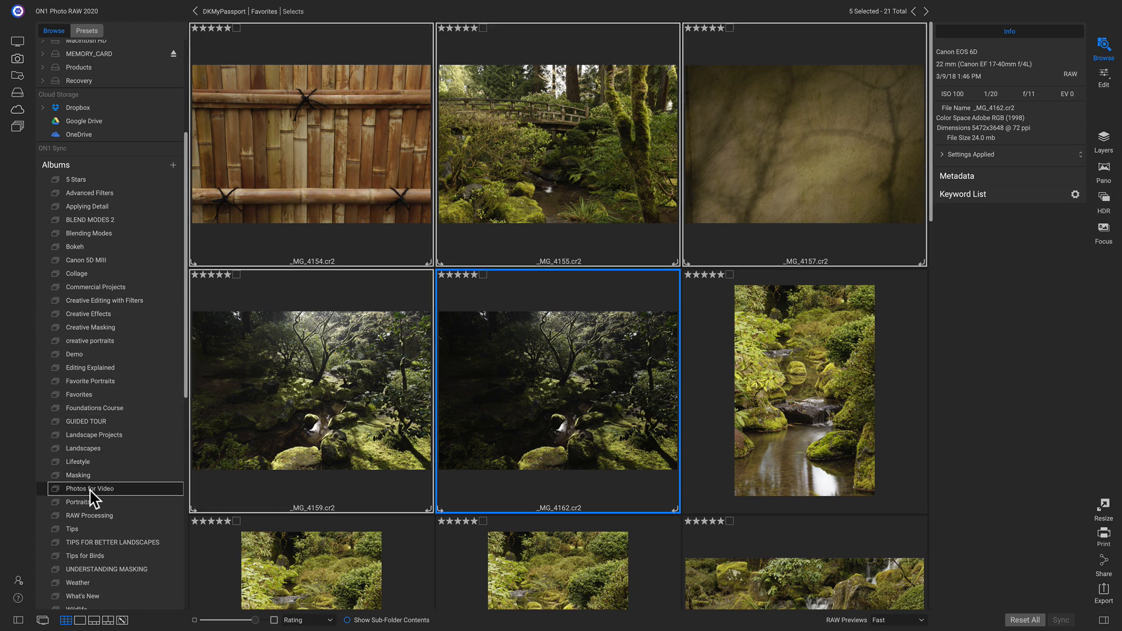
mouse_move(91, 496)
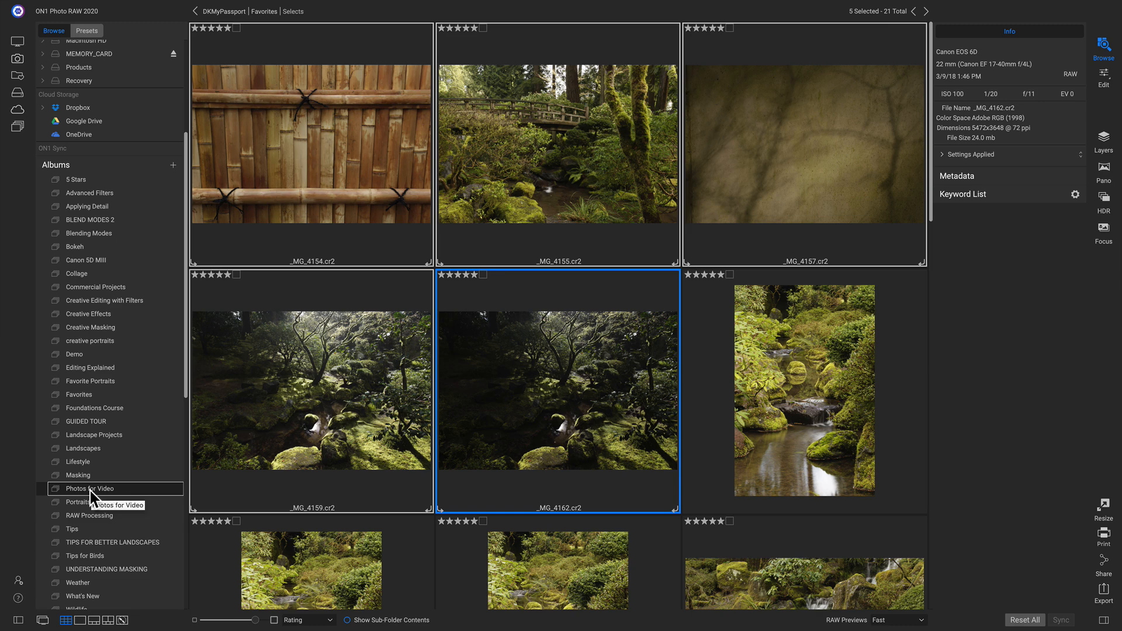
mouse_move(104, 367)
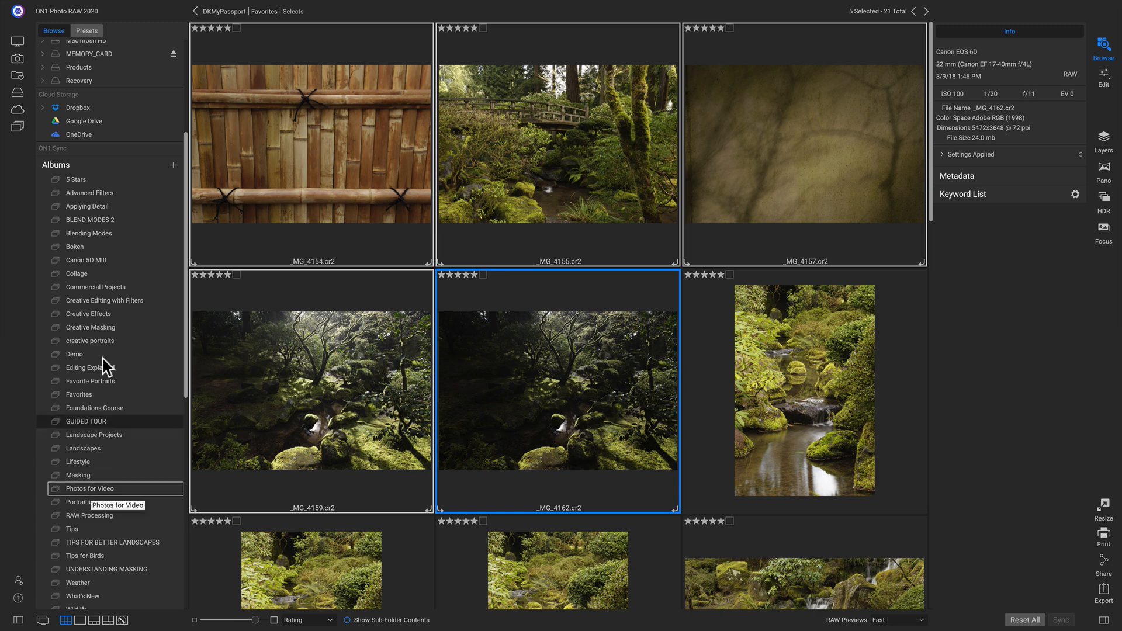
mouse_move(19, 64)
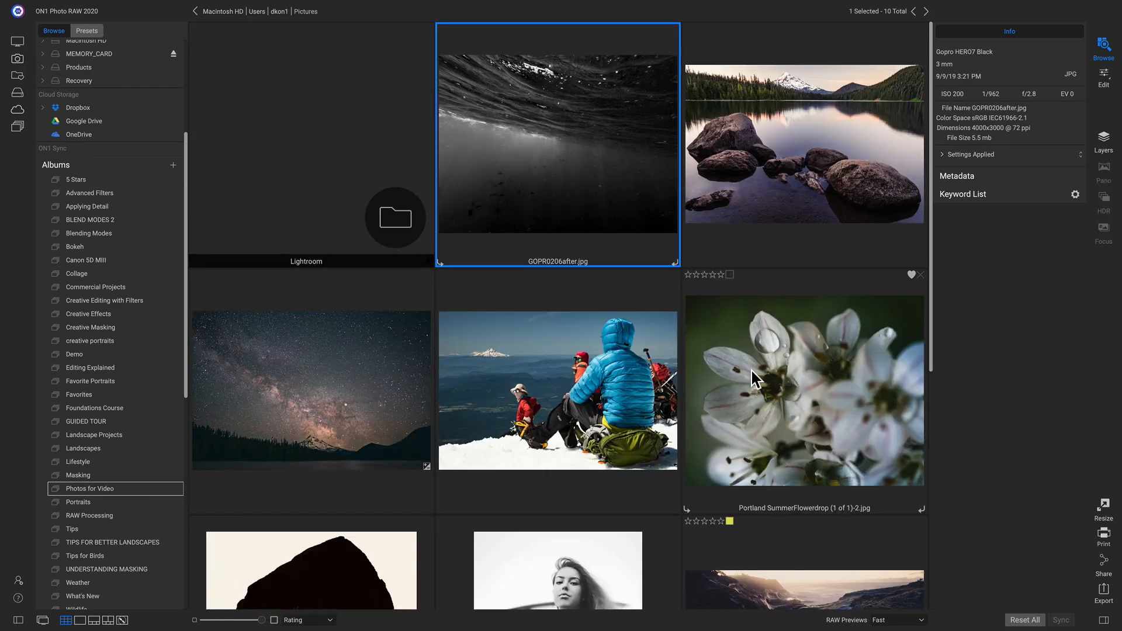
mouse_move(212, 408)
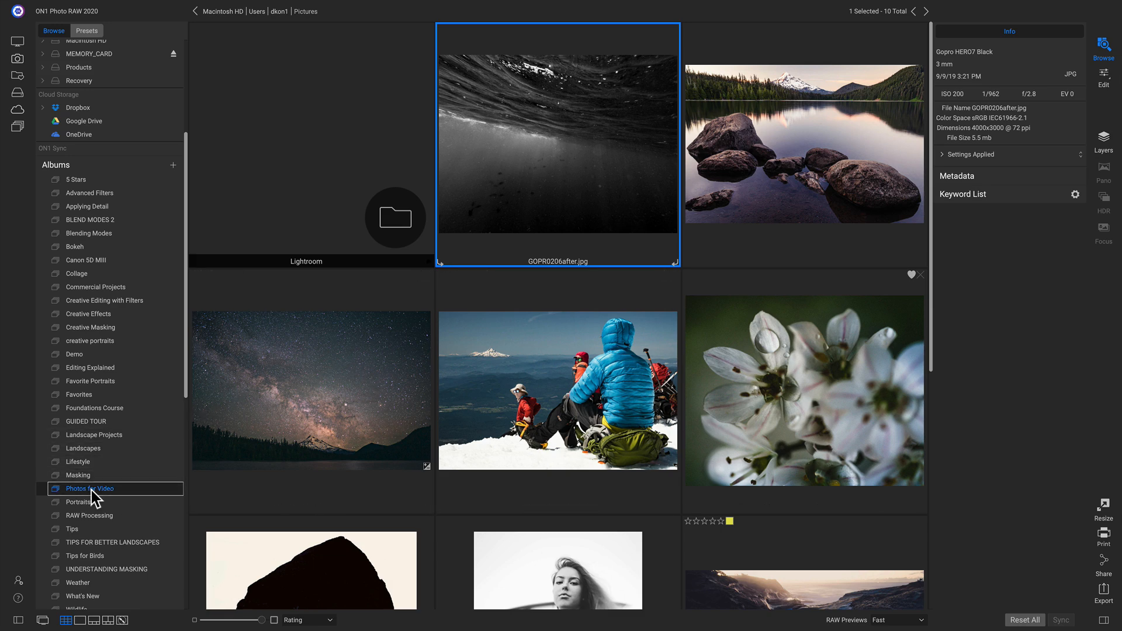
left_click(88, 488)
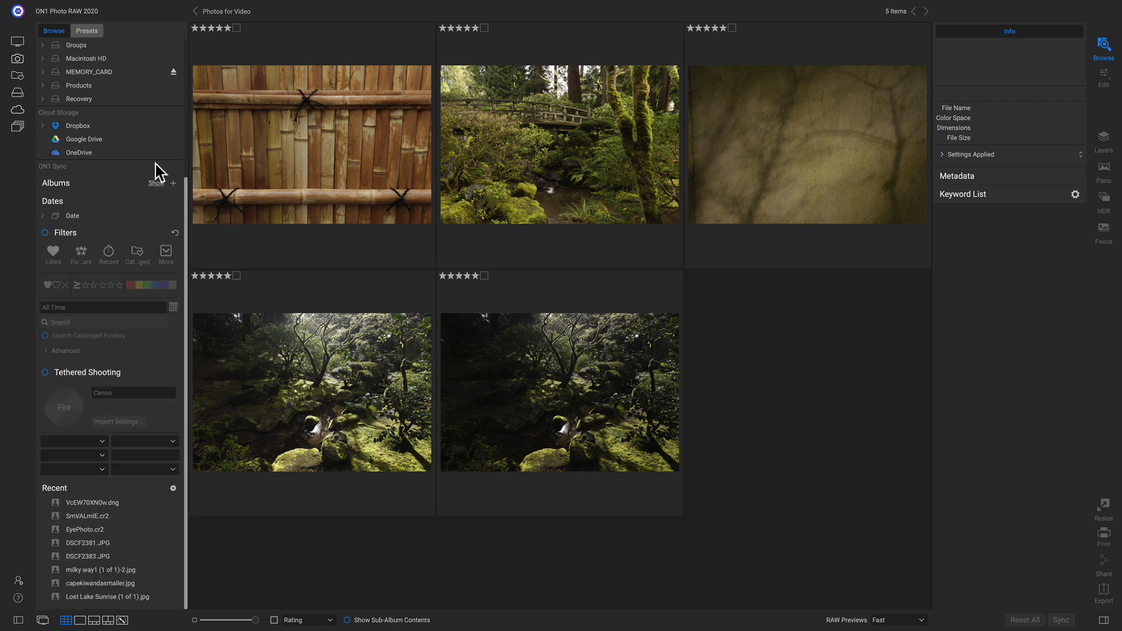
- Expand Dates to 2018 > August > Saturday 25 and select the skateboarding photo Nick71.jpg
left_click(156, 183)
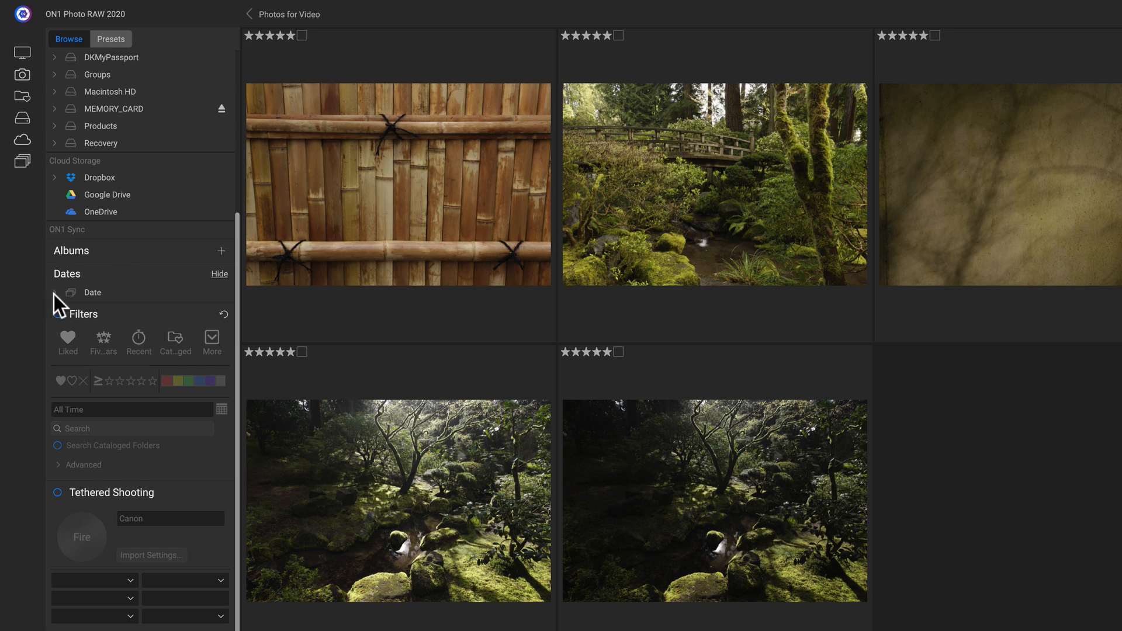
left_click(91, 292)
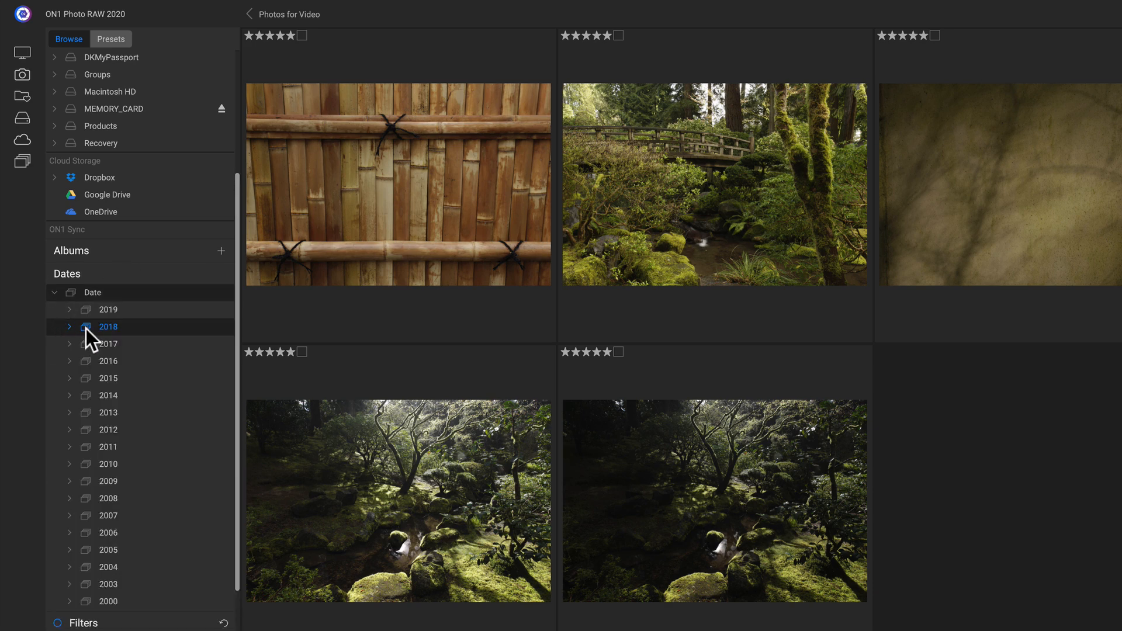
left_click(69, 327)
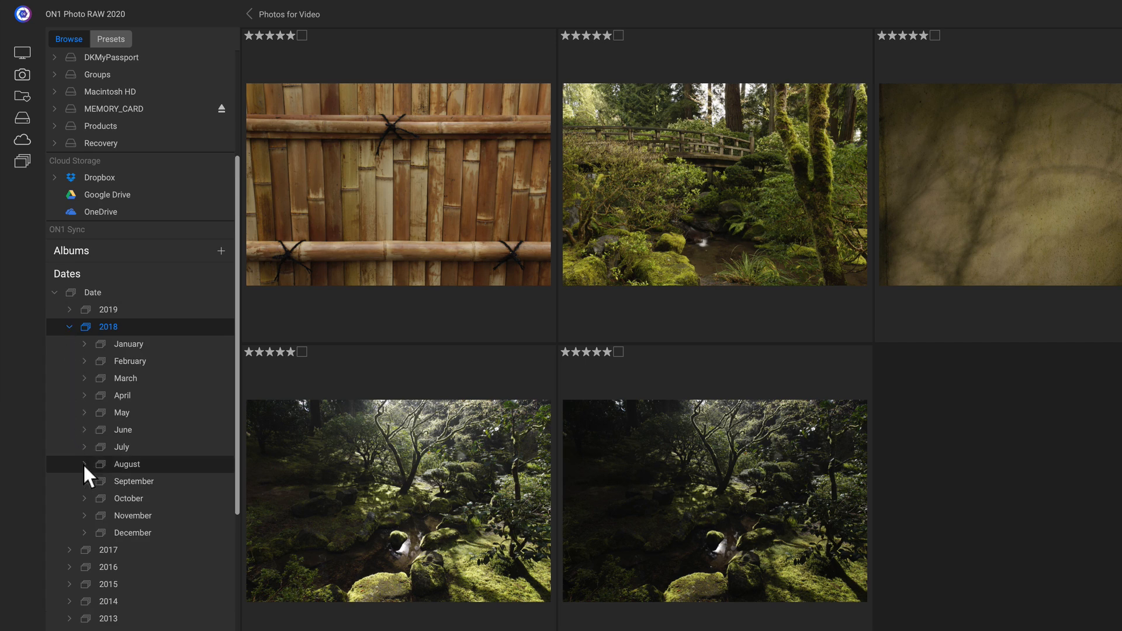
left_click(84, 464)
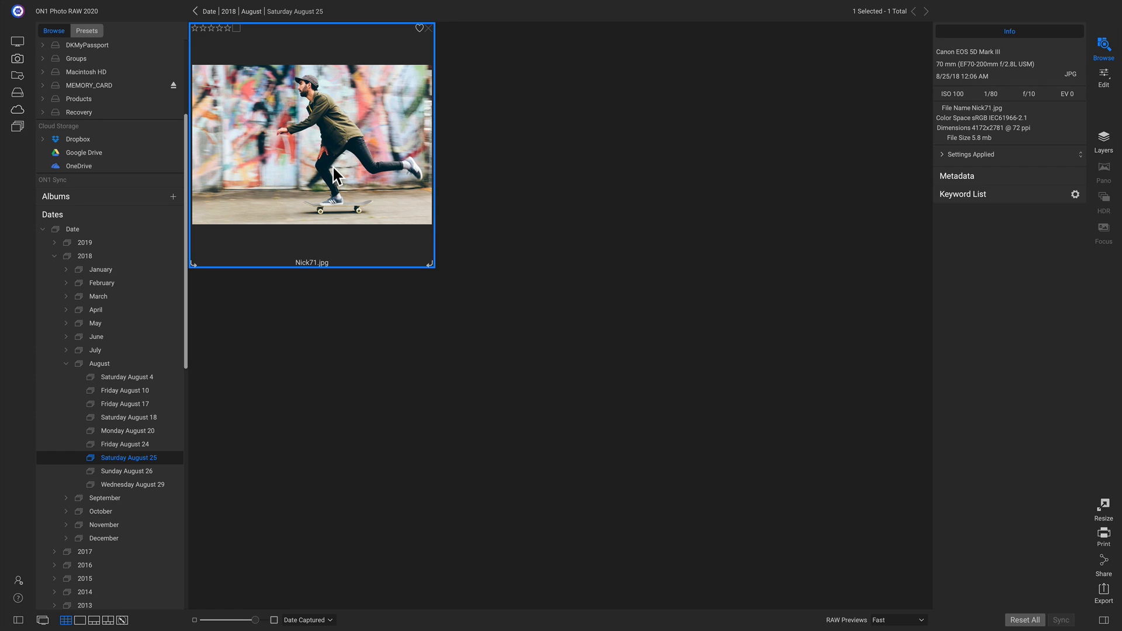
left_click(87, 59)
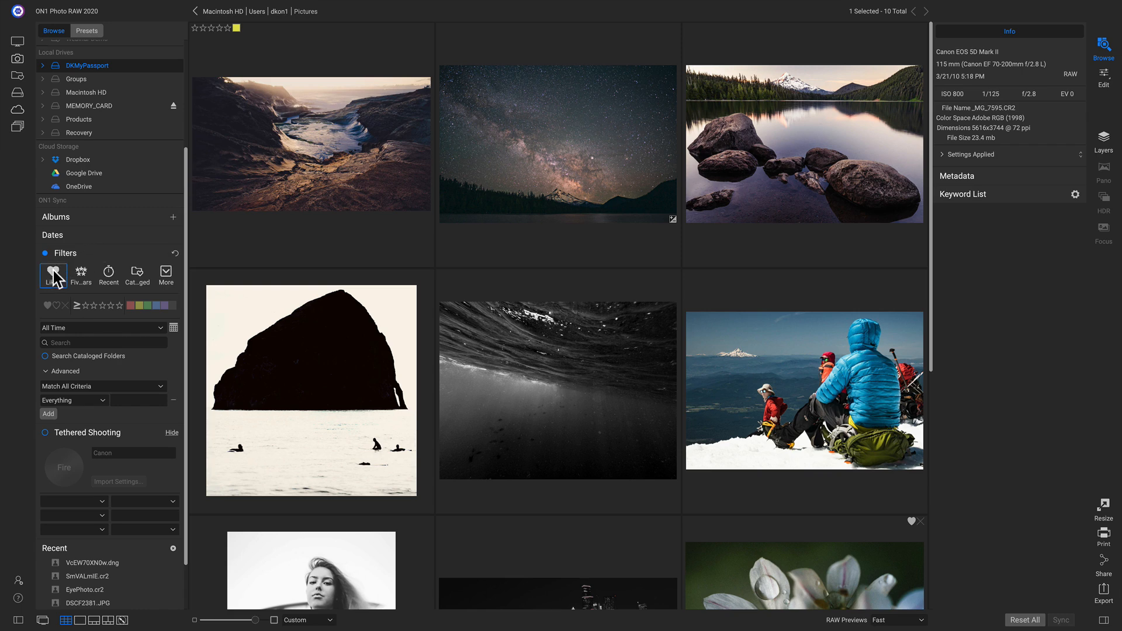
mouse_move(81, 270)
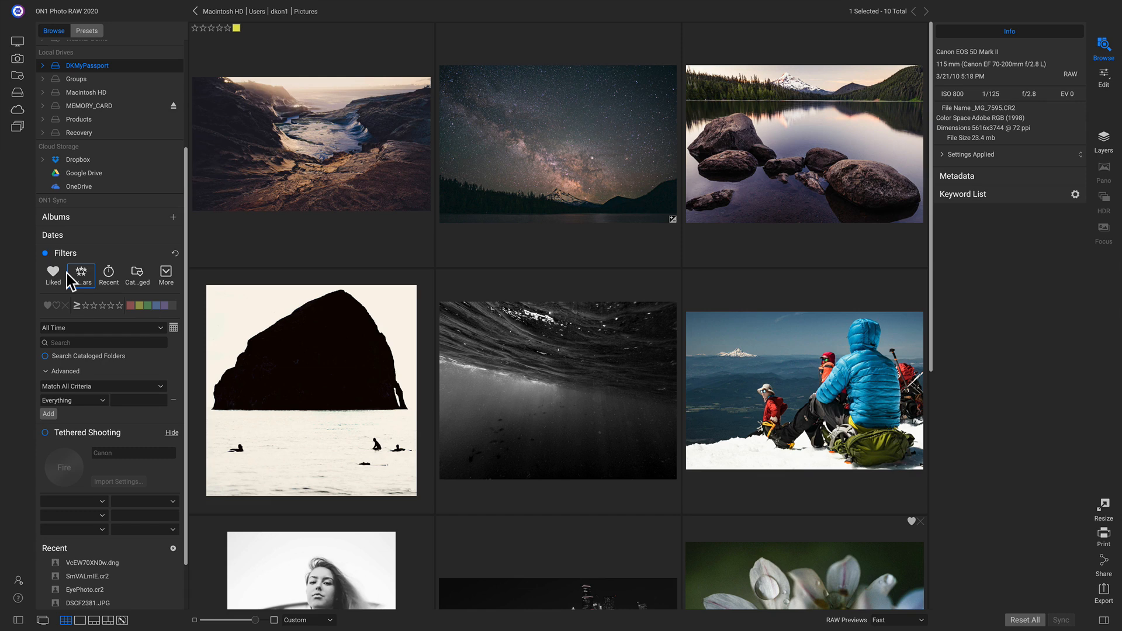
- Review the advanced filter, keeping All Time range and match-all criteria unchanged
left_click(165, 273)
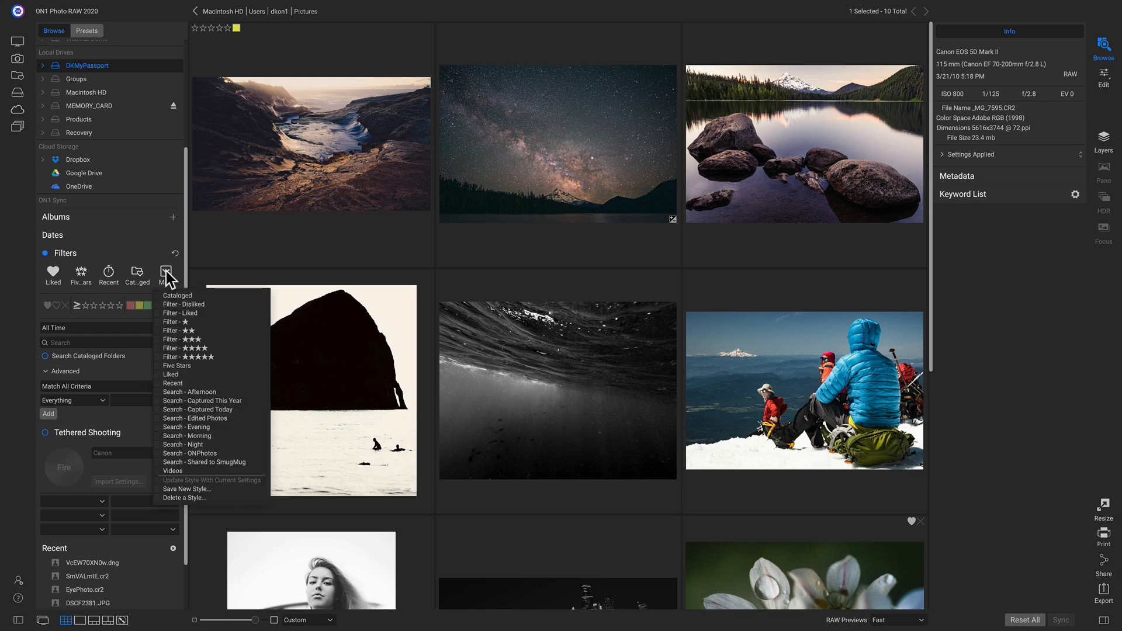
mouse_move(208, 462)
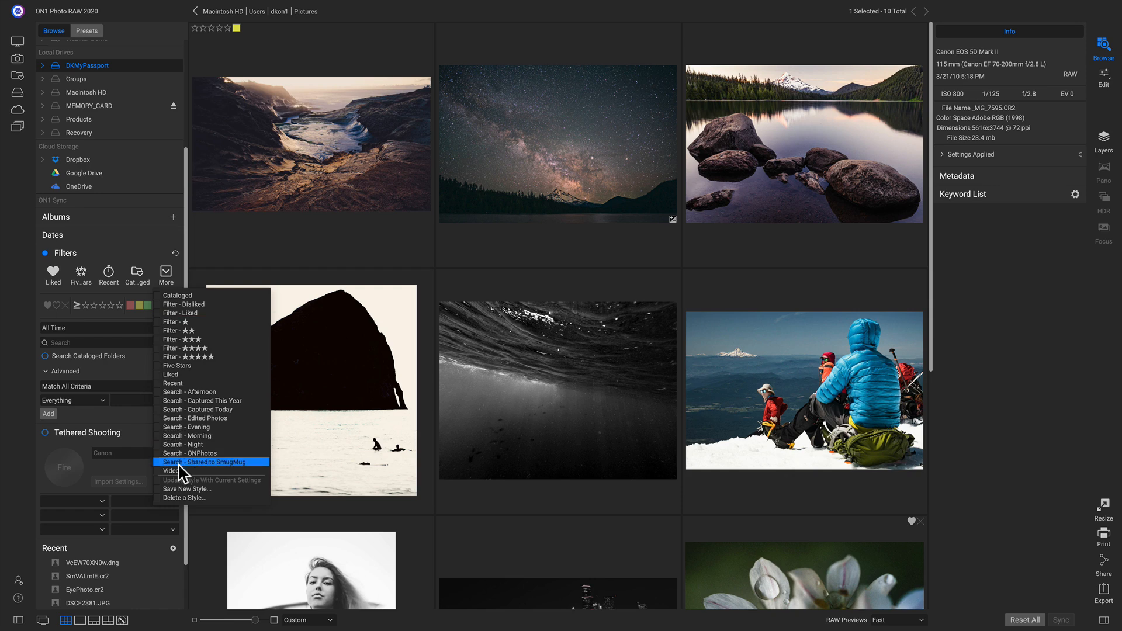
mouse_move(111, 368)
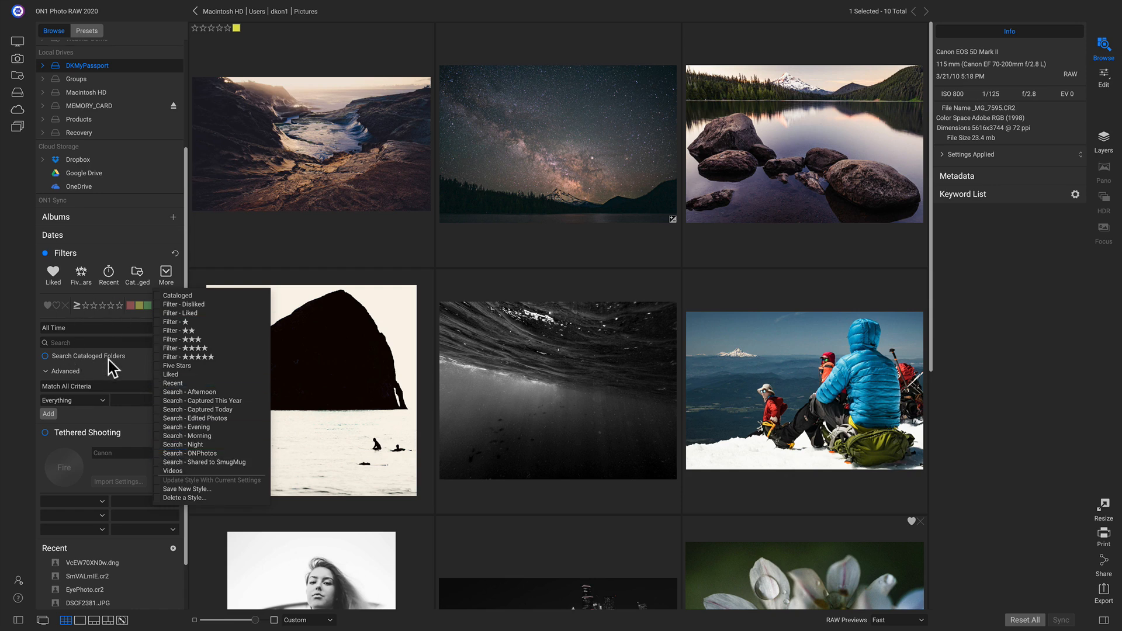
mouse_move(192, 490)
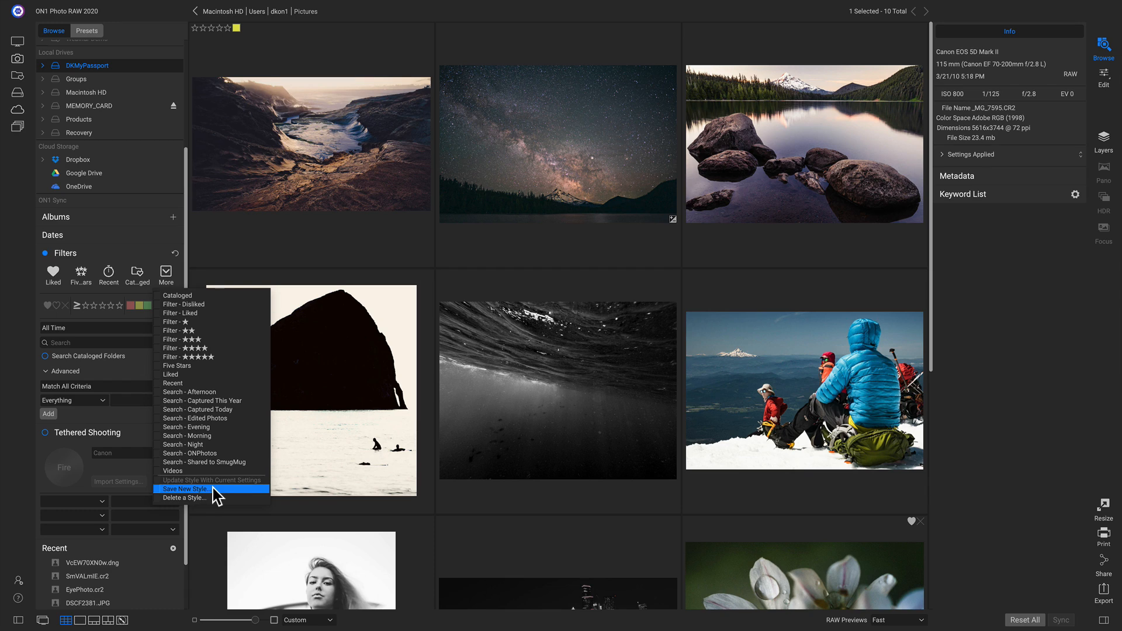
mouse_move(128, 256)
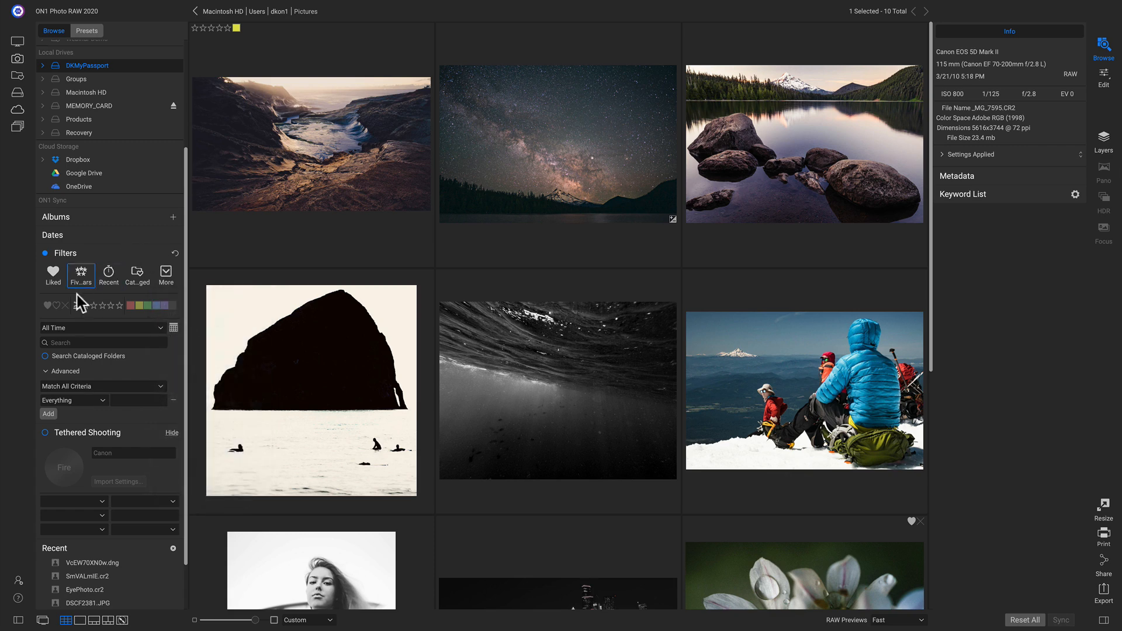
left_click(102, 327)
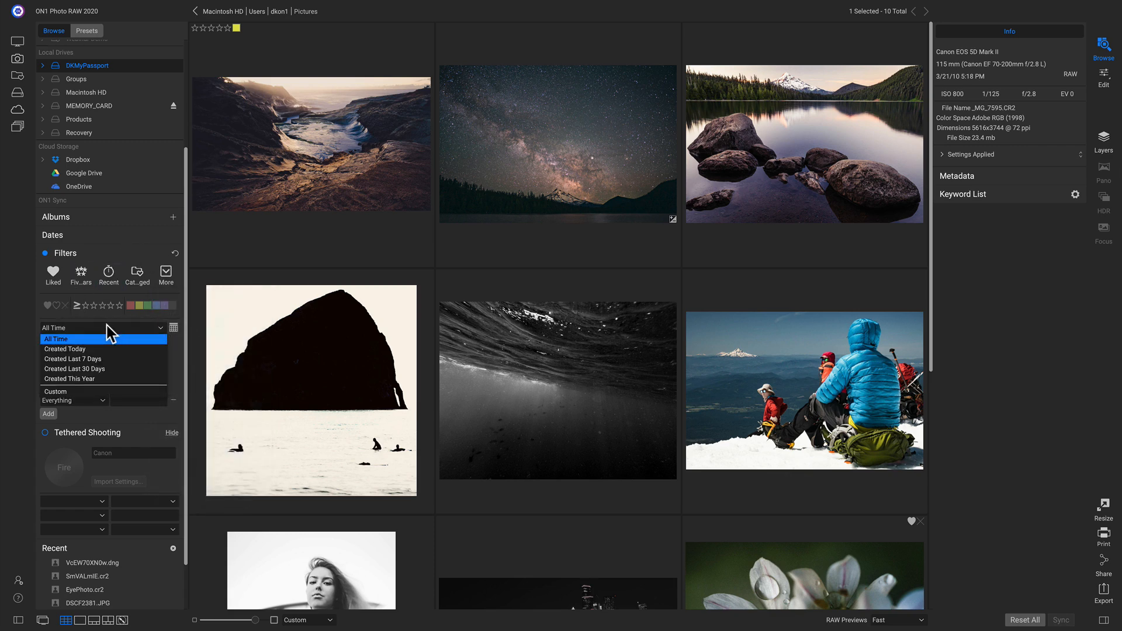
mouse_move(85, 344)
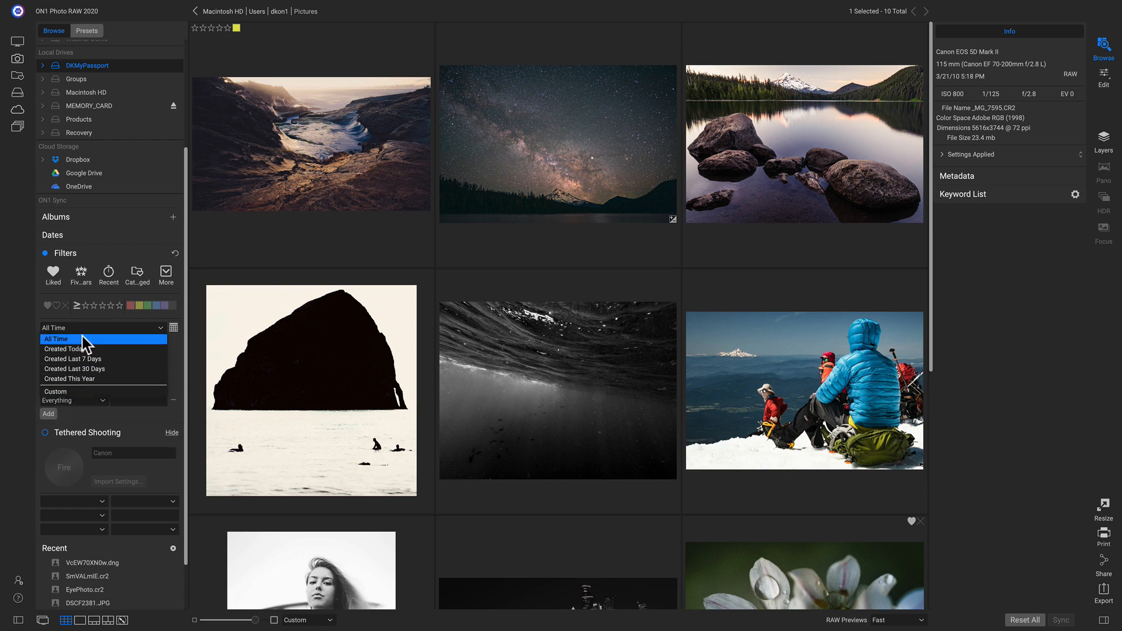
left_click(56, 339)
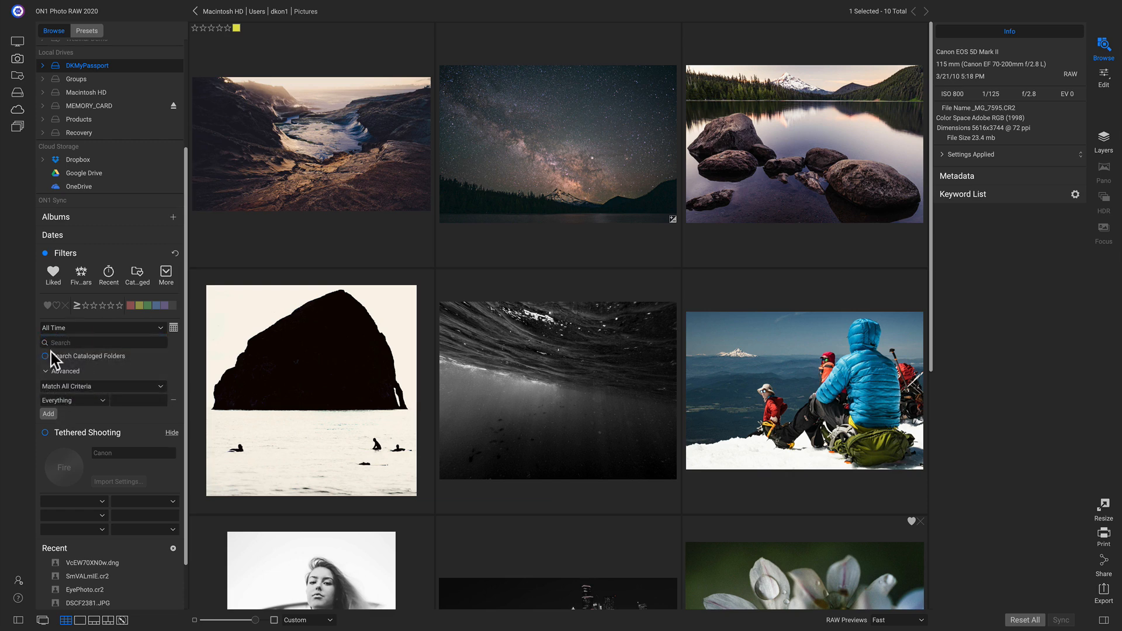
mouse_move(95, 387)
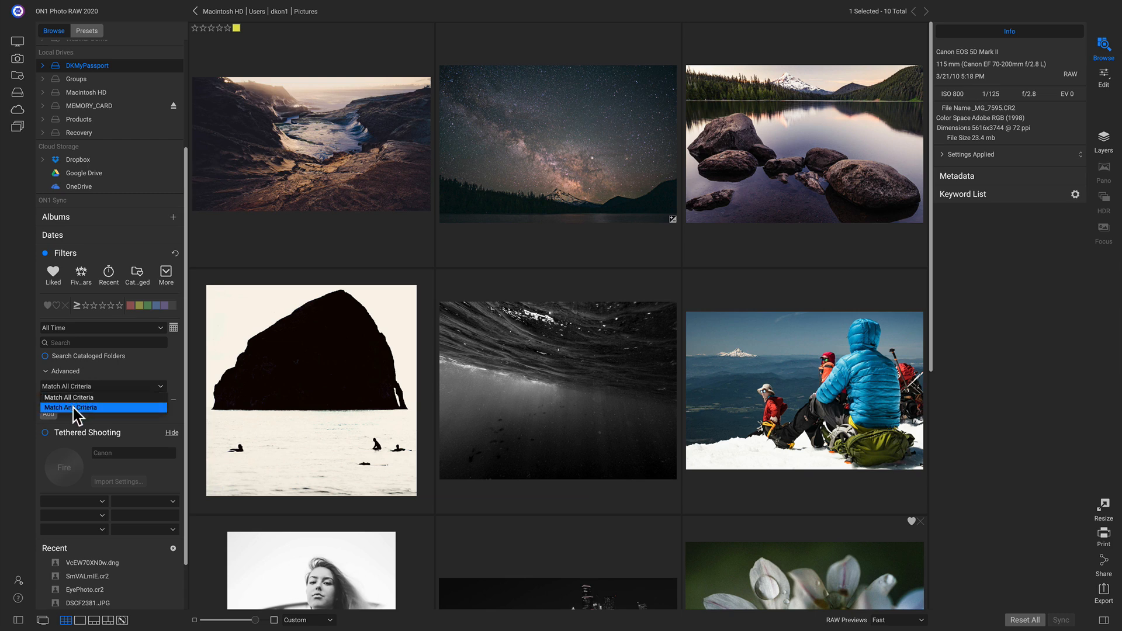
left_click(75, 400)
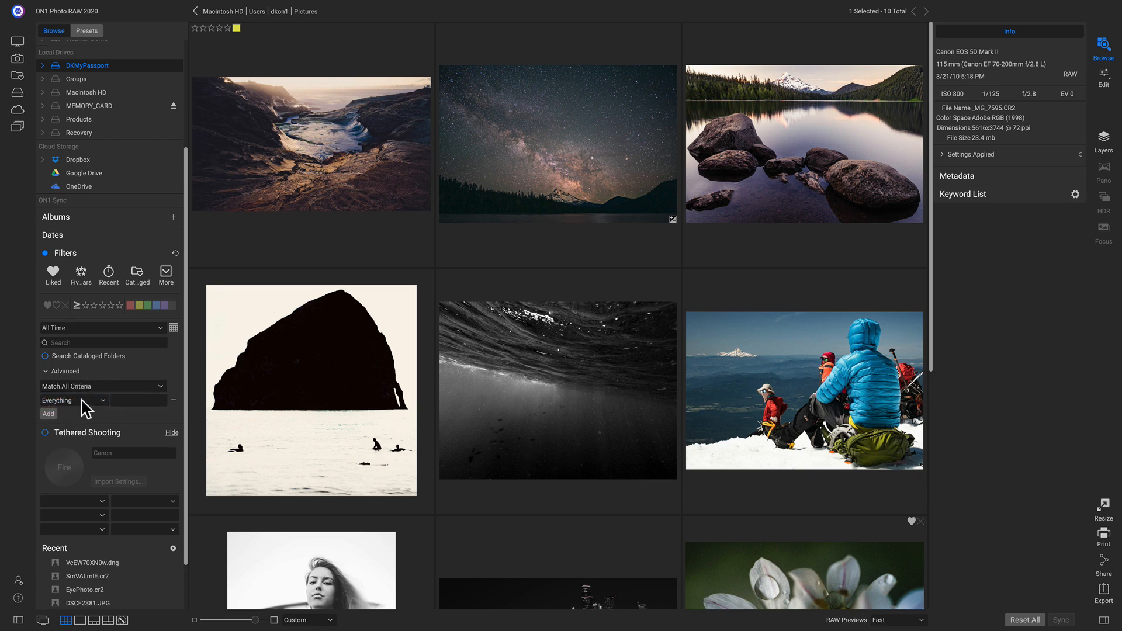
left_click(72, 400)
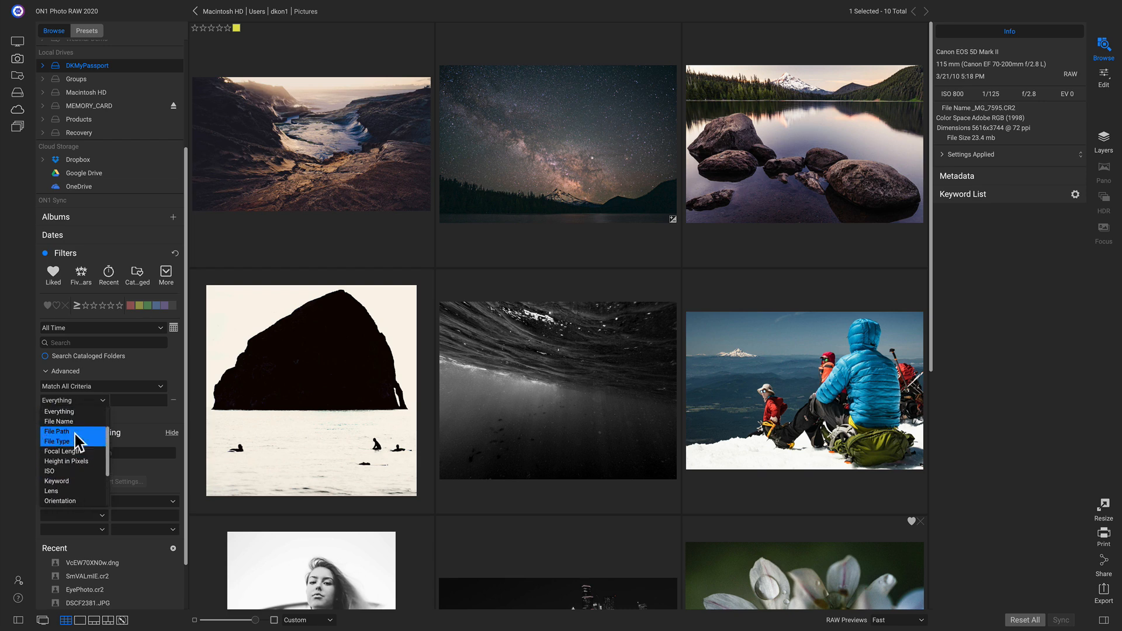
left_click(58, 411)
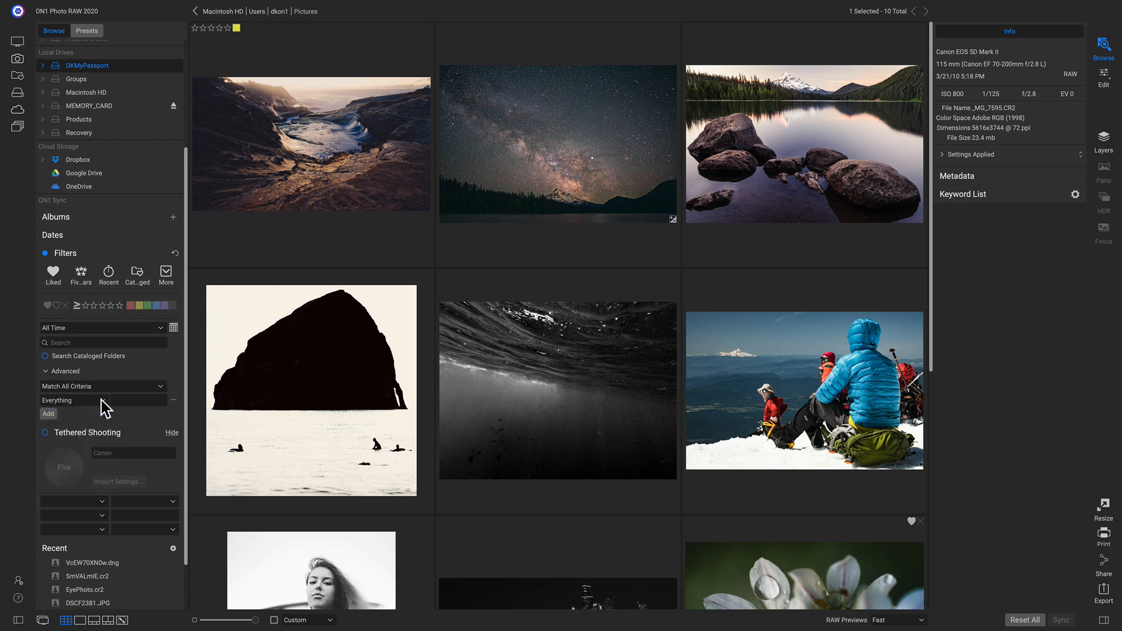
- Add criteria rows including a File Type one, then remove them back to one and select capekiwandasmaller.jpg
left_click(48, 413)
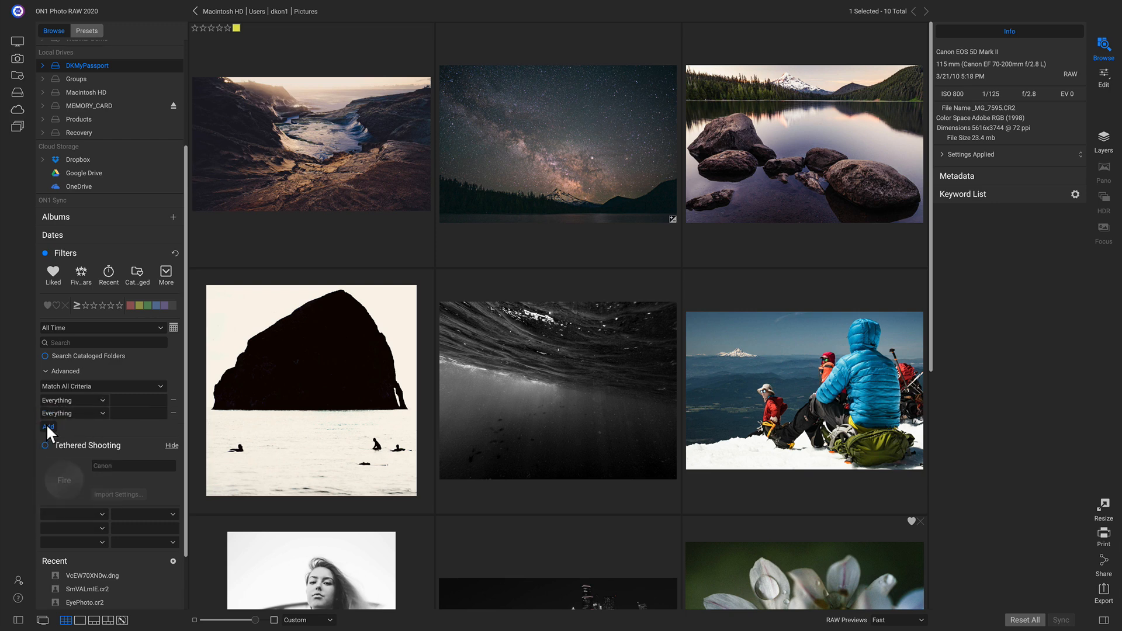
left_click(71, 426)
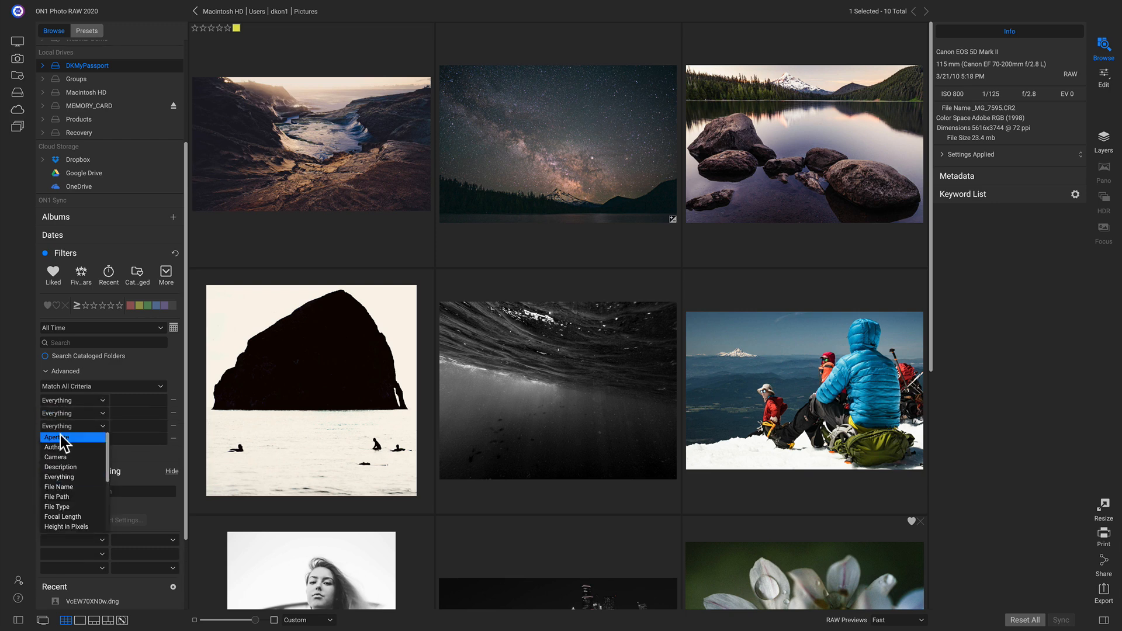
left_click(56, 506)
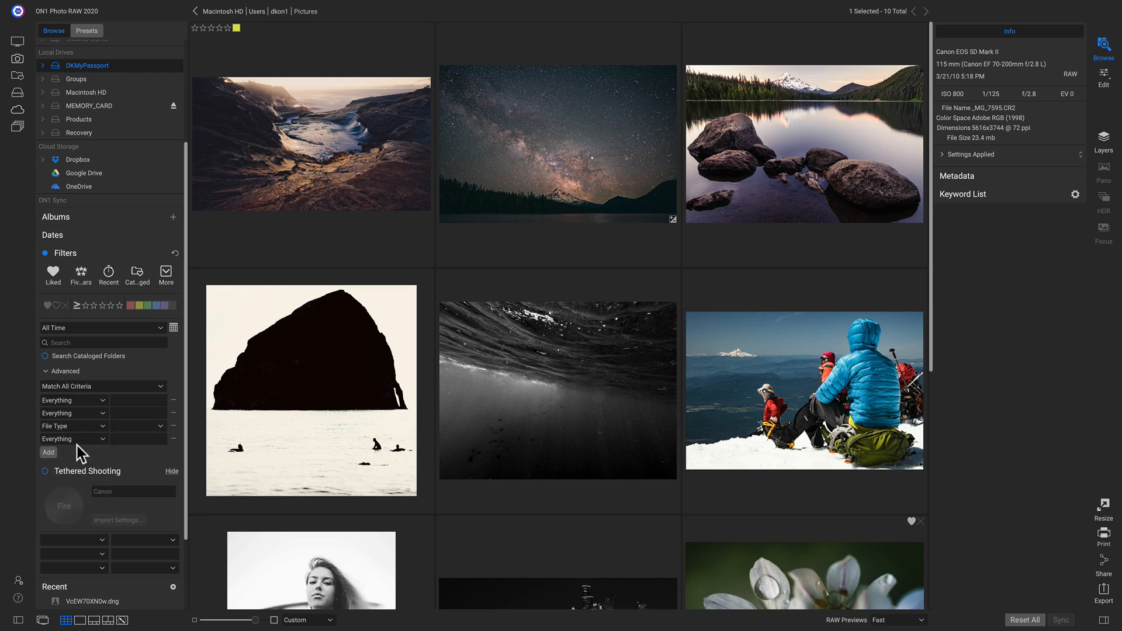
mouse_move(86, 449)
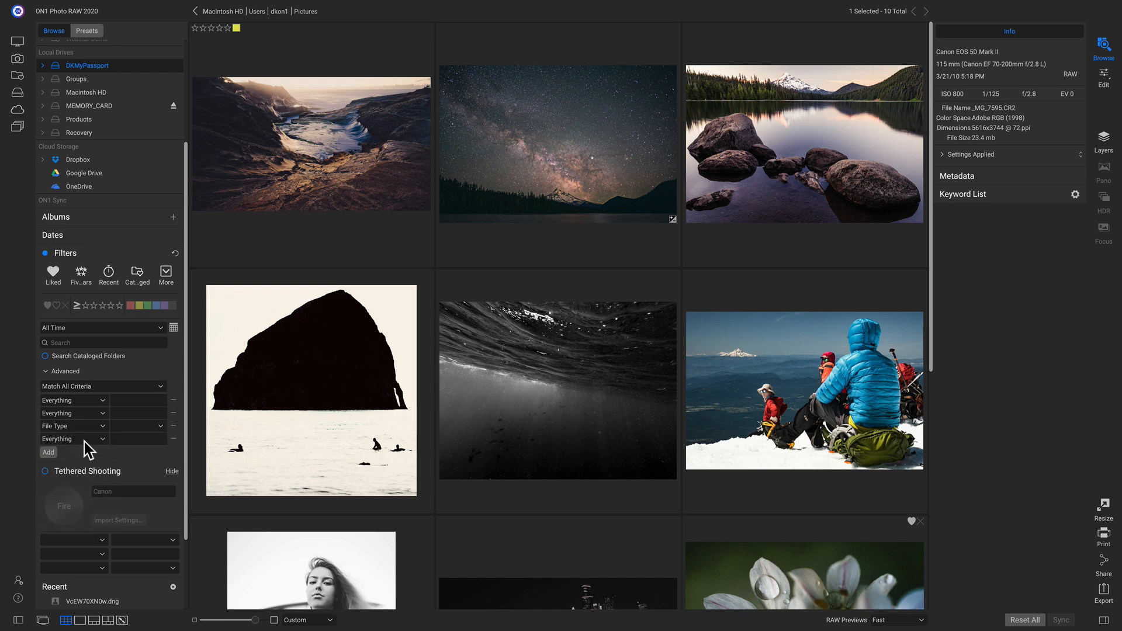
left_click(173, 425)
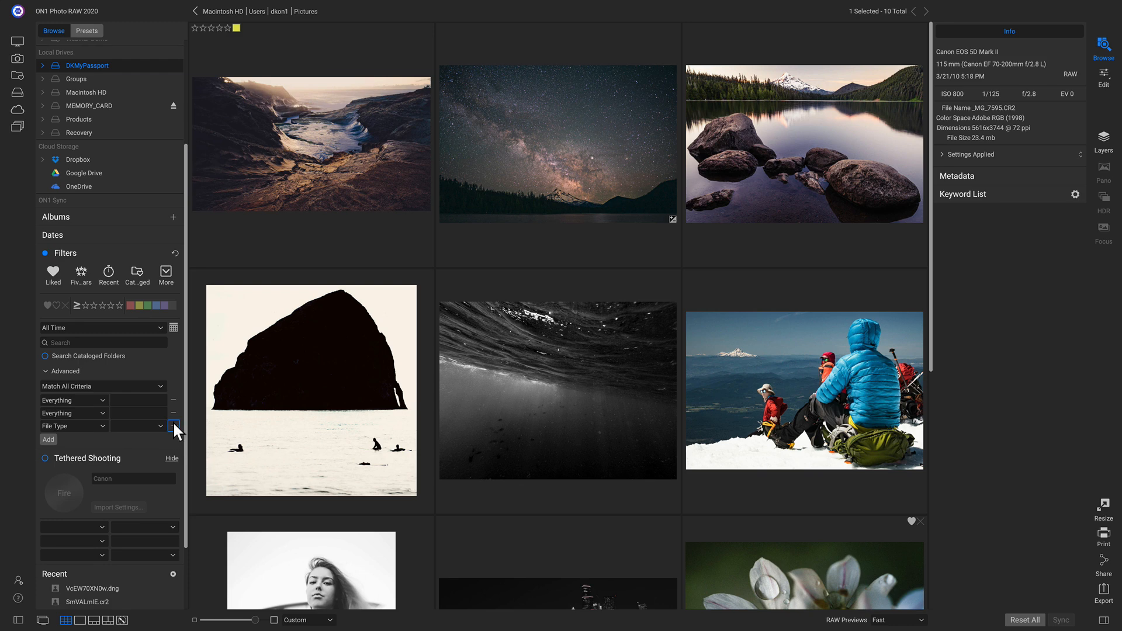
left_click(173, 422)
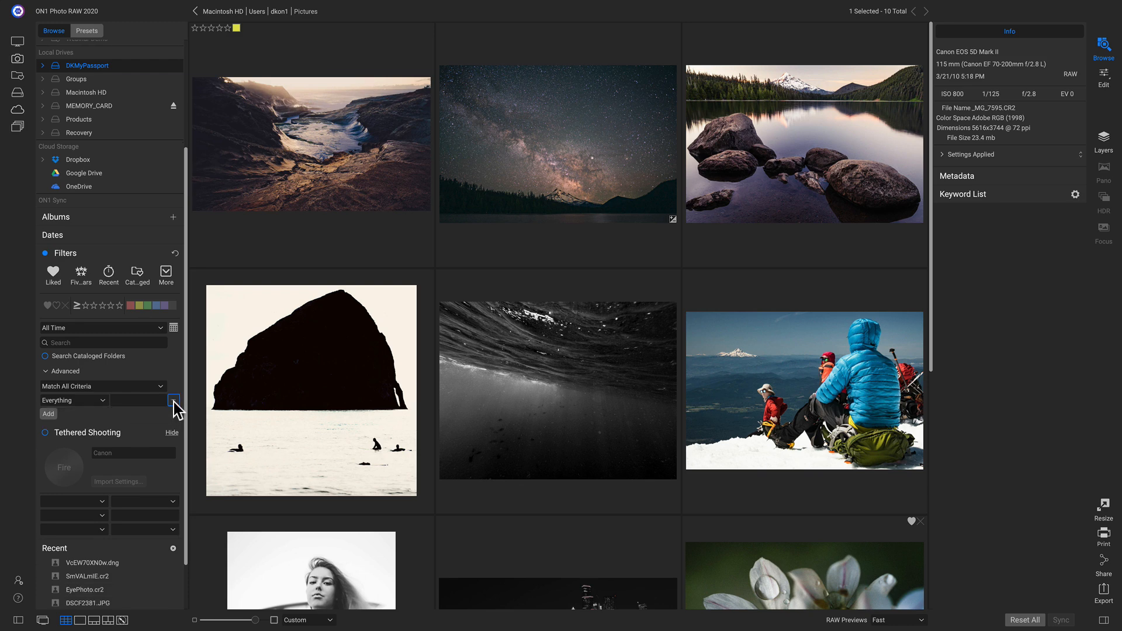
left_click(311, 142)
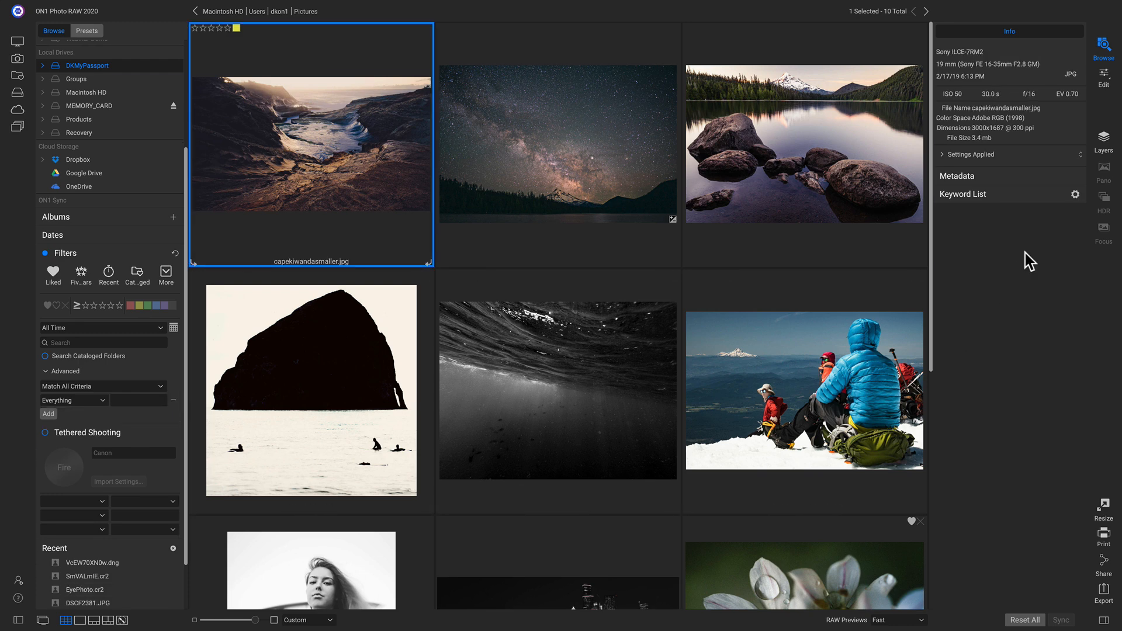
- Assign the keyword 2 from the Keyword List to the selected capekiwandasmaller.jpg
left_click(962, 194)
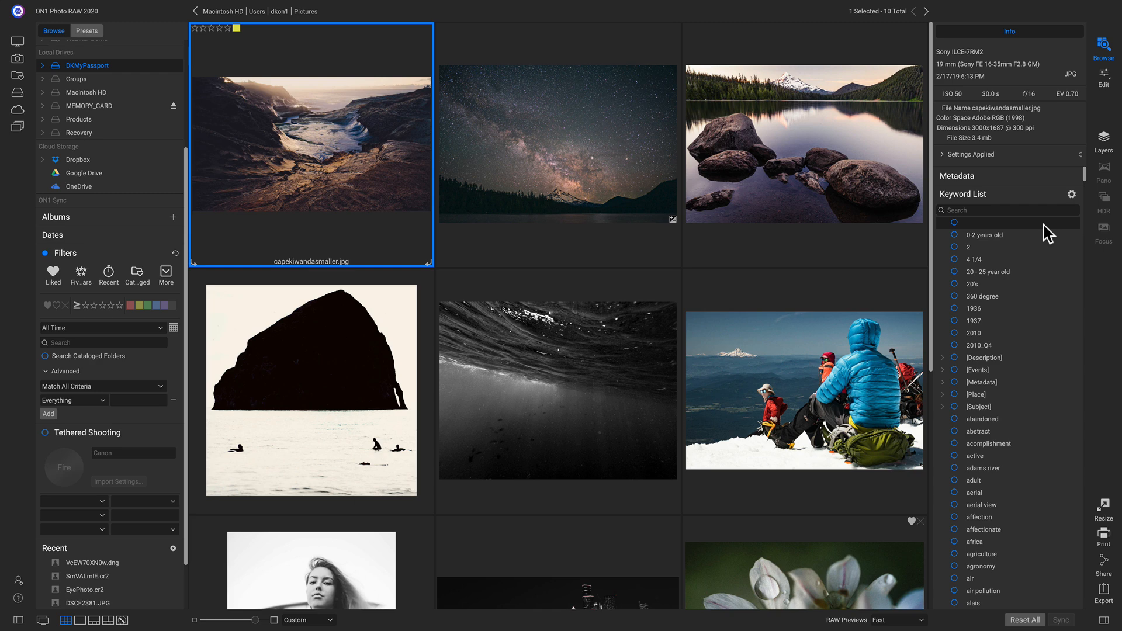
mouse_move(1031, 247)
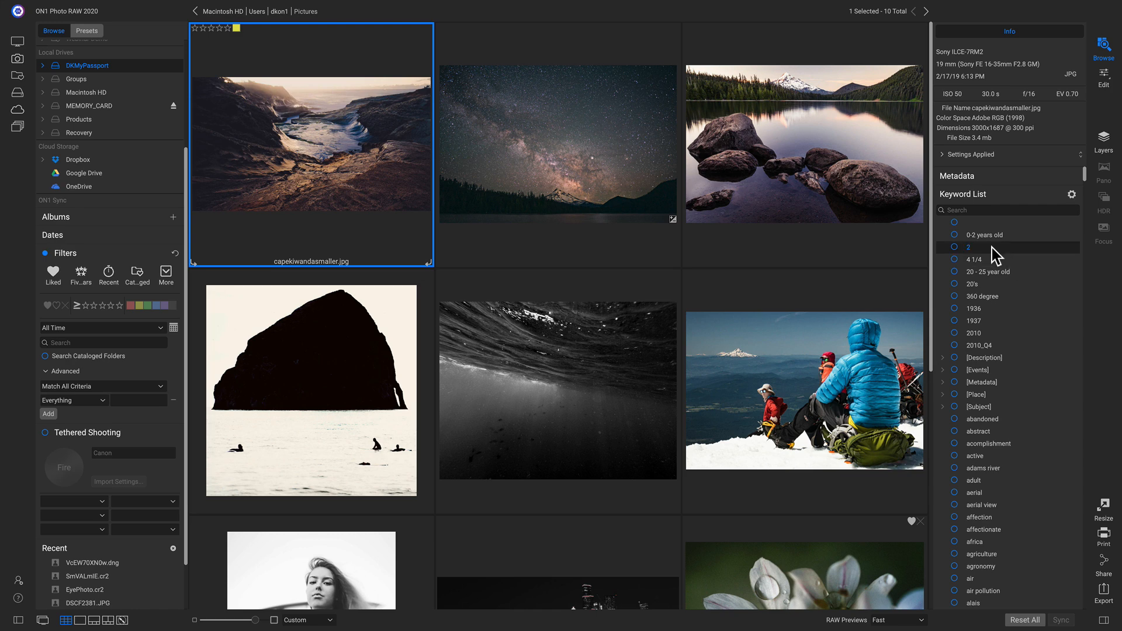
right_click(969, 247)
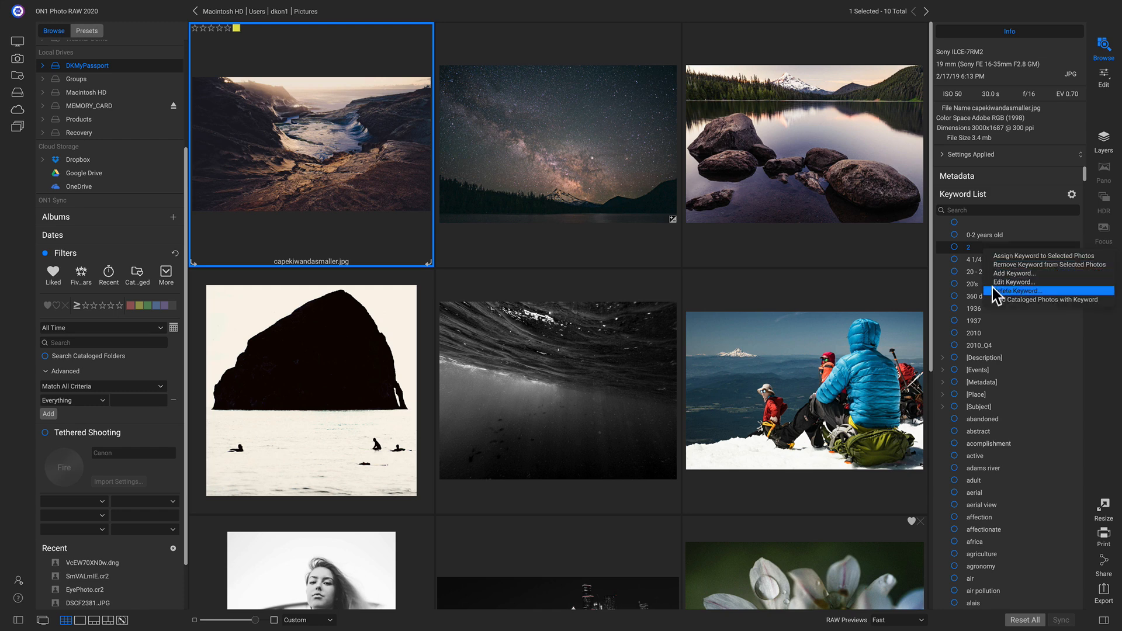
mouse_move(1024, 298)
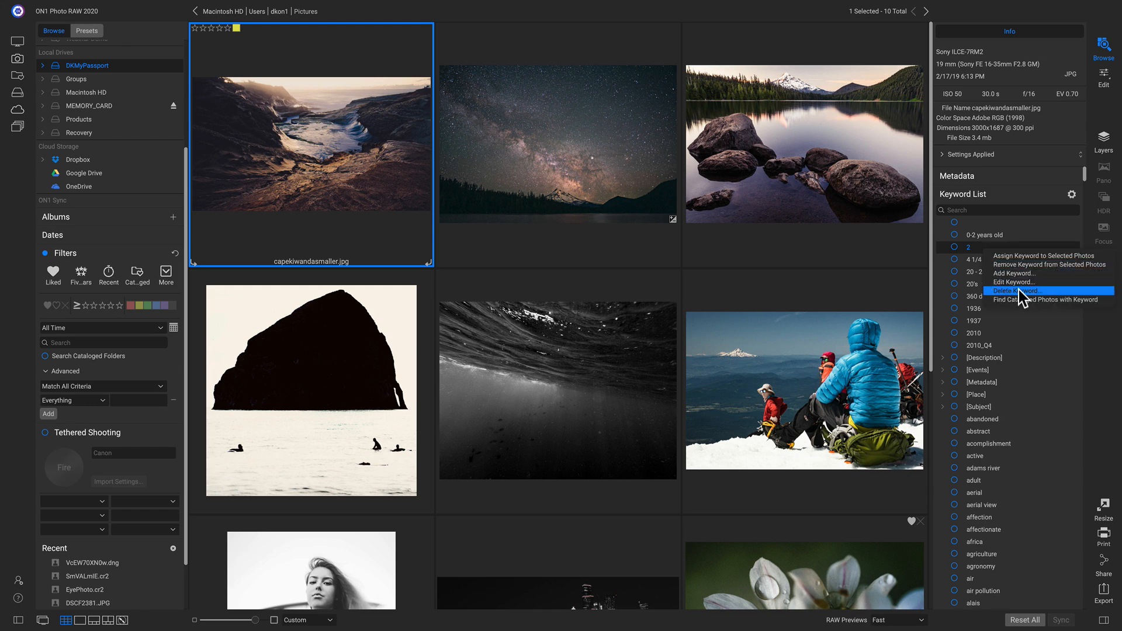
mouse_move(1010, 282)
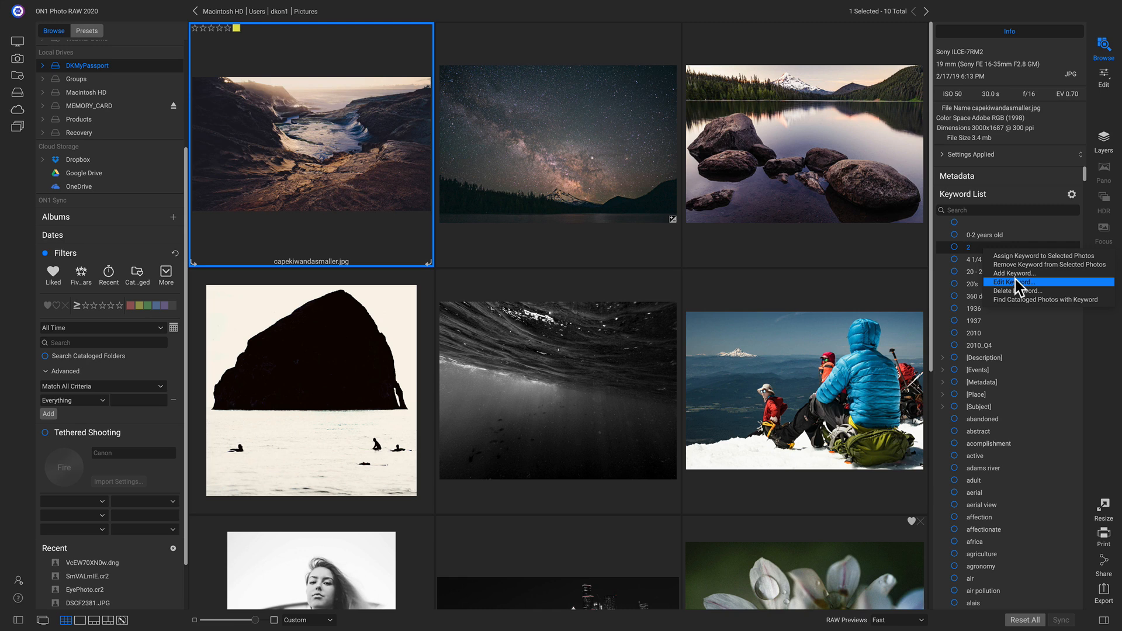
mouse_move(1031, 265)
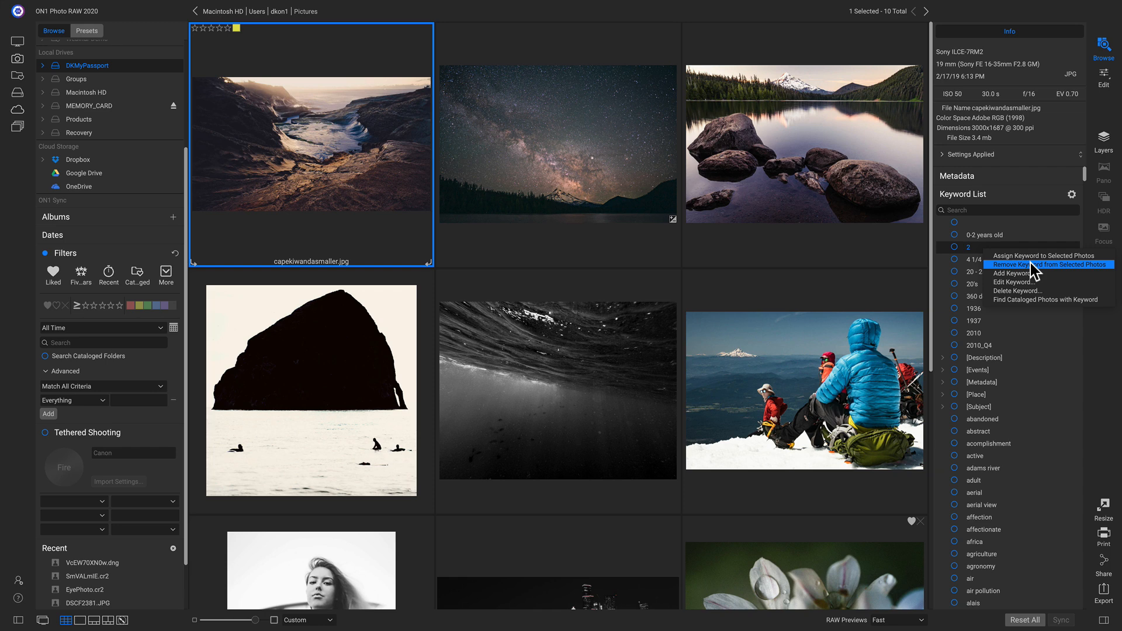
mouse_move(1033, 256)
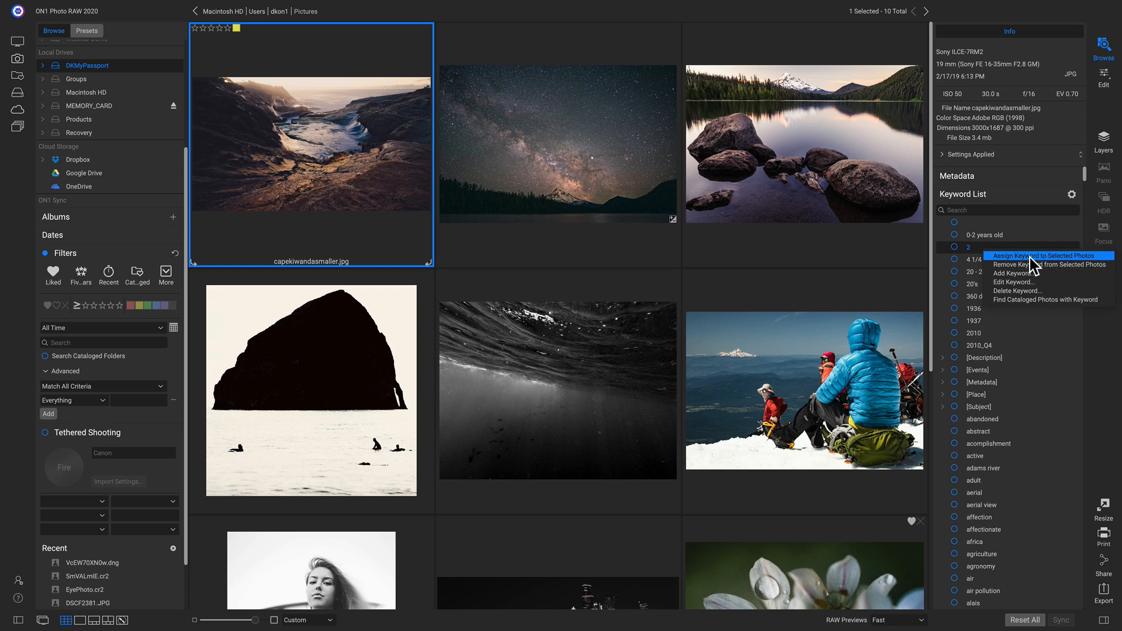
left_click(1038, 256)
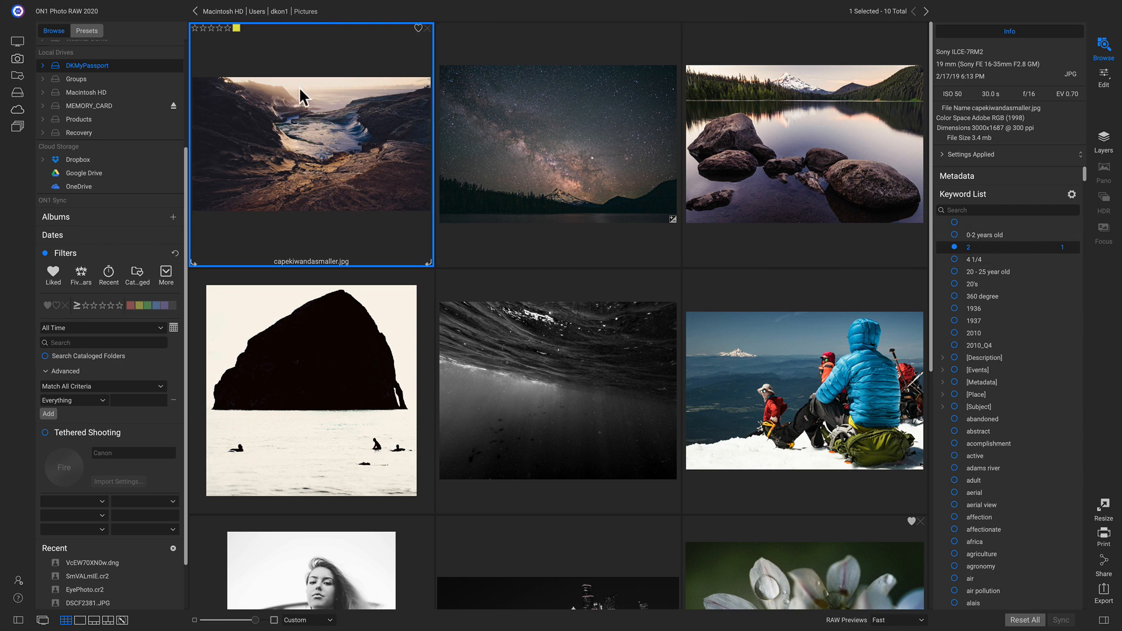
mouse_move(1002, 235)
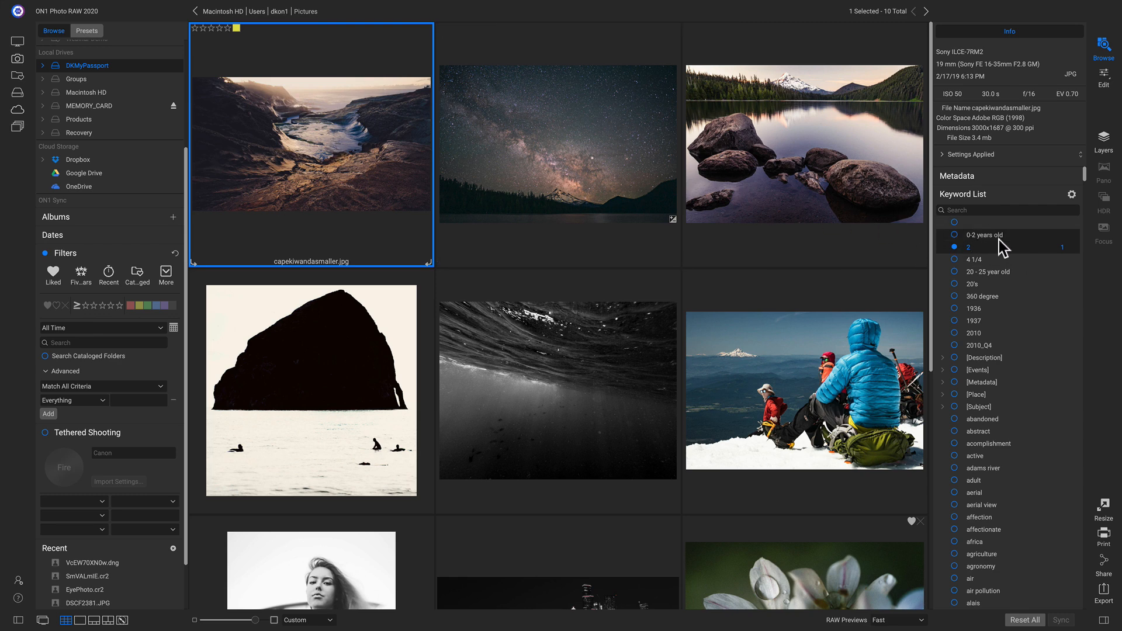
mouse_move(1066, 259)
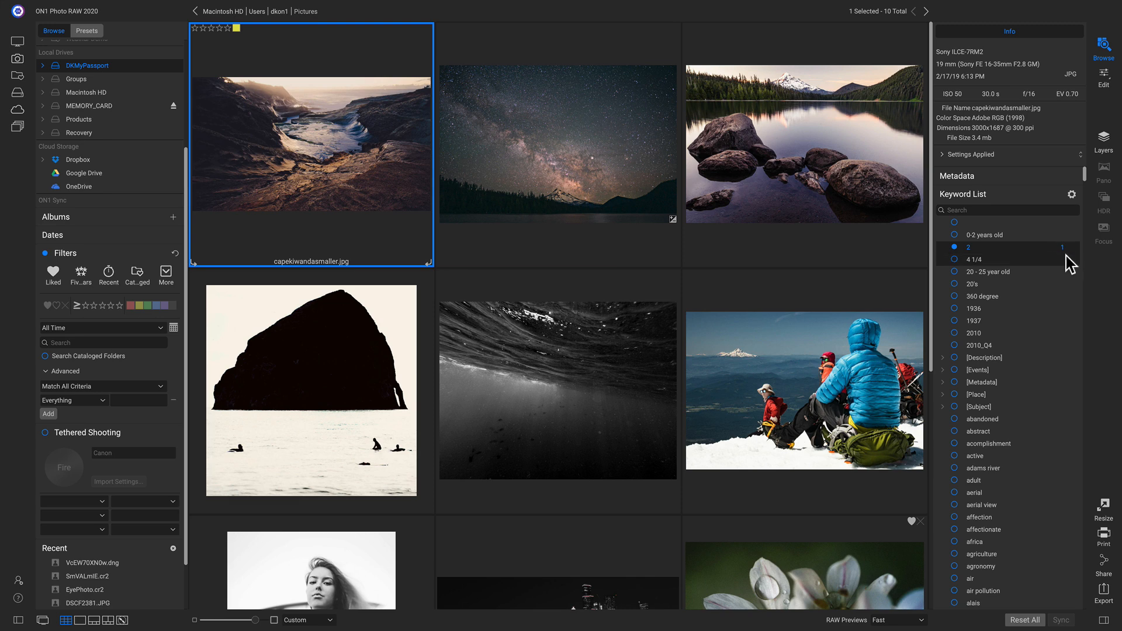
mouse_move(932, 229)
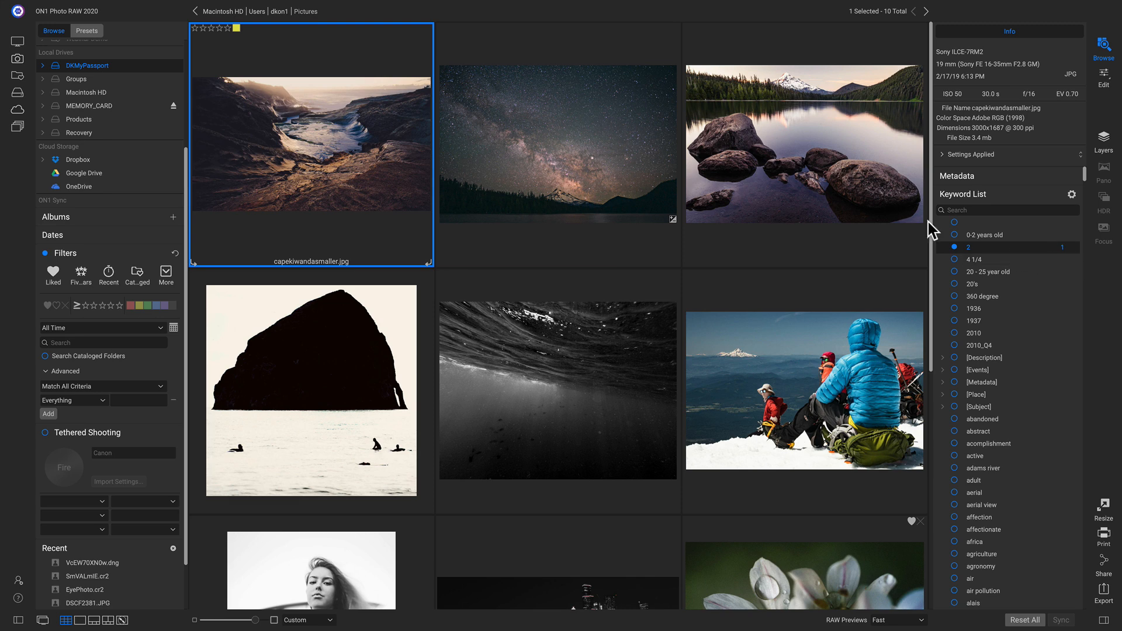
mouse_move(1062, 254)
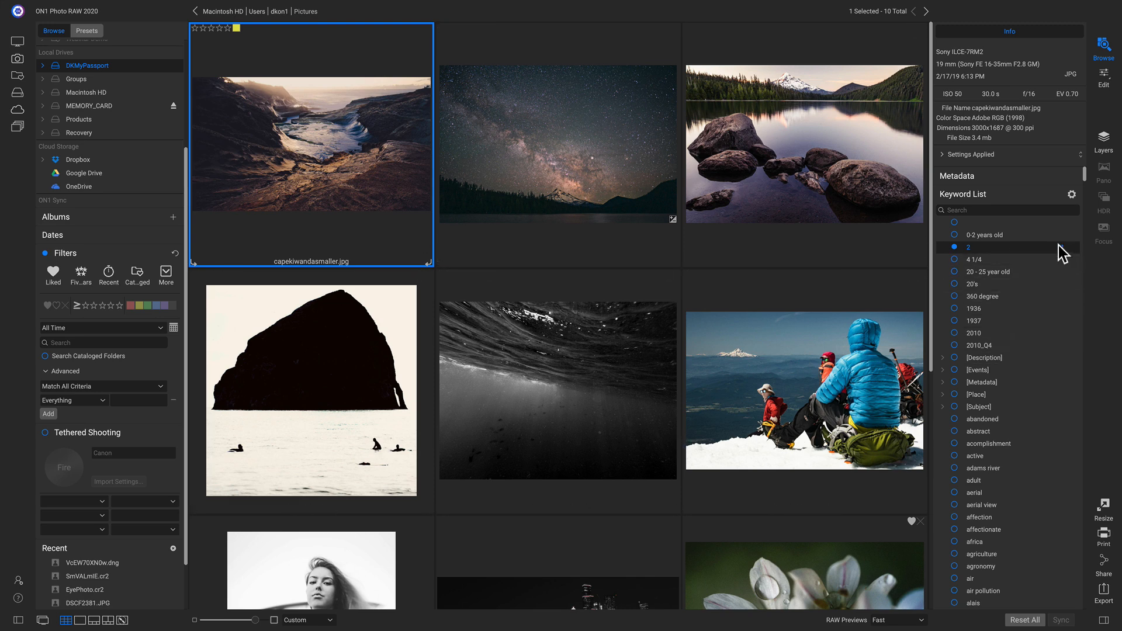
- Delete keyword 2 from the list and all photos, confirming the dialog
right_click(970, 247)
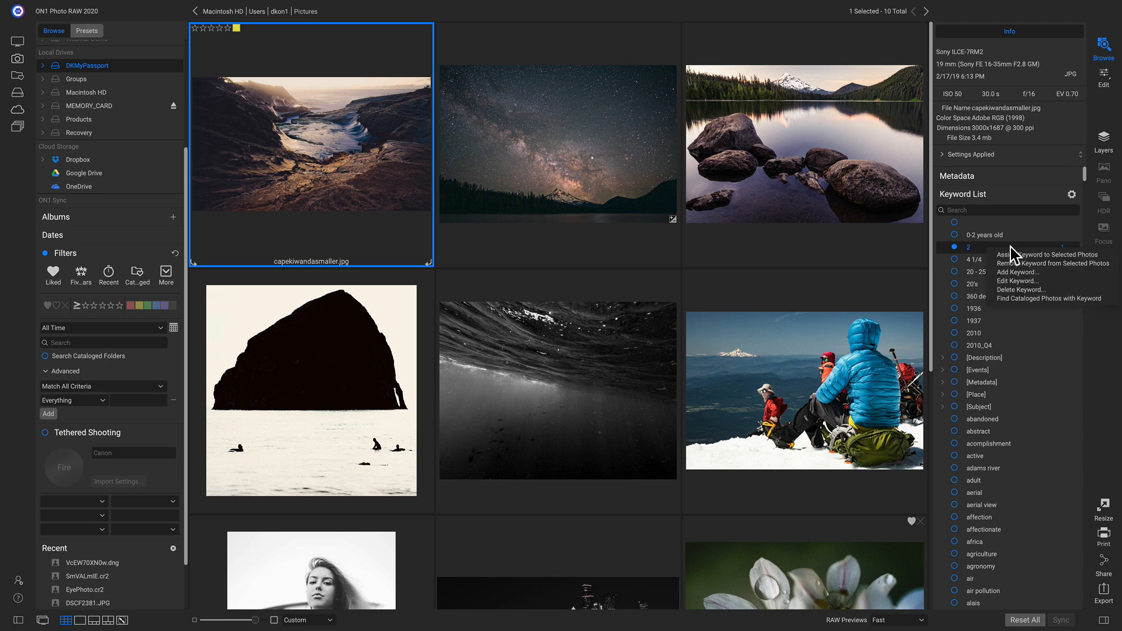
mouse_move(1022, 295)
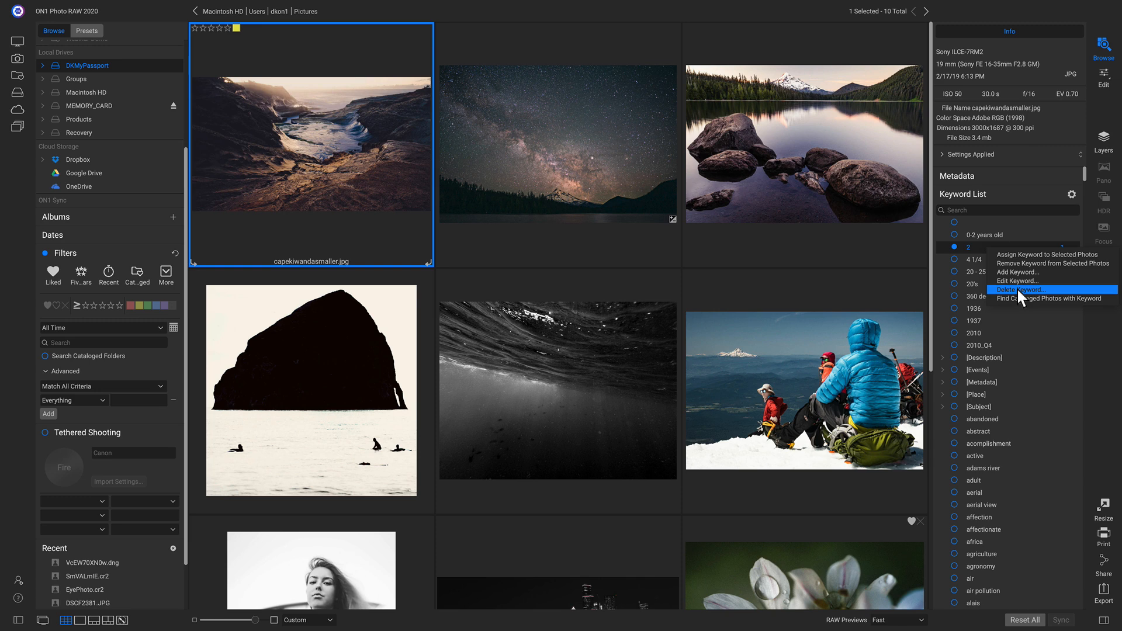
left_click(1014, 290)
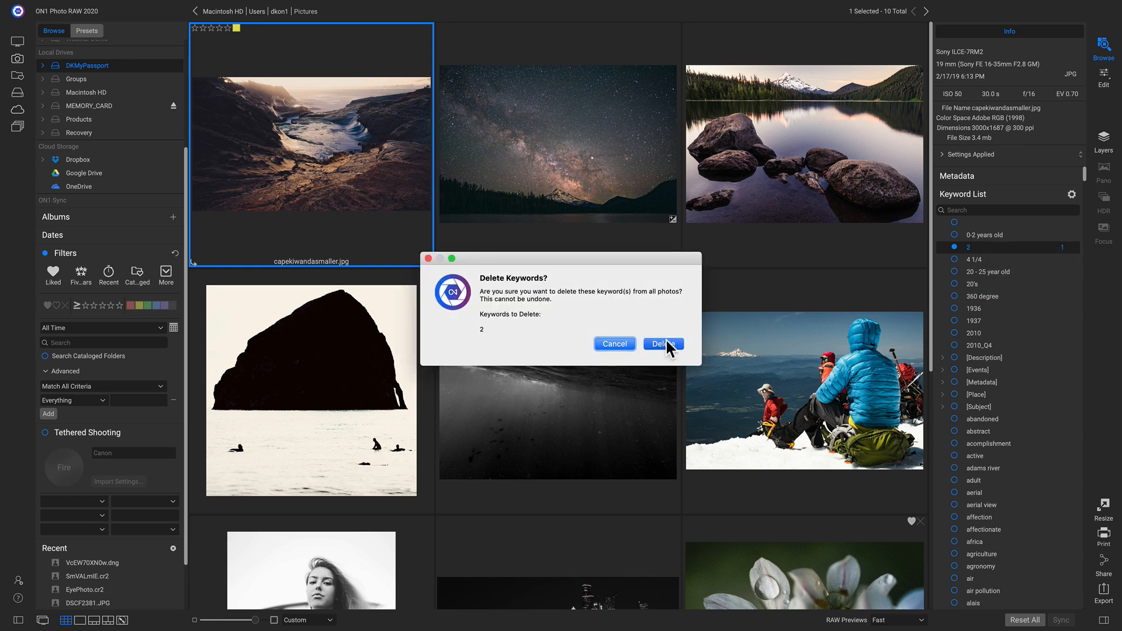
left_click(659, 343)
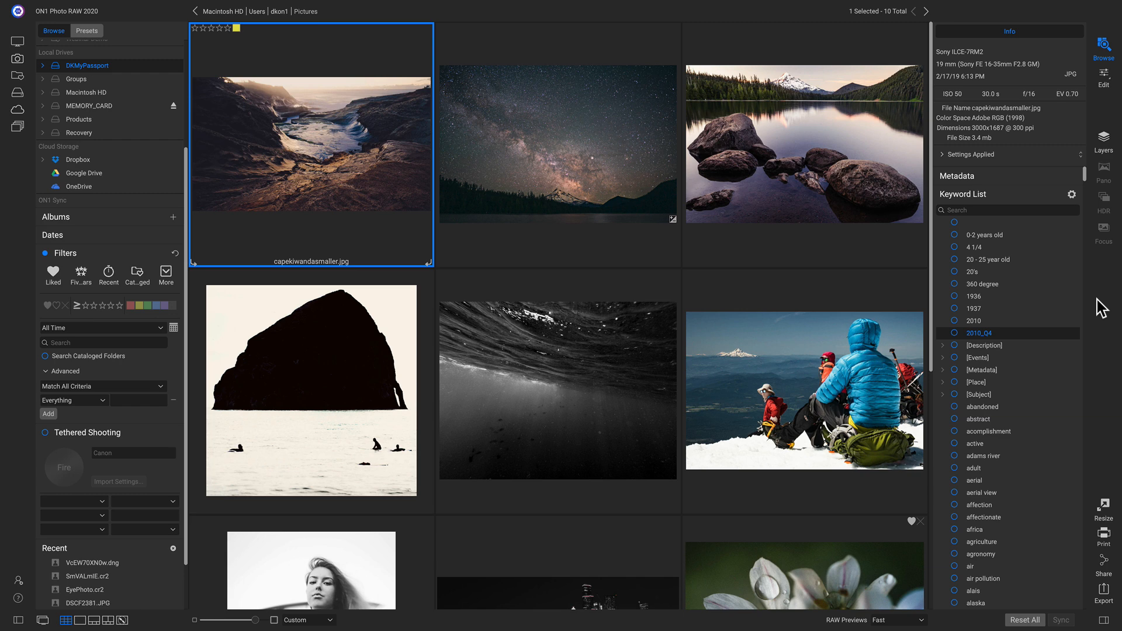
mouse_move(1004, 259)
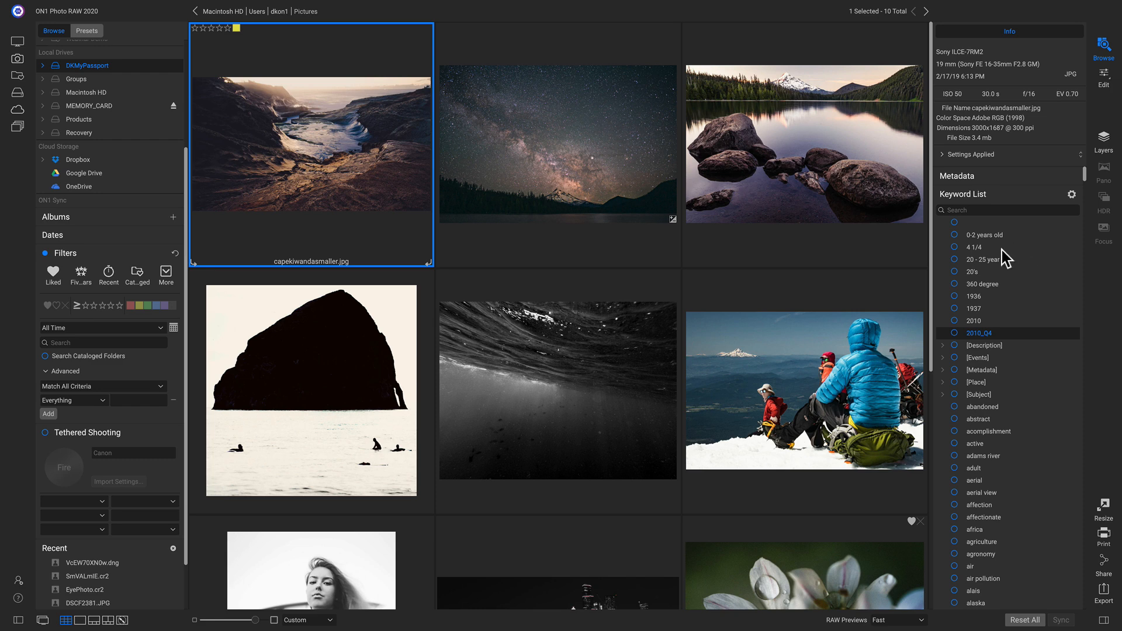
mouse_move(999, 244)
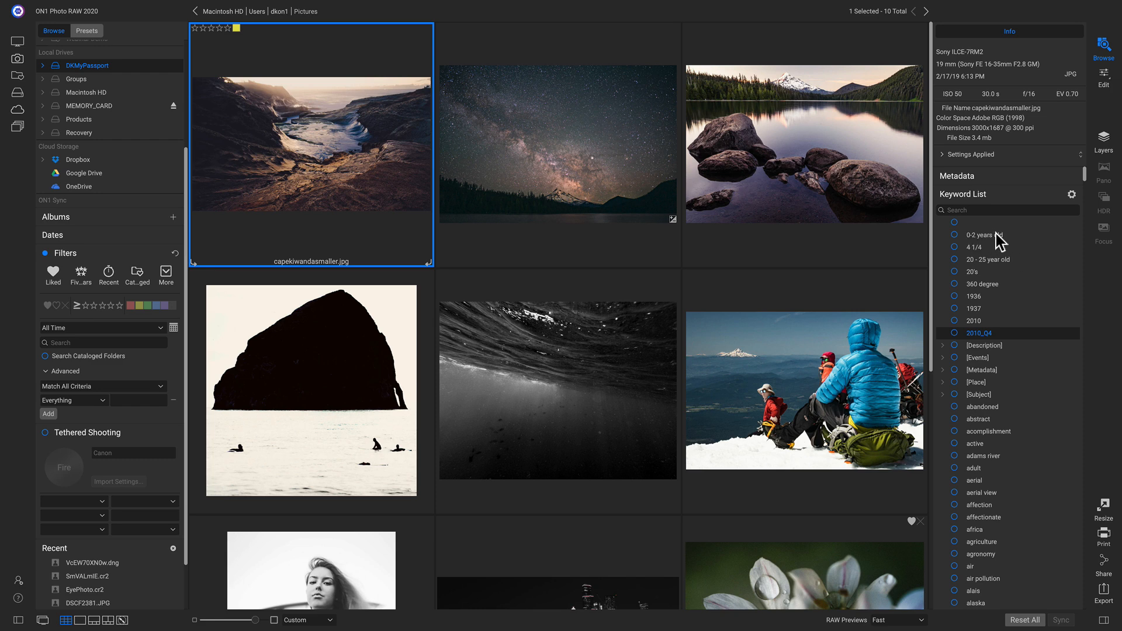
mouse_move(1007, 265)
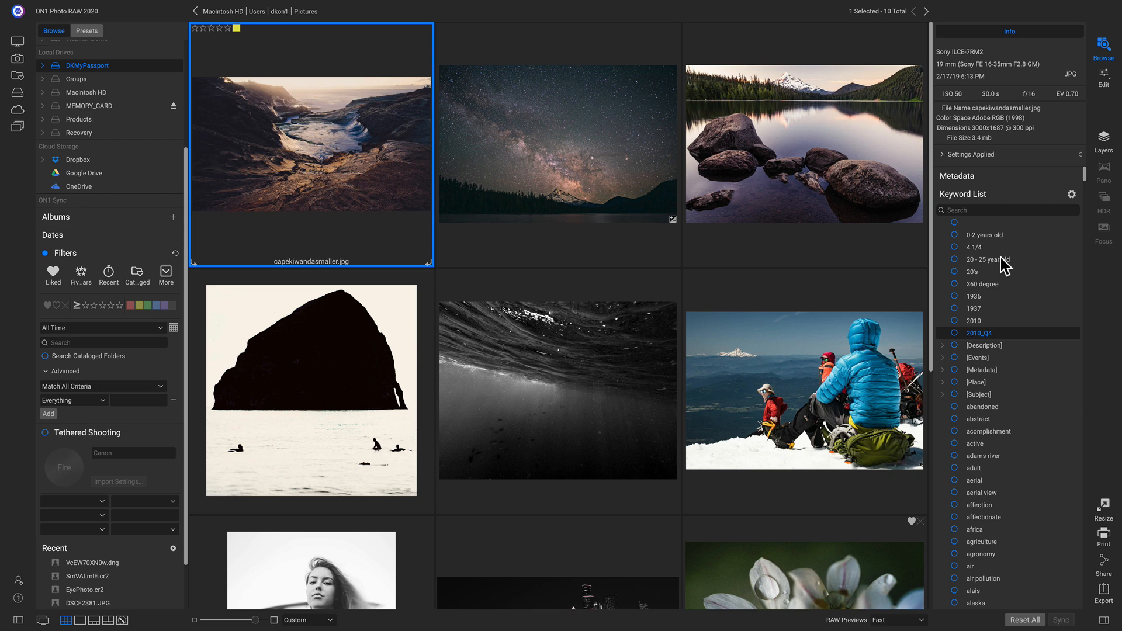
- Add a new keyword 'age' at top level with Nest inside unticked
right_click(1006, 260)
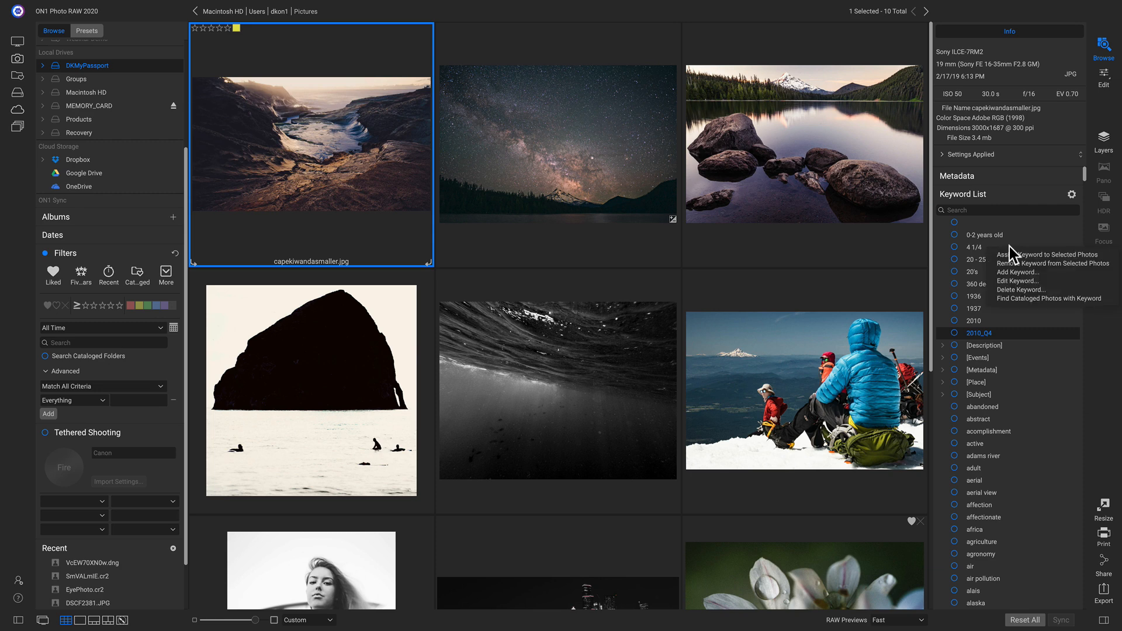
left_click(1016, 273)
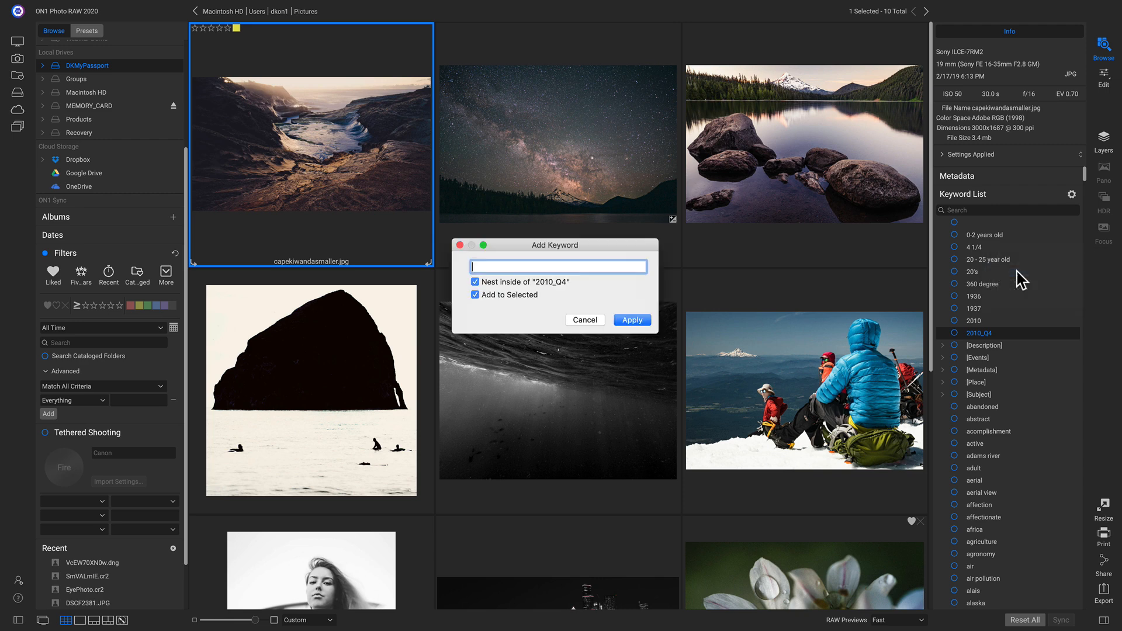
type("a")
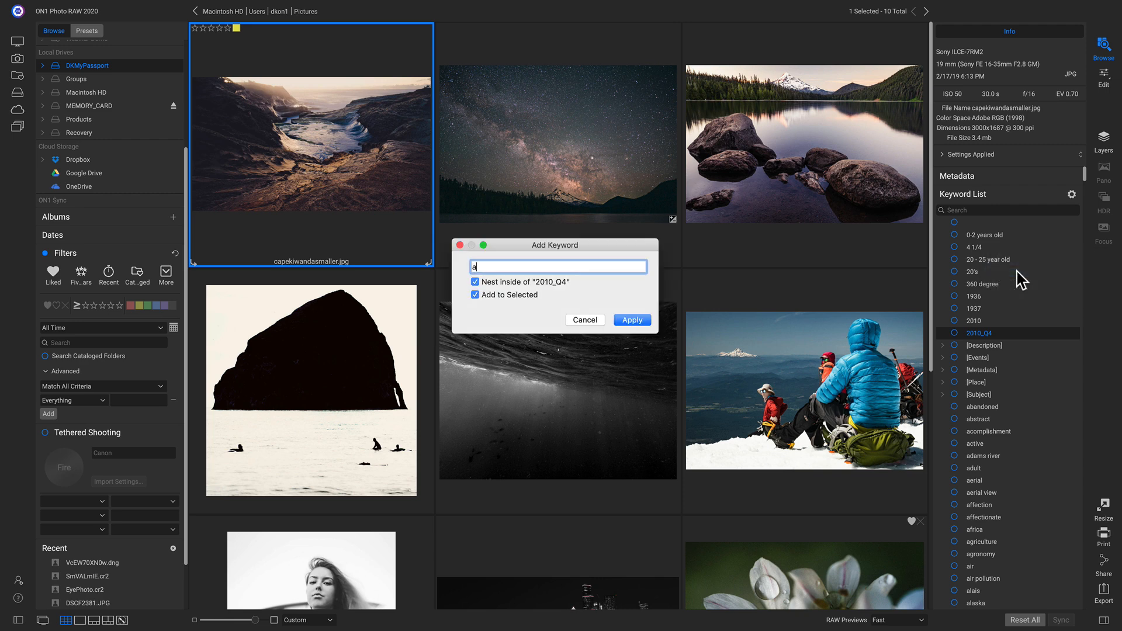
type("ge")
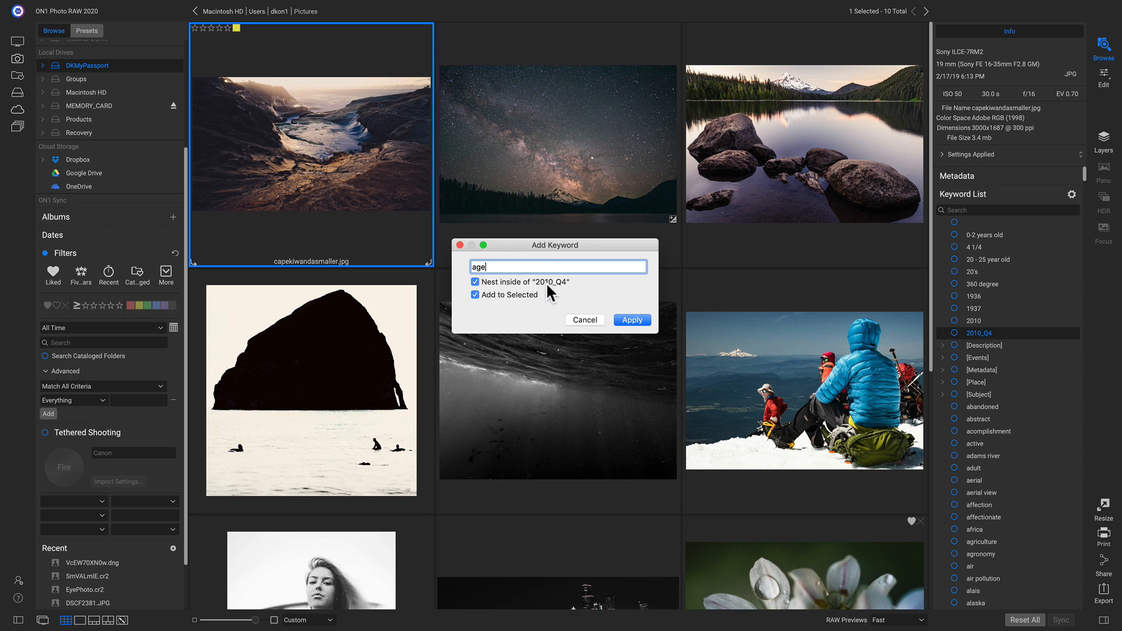
left_click(476, 295)
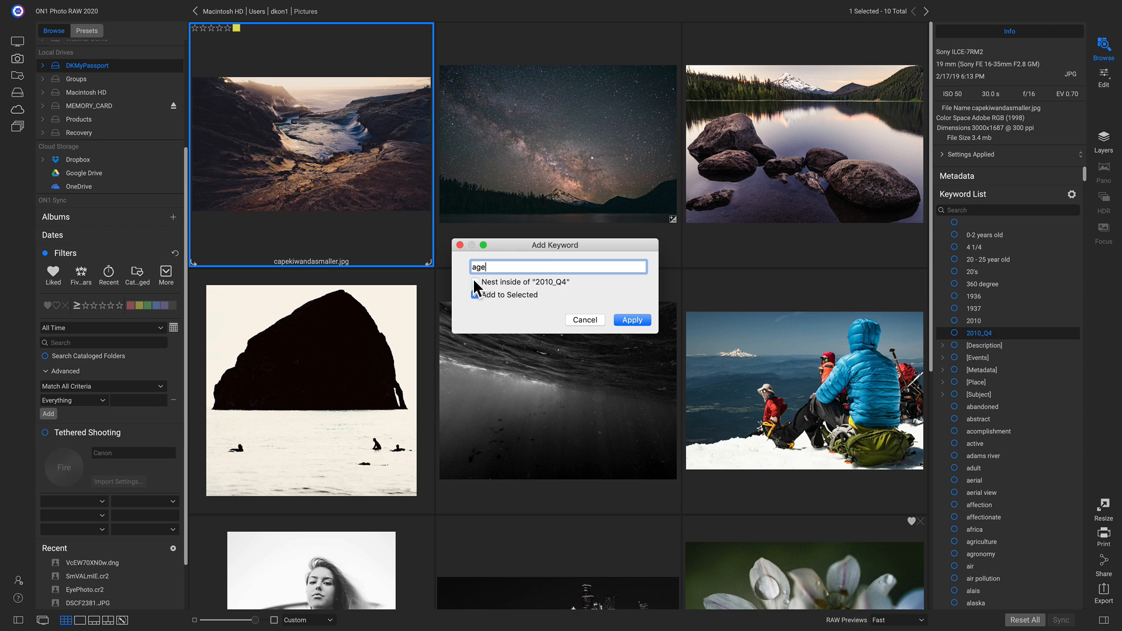
left_click(476, 282)
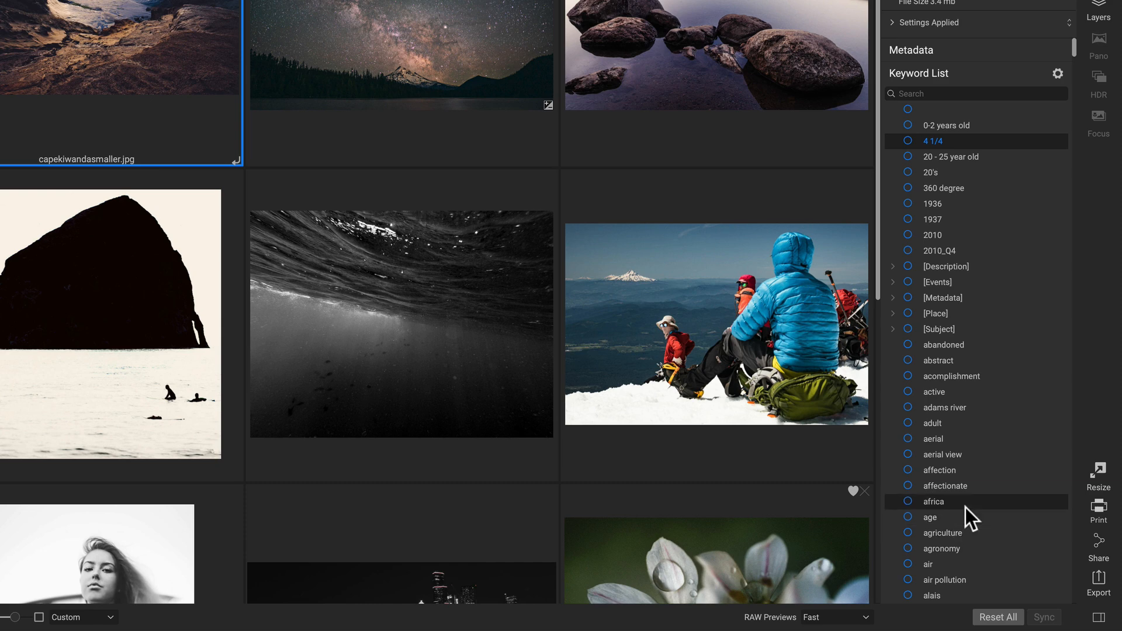
mouse_move(970, 143)
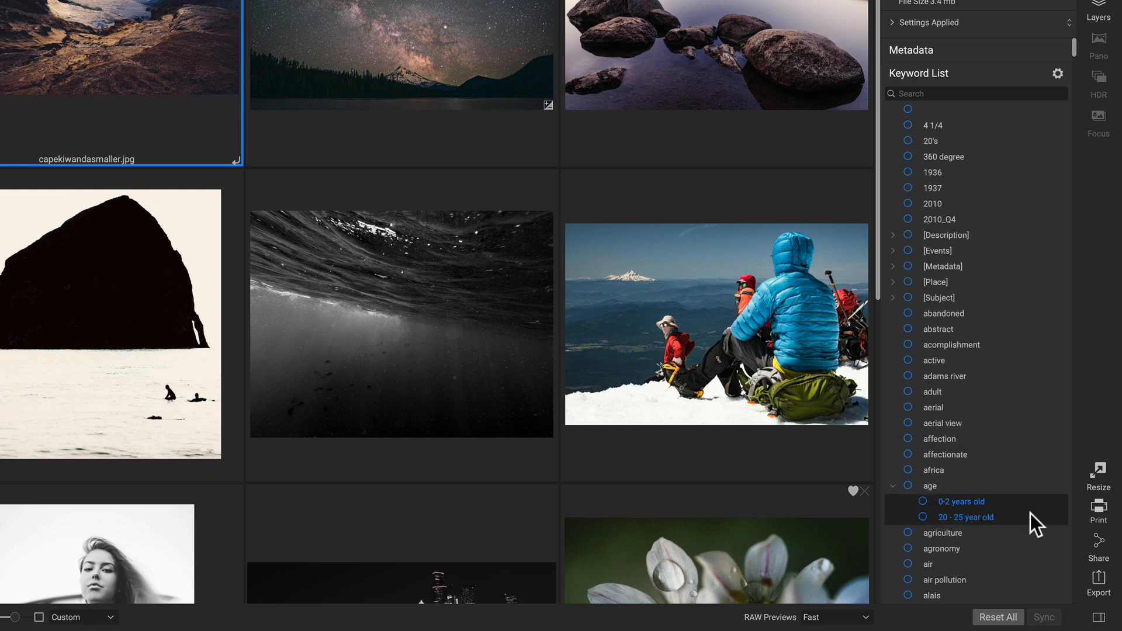
mouse_move(930, 493)
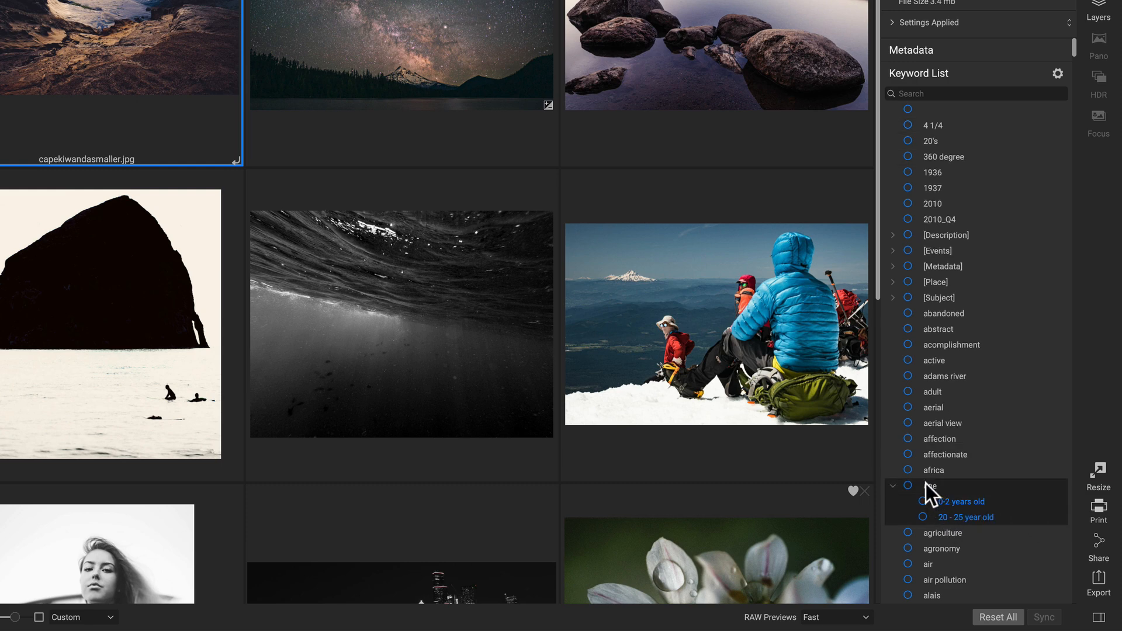